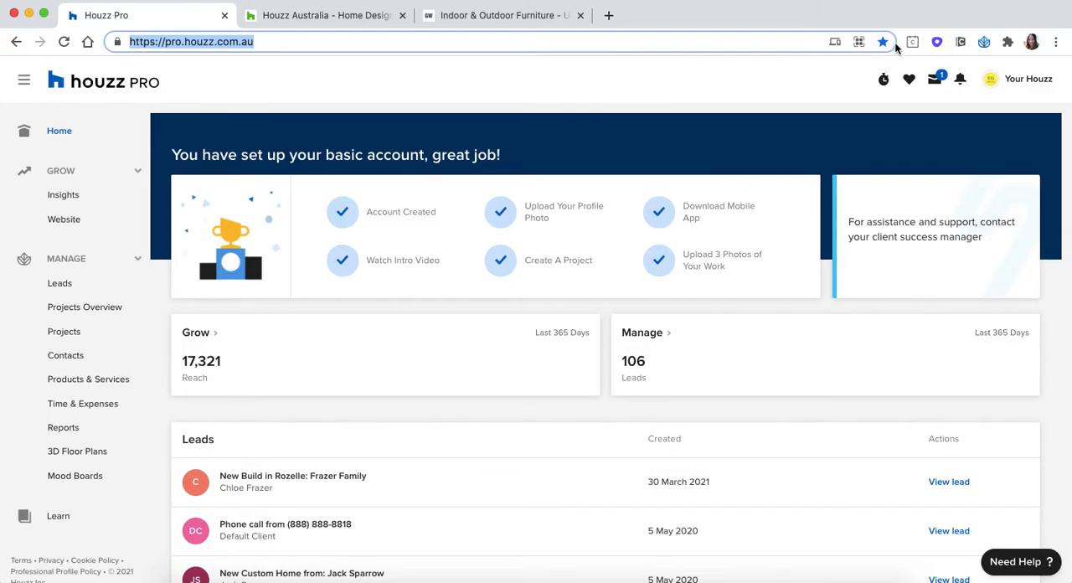
mouse_move(882, 52)
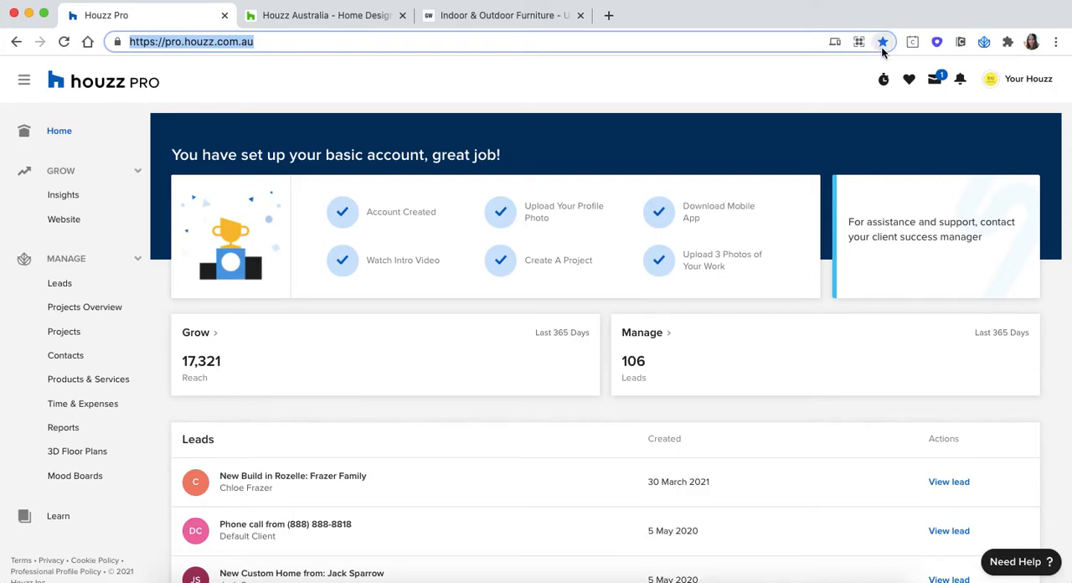
mouse_move(797, 82)
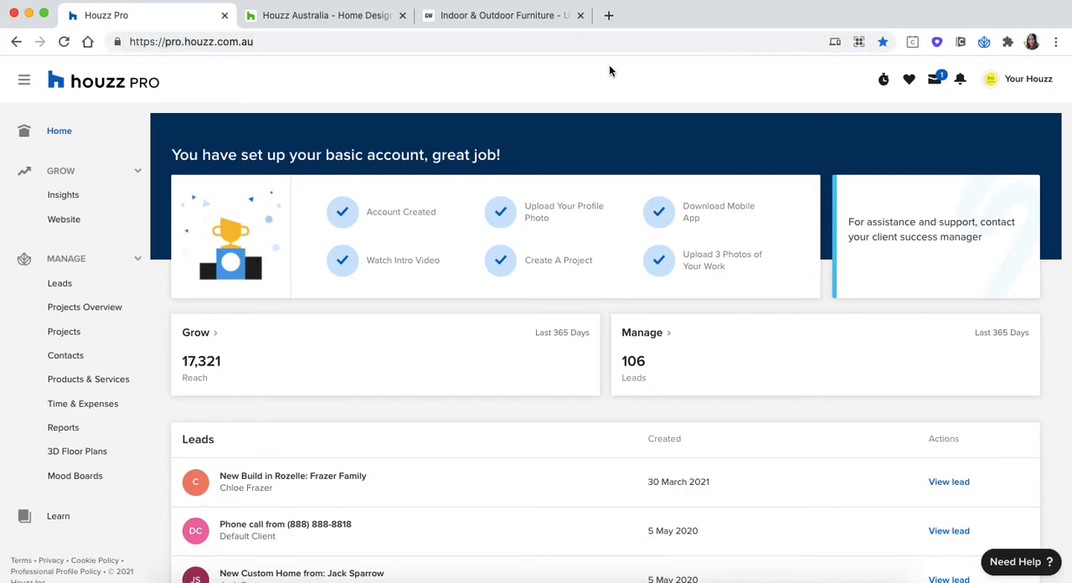
mouse_move(646, 84)
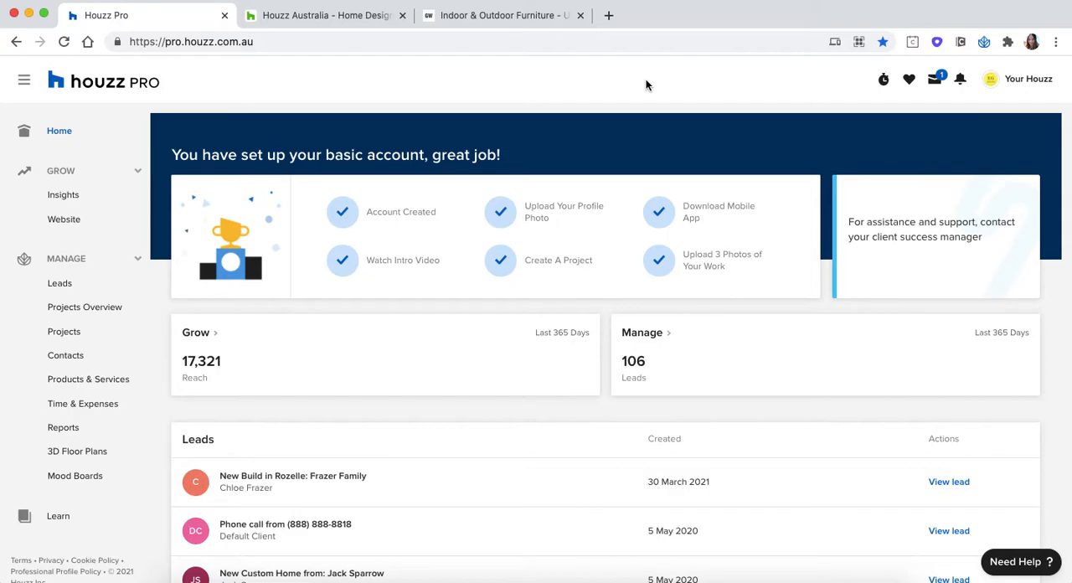
Open the 'Your Houzz' account dropdown at the top right of the dashboard.
click(1027, 78)
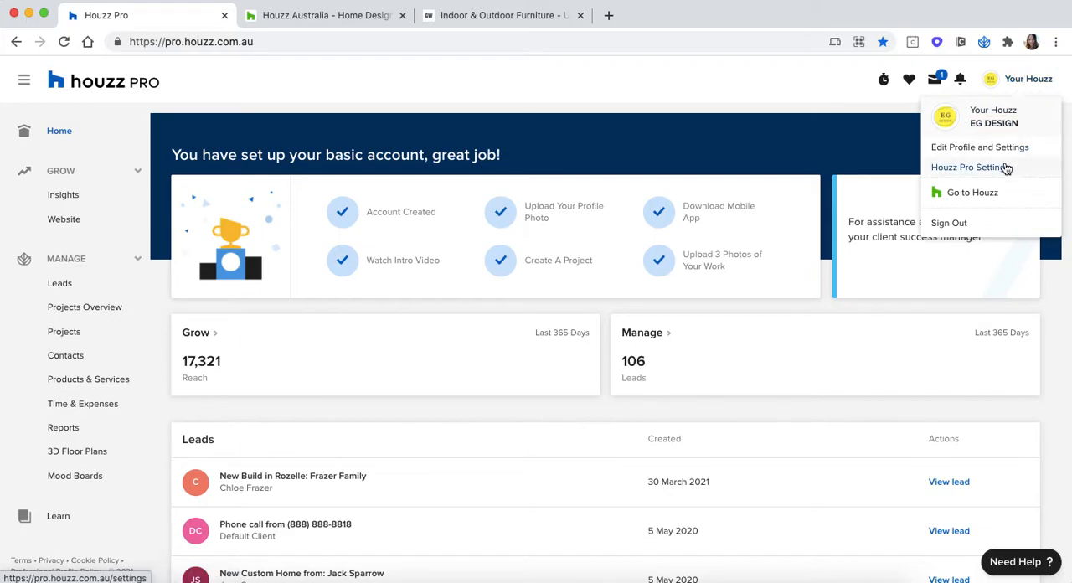
Choose 'Houzz Pro Settings' from the account dropdown to reach the settings overview.
click(971, 167)
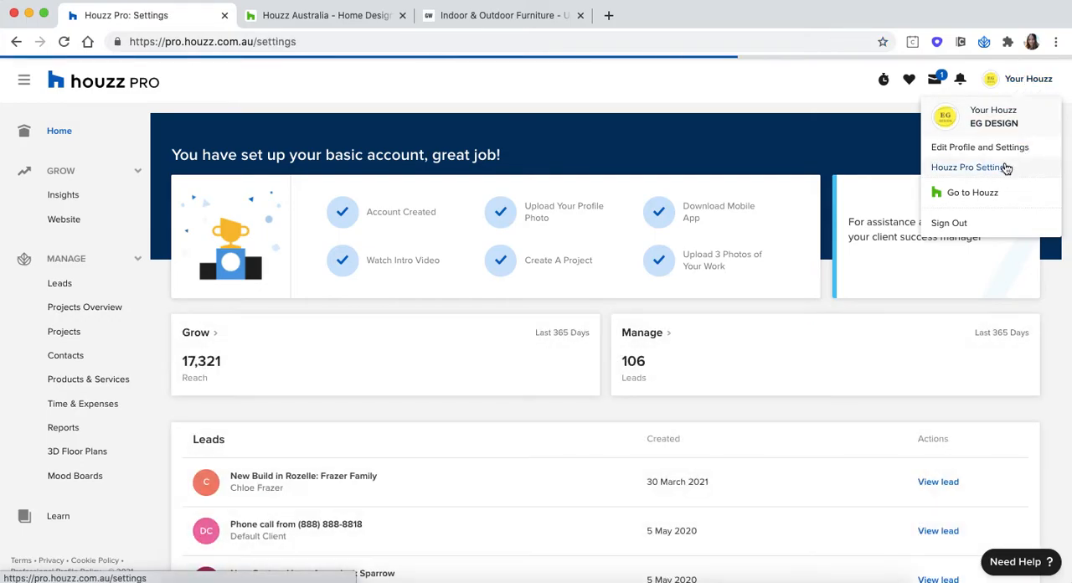
click(970, 166)
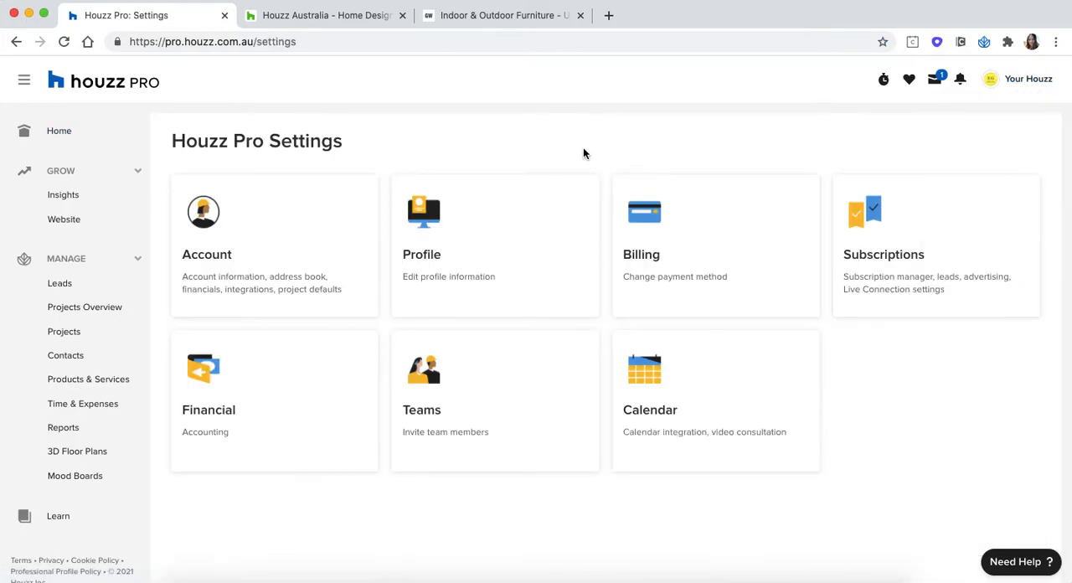
mouse_move(544, 143)
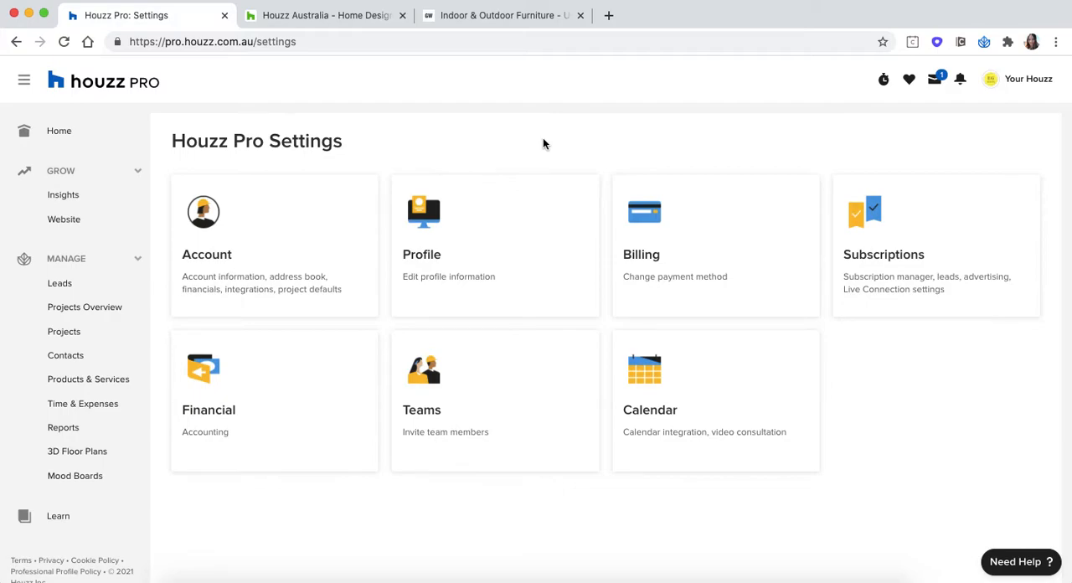
mouse_move(411, 135)
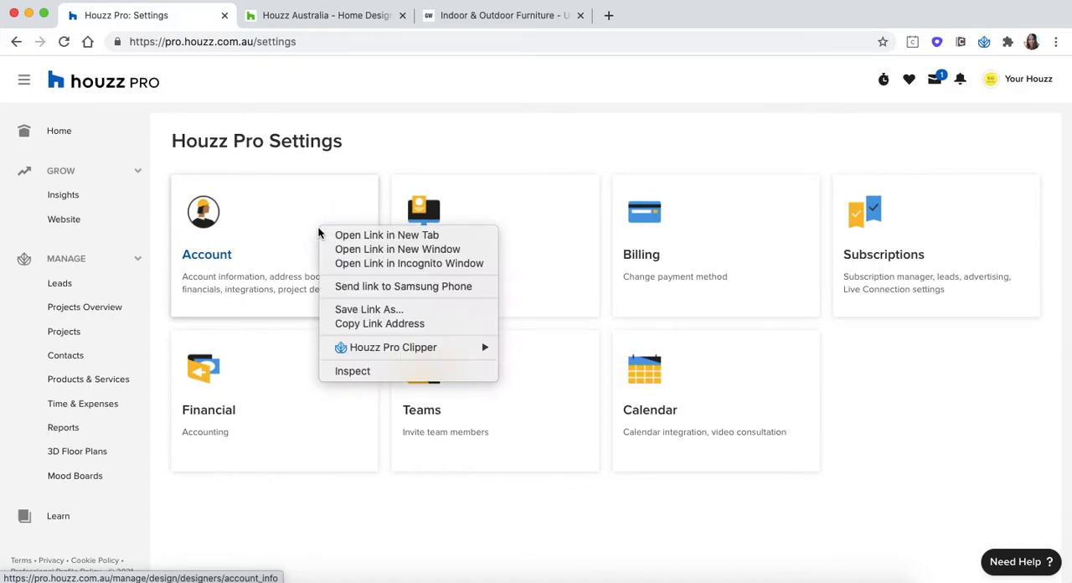
Open Account Details in a new tab and scroll through the profile and company info.
click(386, 235)
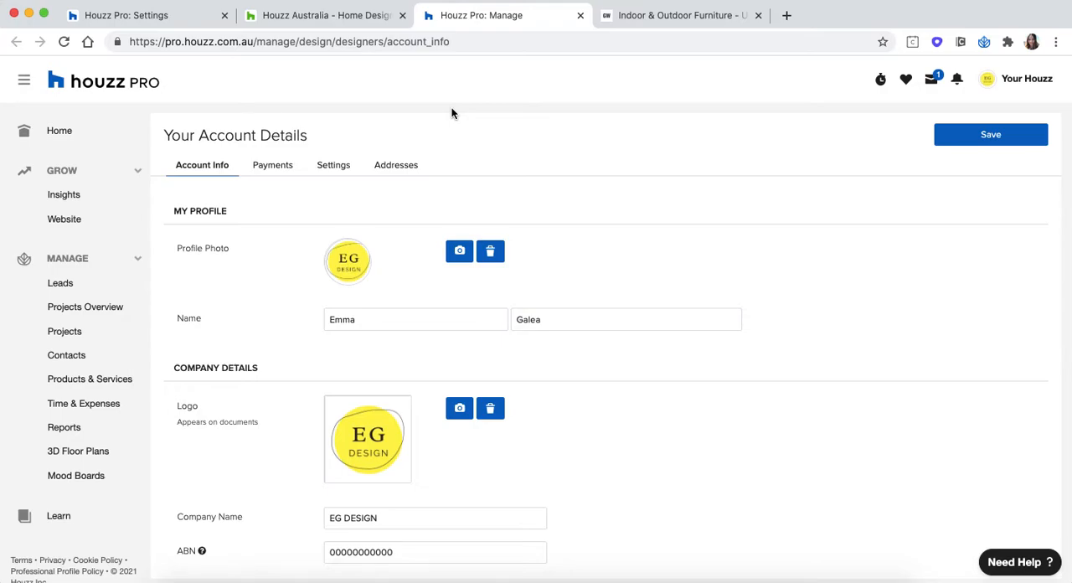
scroll(down, 3)
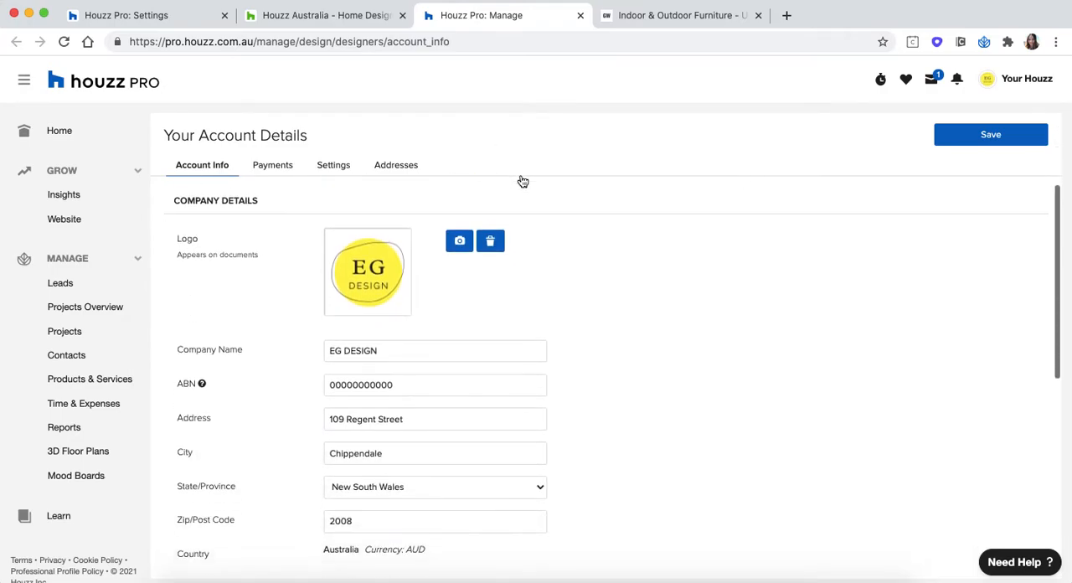
scroll(down, 3)
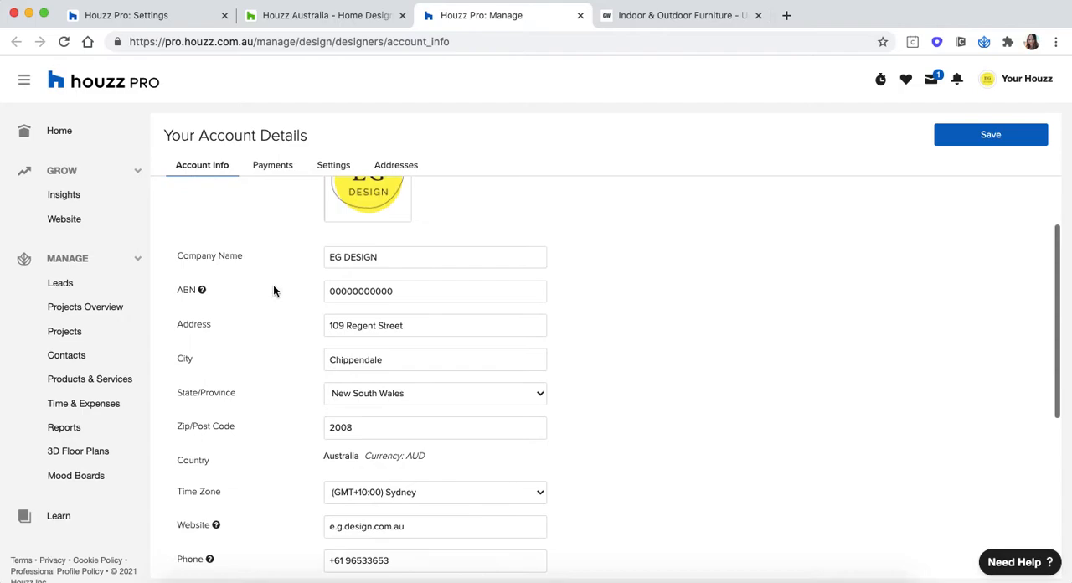
scroll(up, 3)
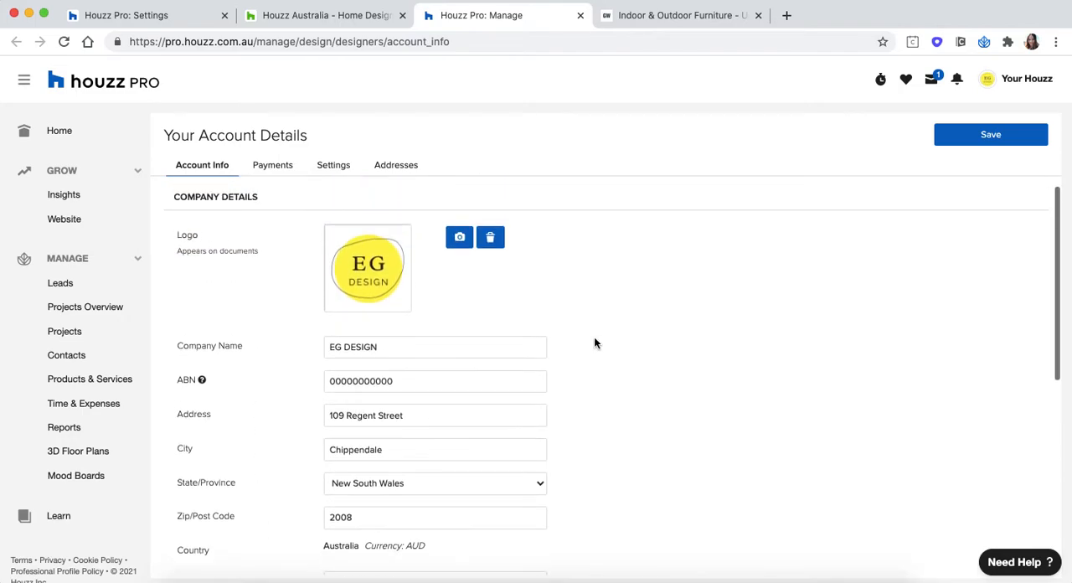
scroll(up, 3)
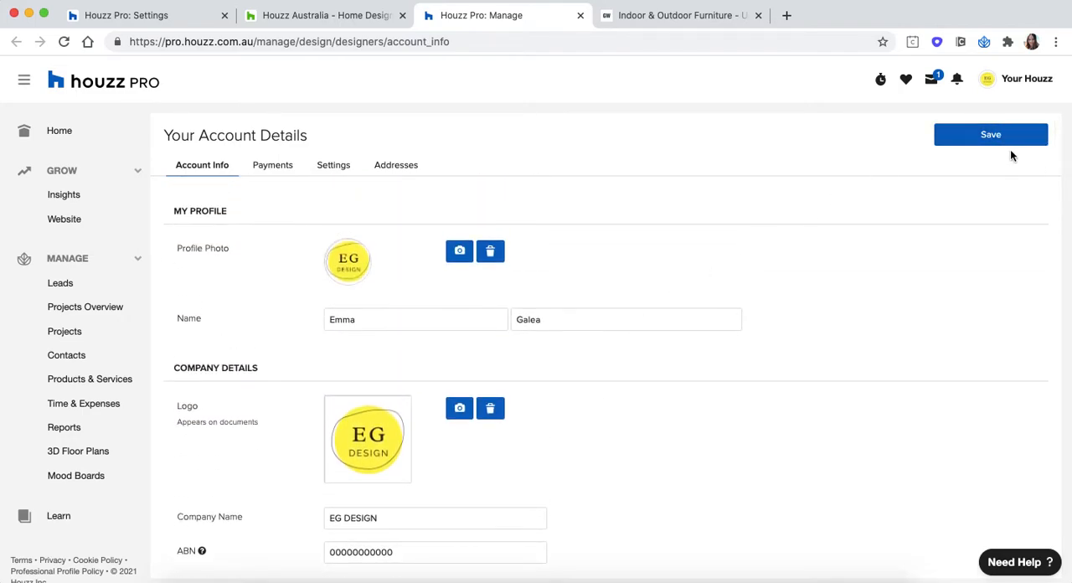
mouse_move(572, 145)
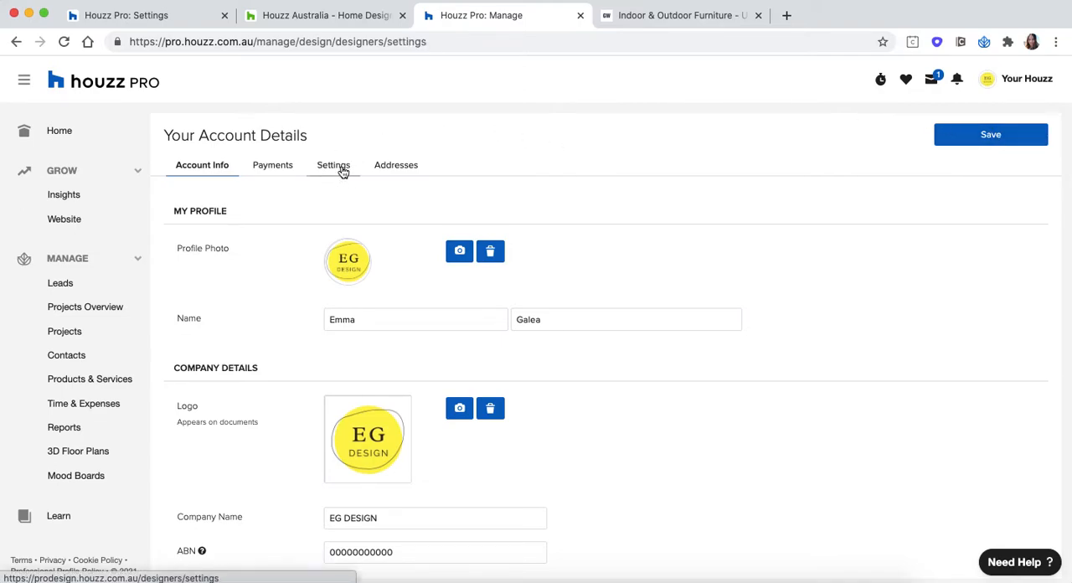
Review the Default Project Memos and Emails, expanding the full proposal email template.
click(333, 165)
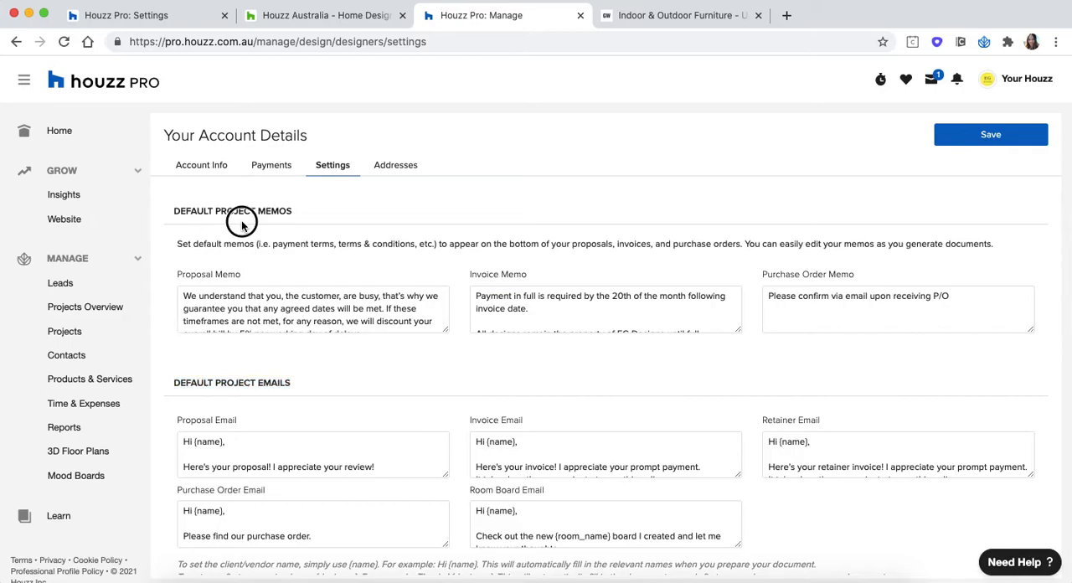
mouse_move(243, 223)
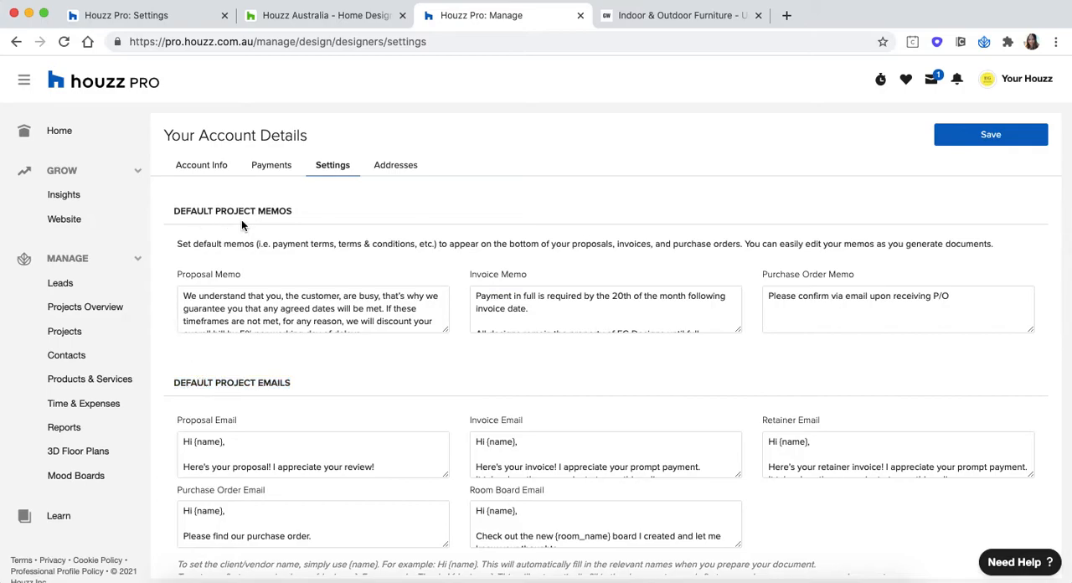
mouse_move(423, 340)
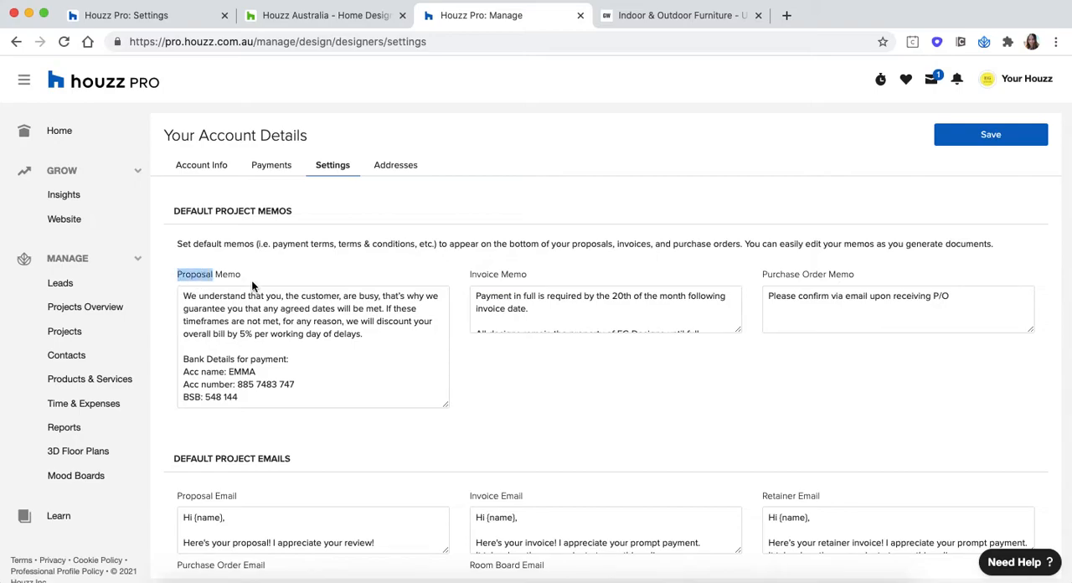
scroll(down, 3)
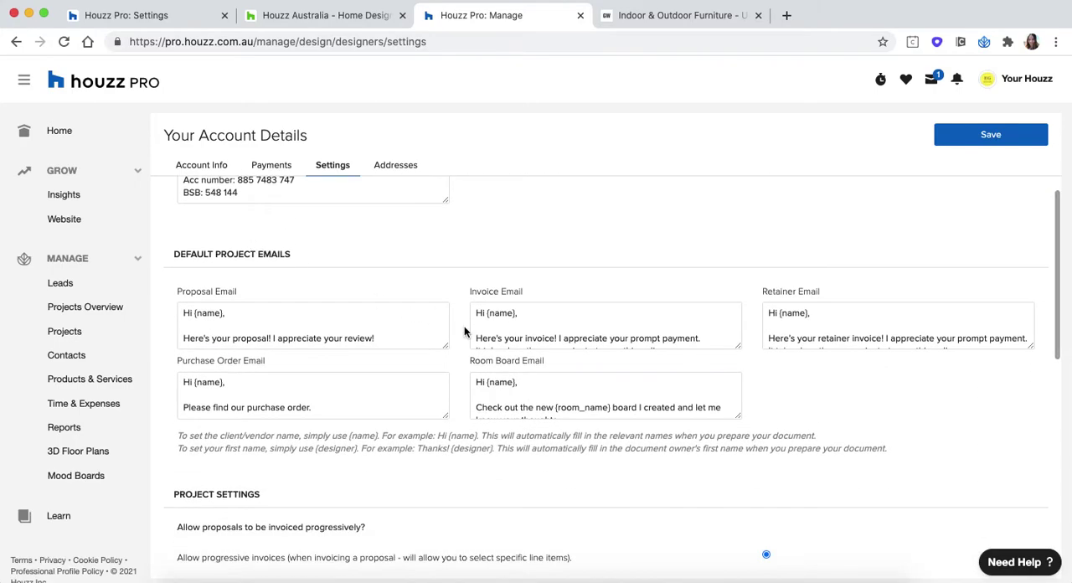
click(182, 313)
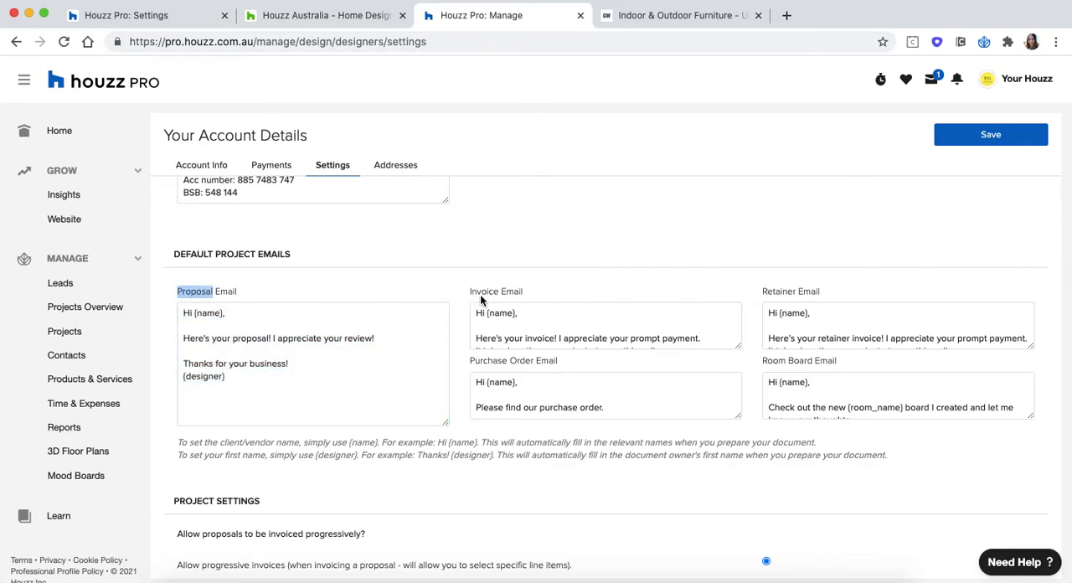
scroll(up, 3)
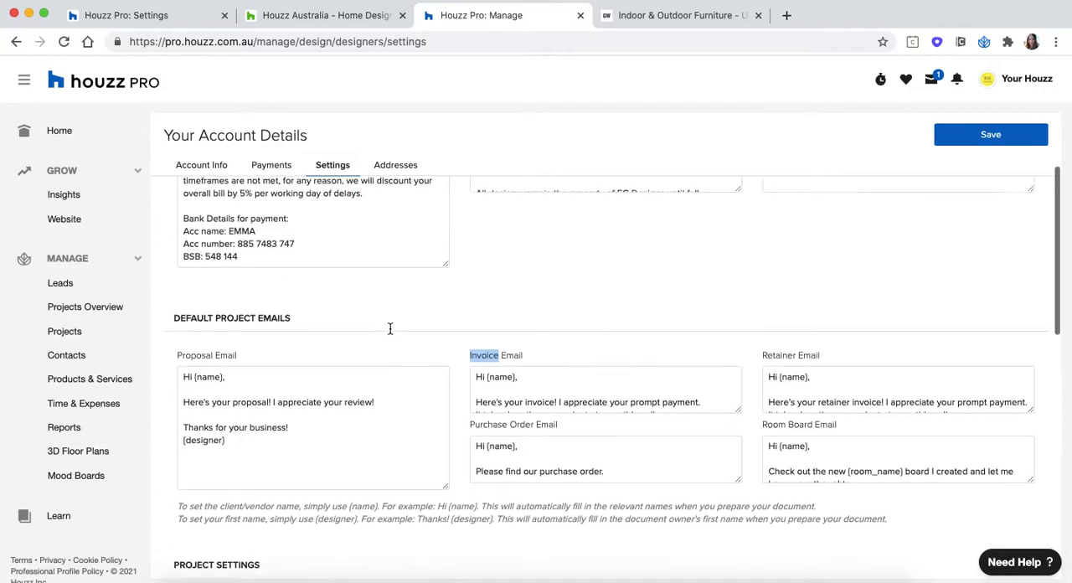
scroll(up, 3)
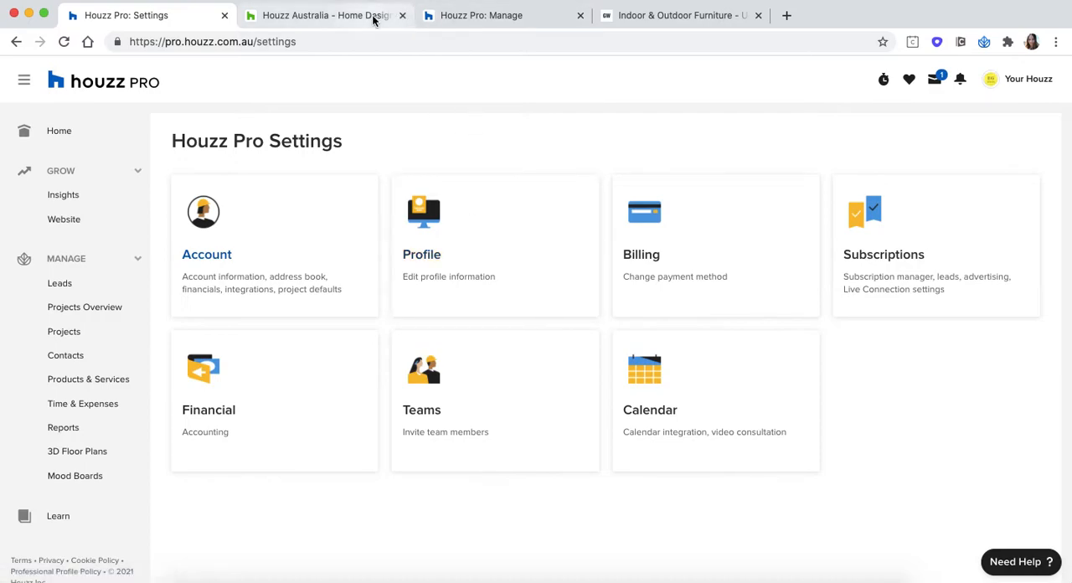
click(322, 15)
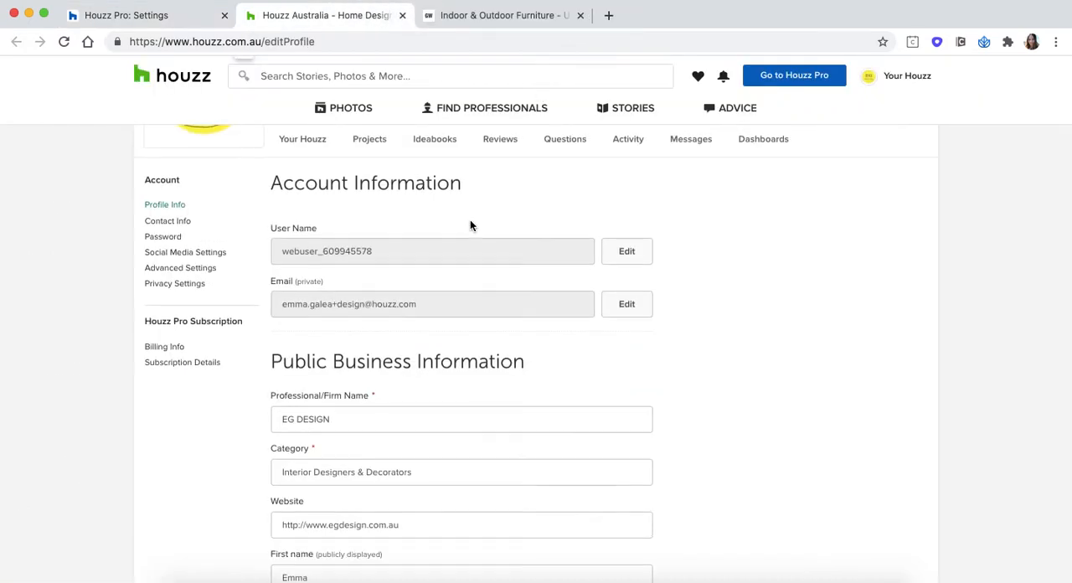
scroll(down, 3)
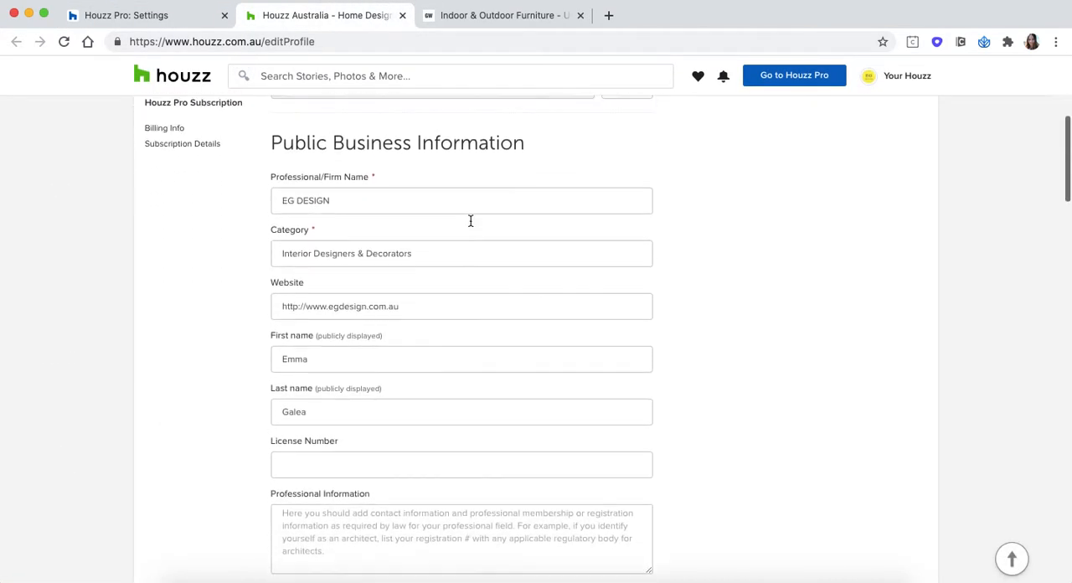
click(125, 15)
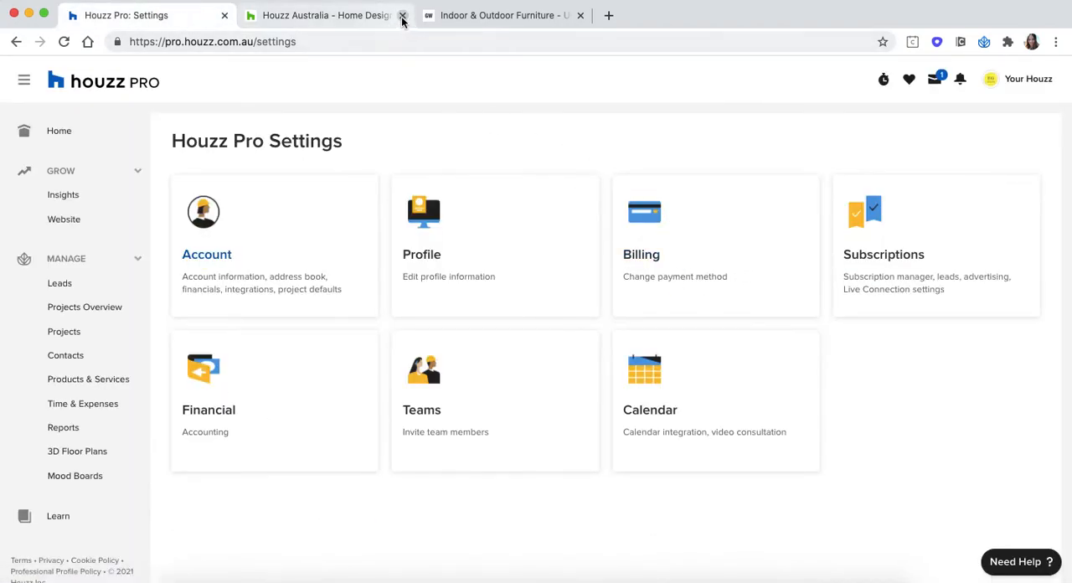
Close the Houzz Australia browser tab.
click(403, 15)
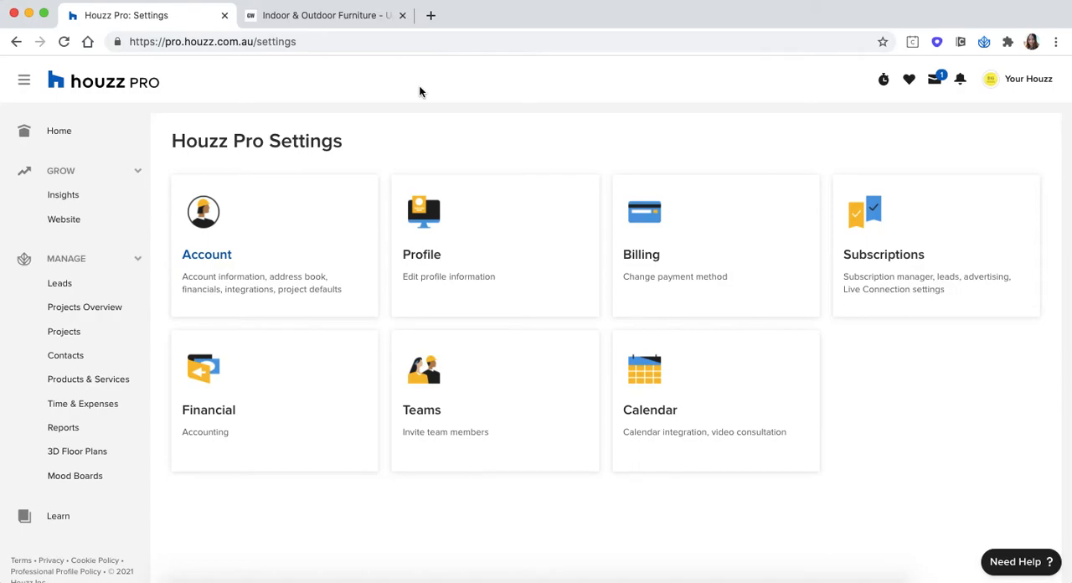
mouse_move(687, 237)
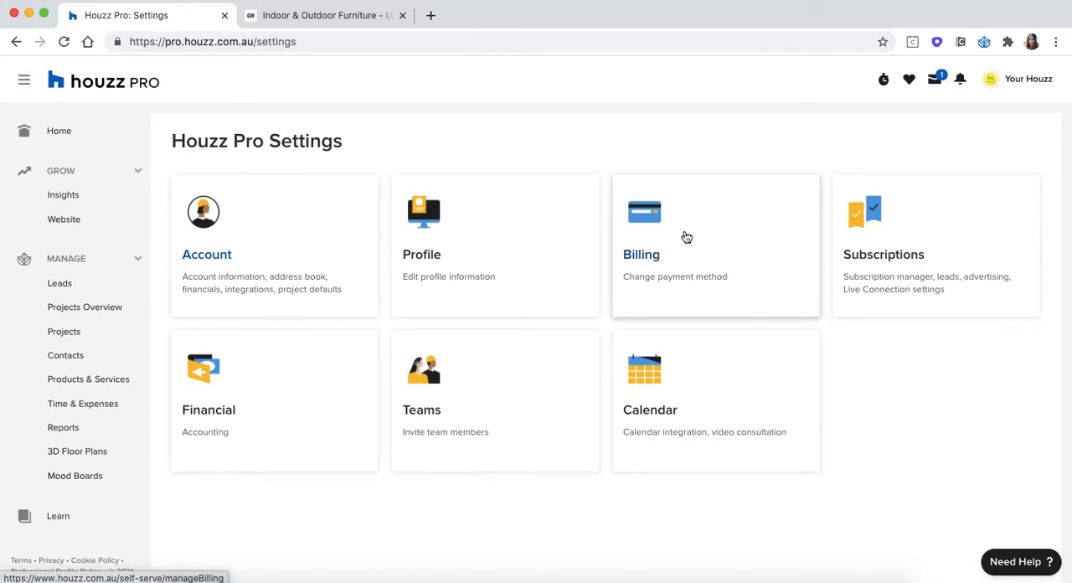
mouse_move(903, 201)
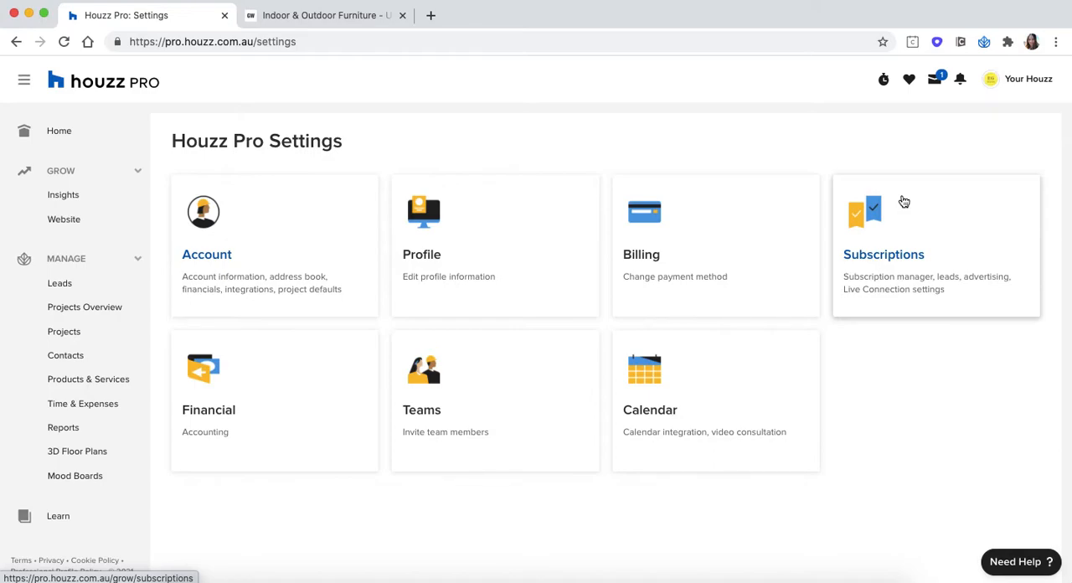
mouse_move(866, 274)
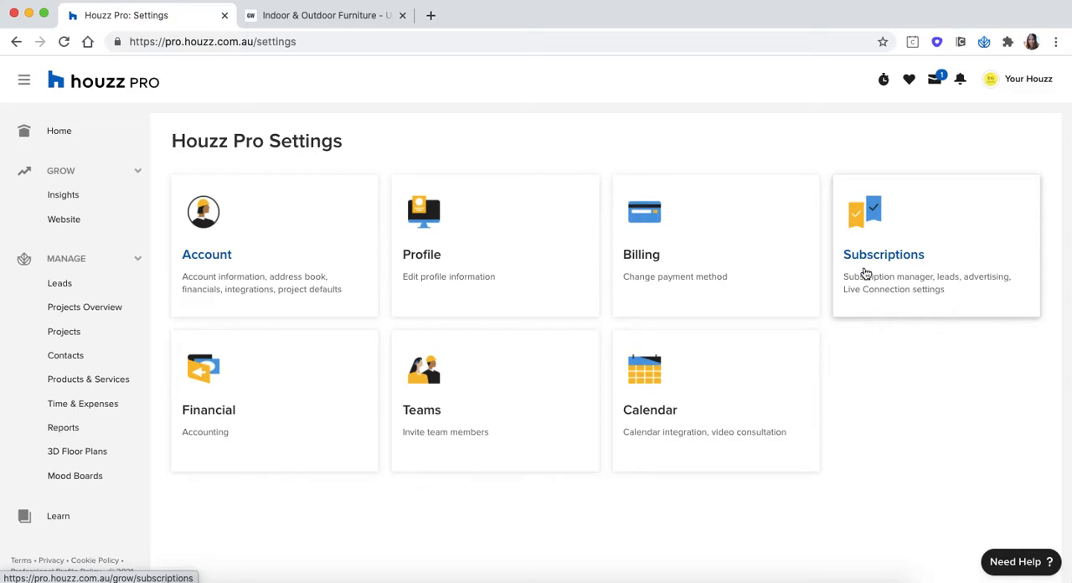
mouse_move(307, 529)
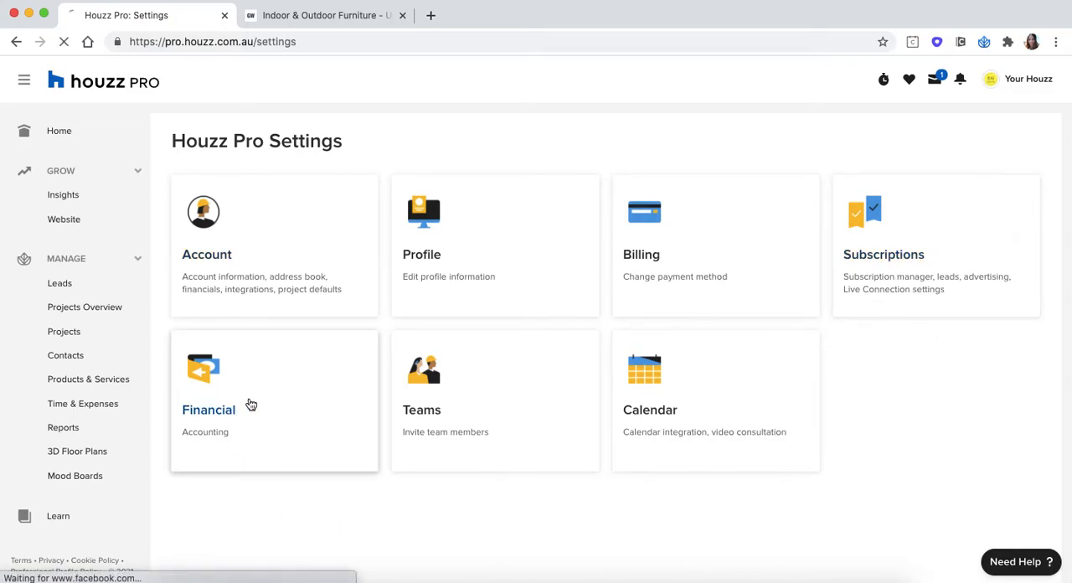
Check the Accounting GST Rates (10% default), then go back to Houzz Pro Settings.
click(208, 410)
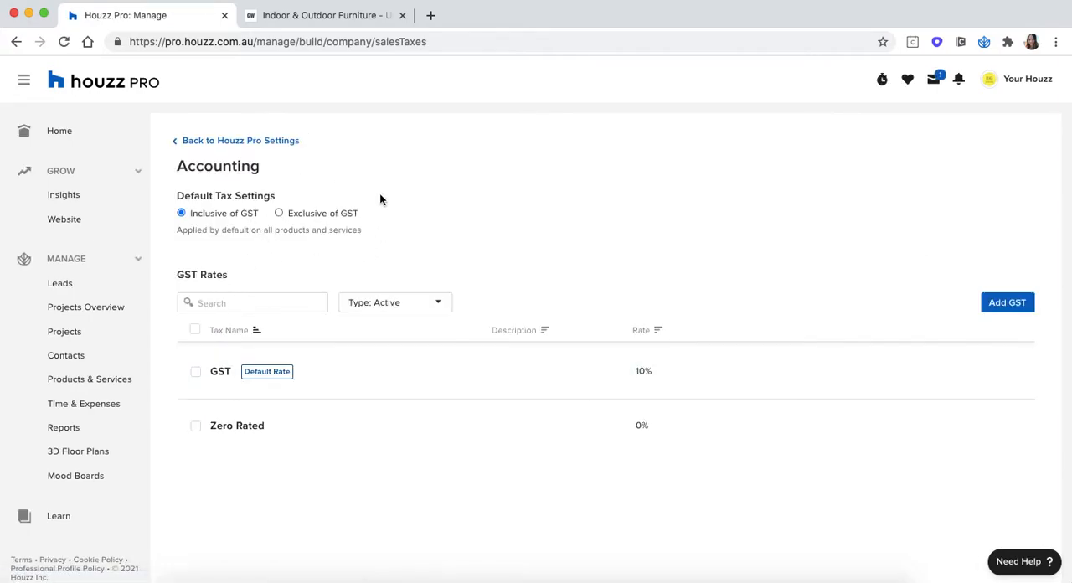
mouse_move(356, 233)
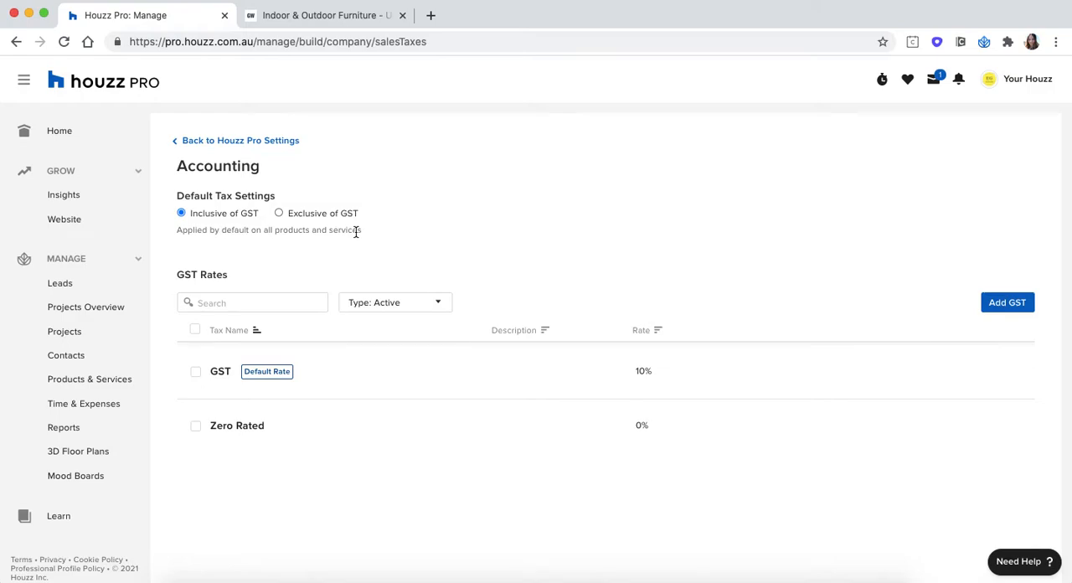
mouse_move(503, 382)
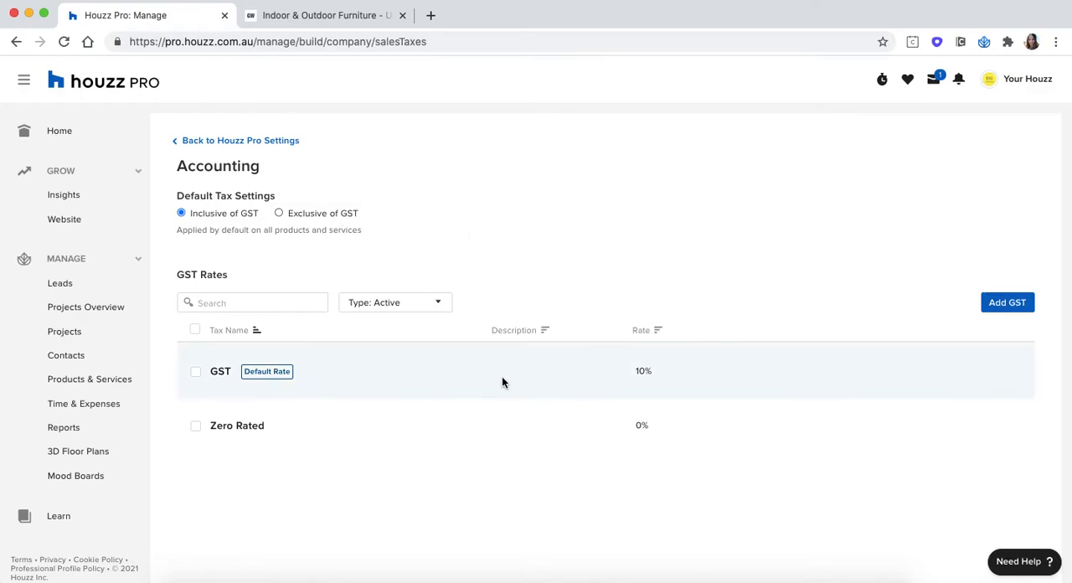
mouse_move(972, 394)
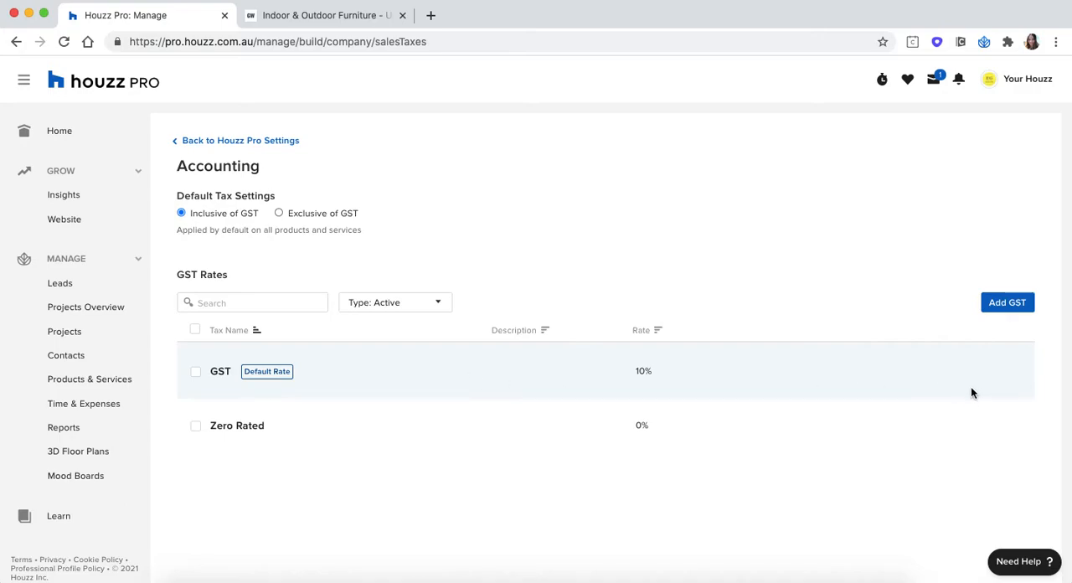
mouse_move(952, 430)
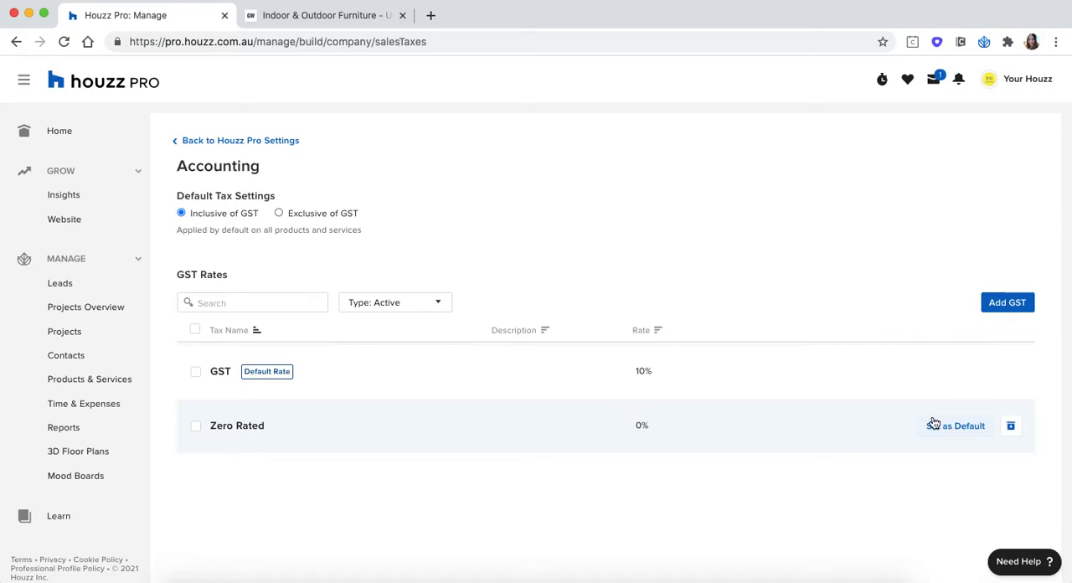
click(241, 140)
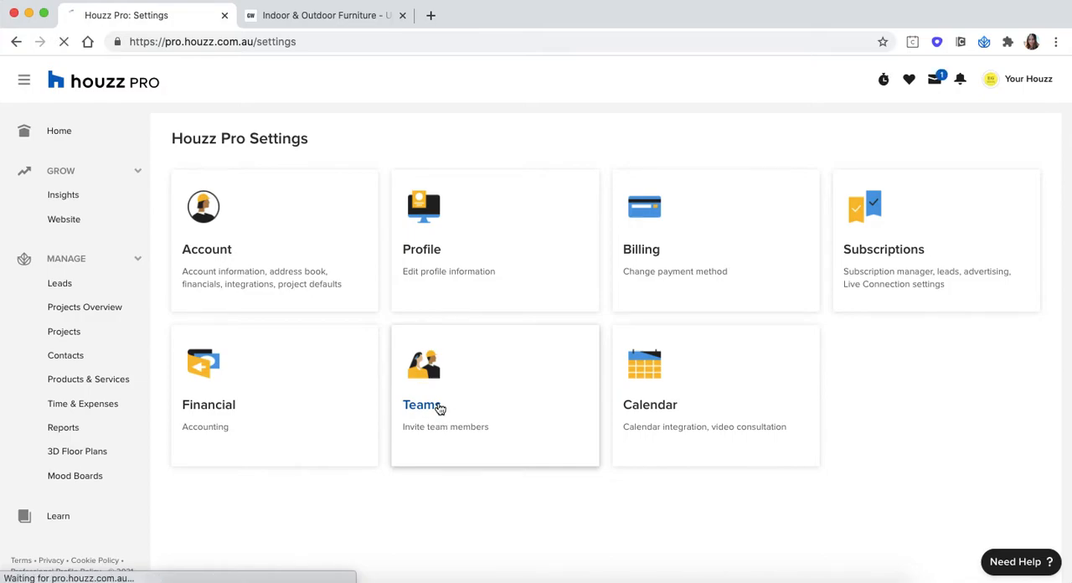
click(421, 405)
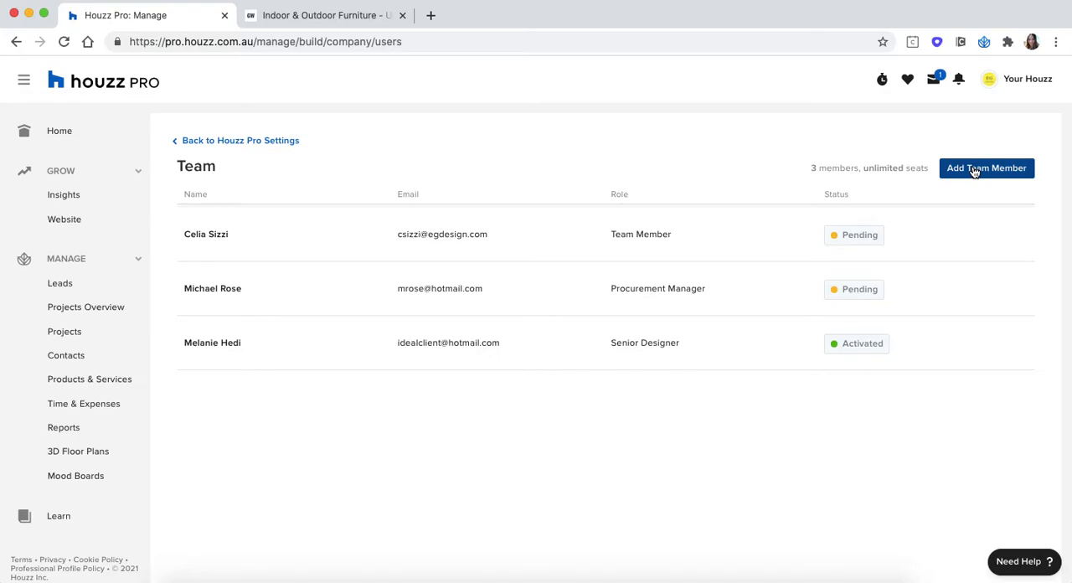
click(987, 167)
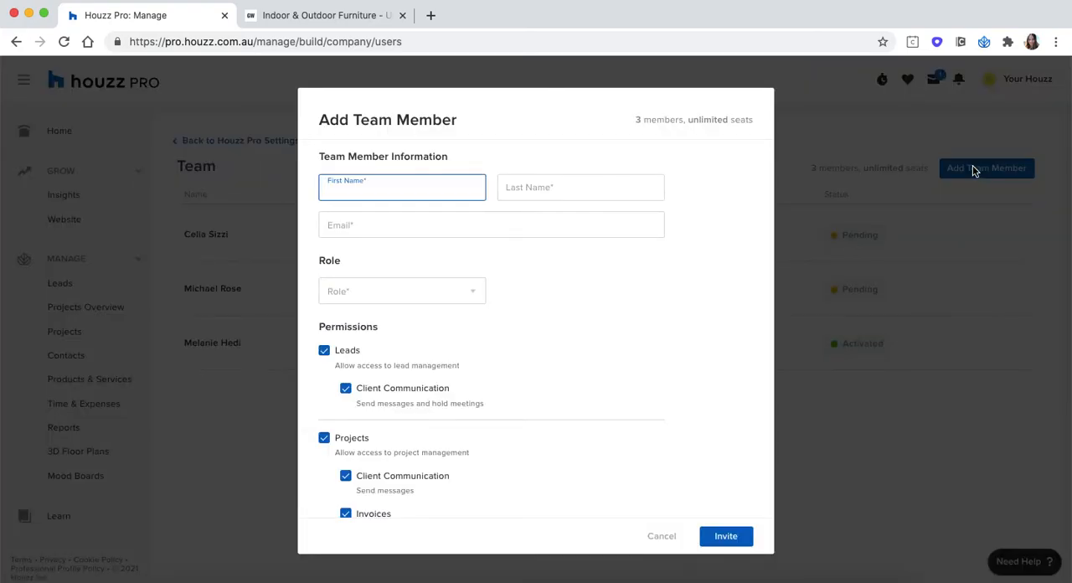
mouse_move(726, 207)
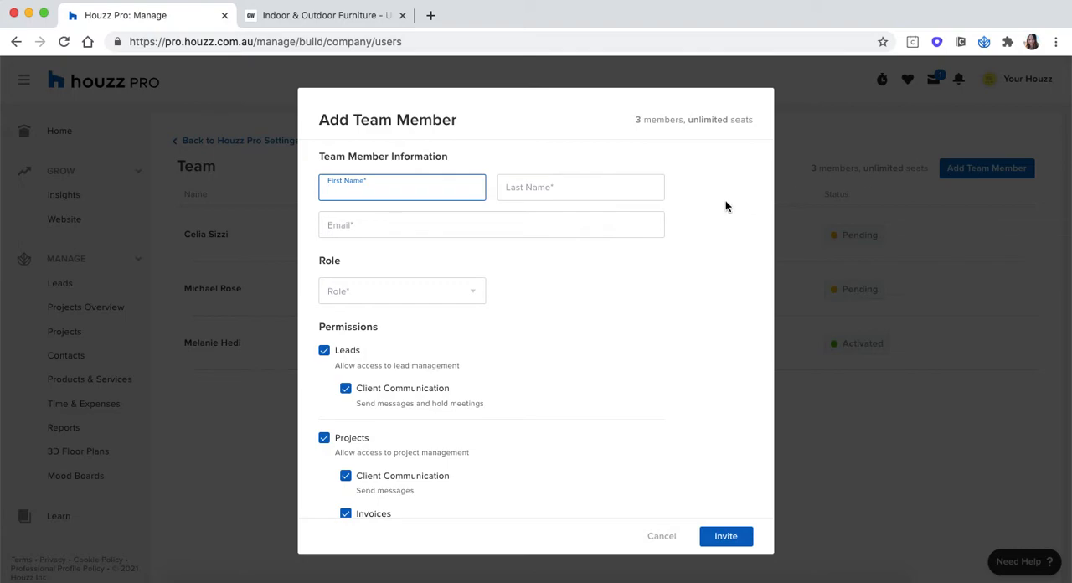
scroll(down, 3)
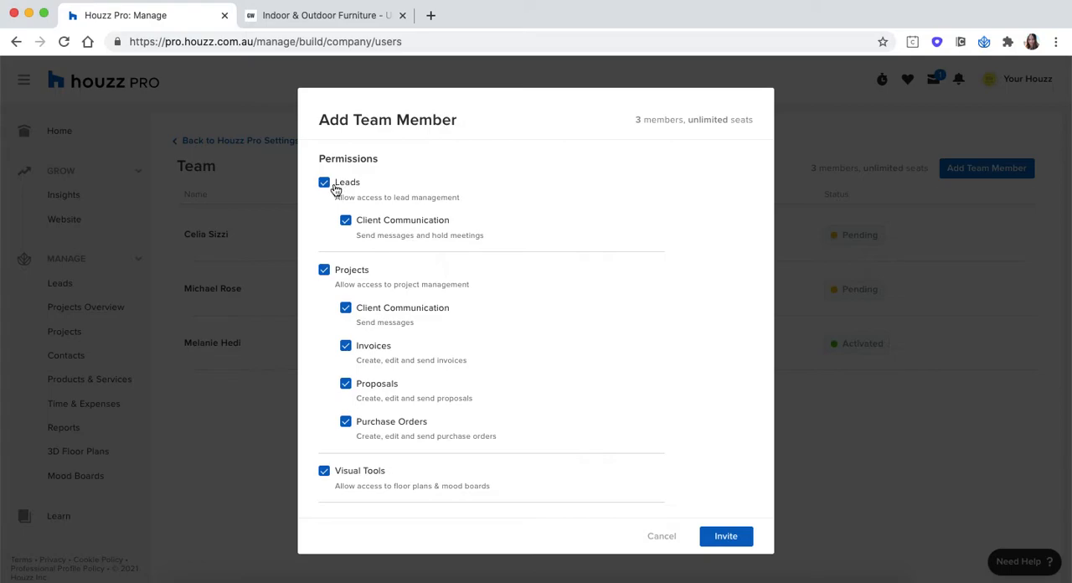
mouse_move(331, 191)
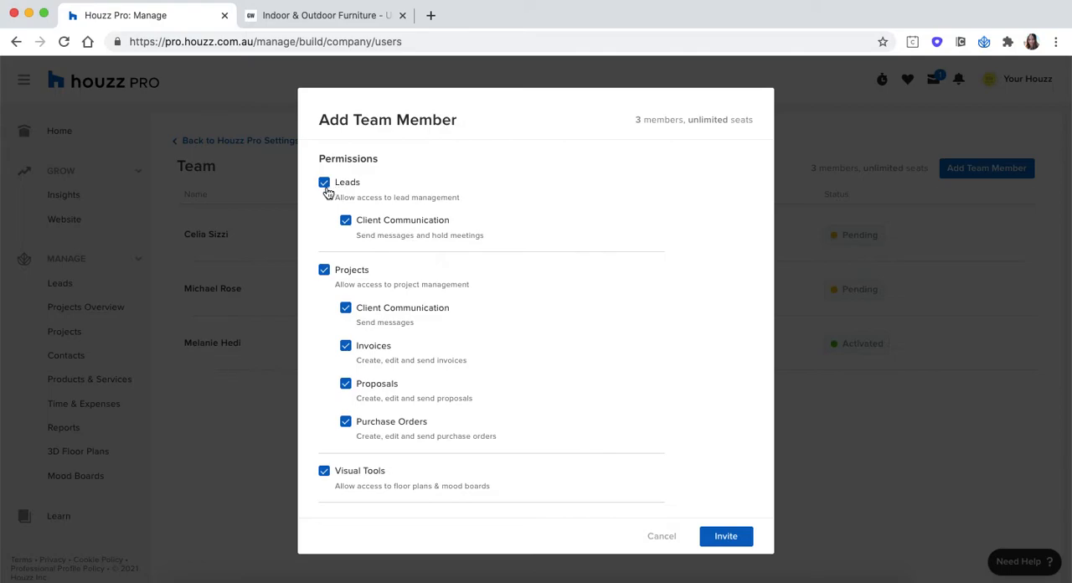
click(324, 183)
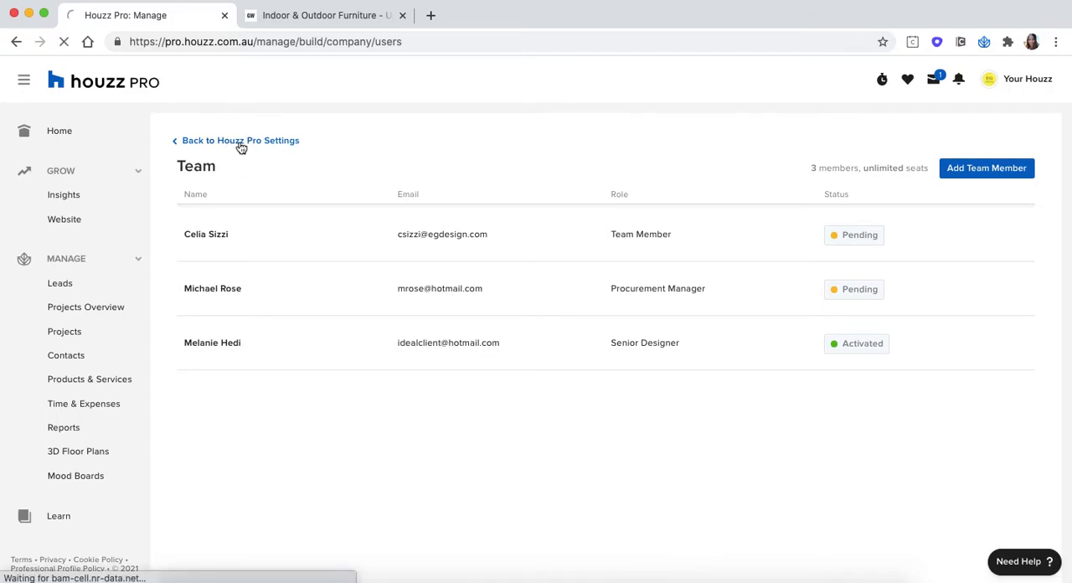
click(240, 140)
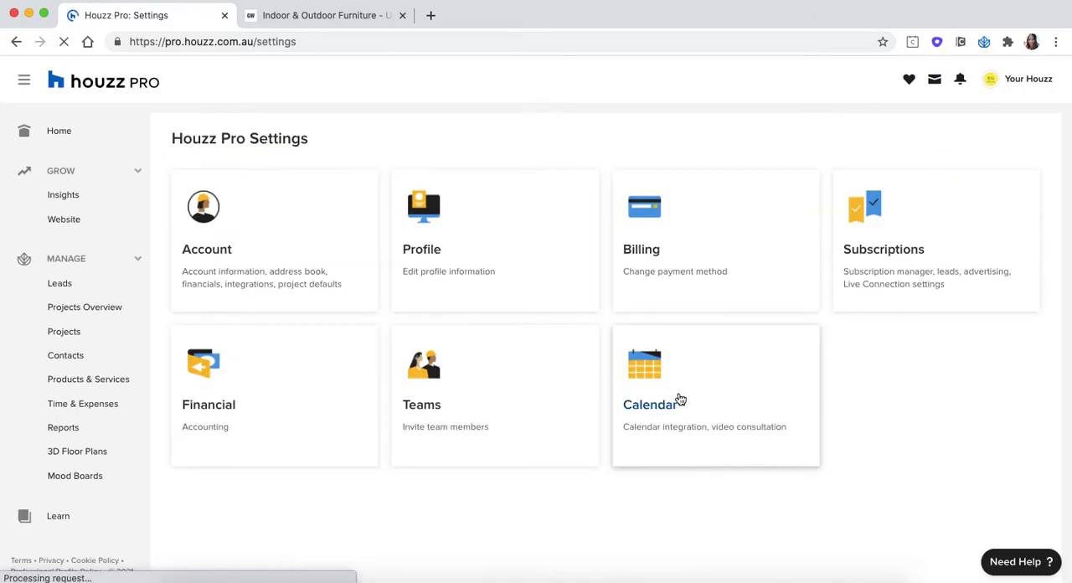
Review Calendar settings: 15-minute meetings, 9 AM–5 PM availability and the booking link.
click(655, 404)
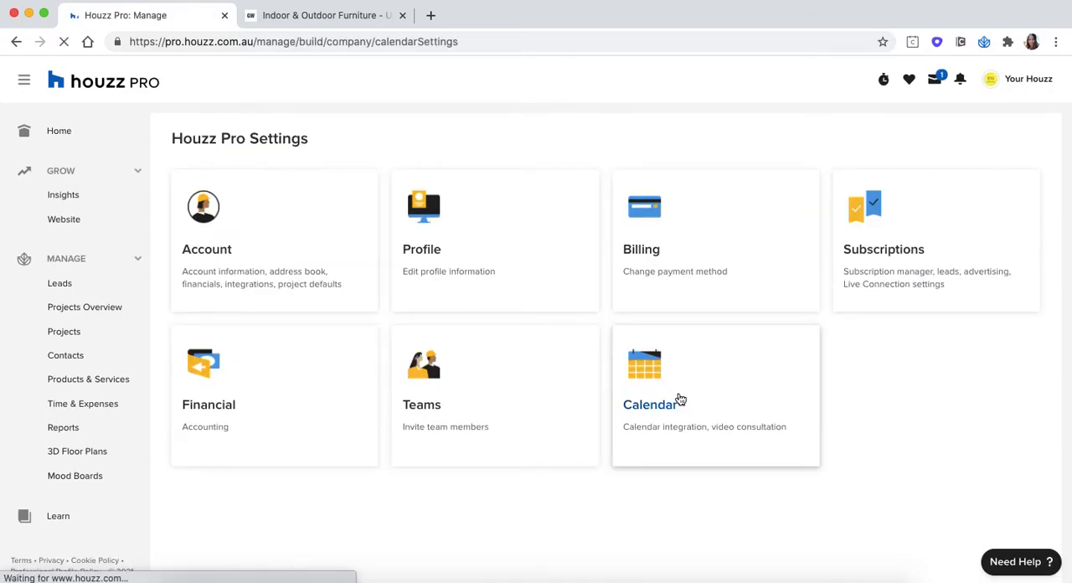
click(653, 394)
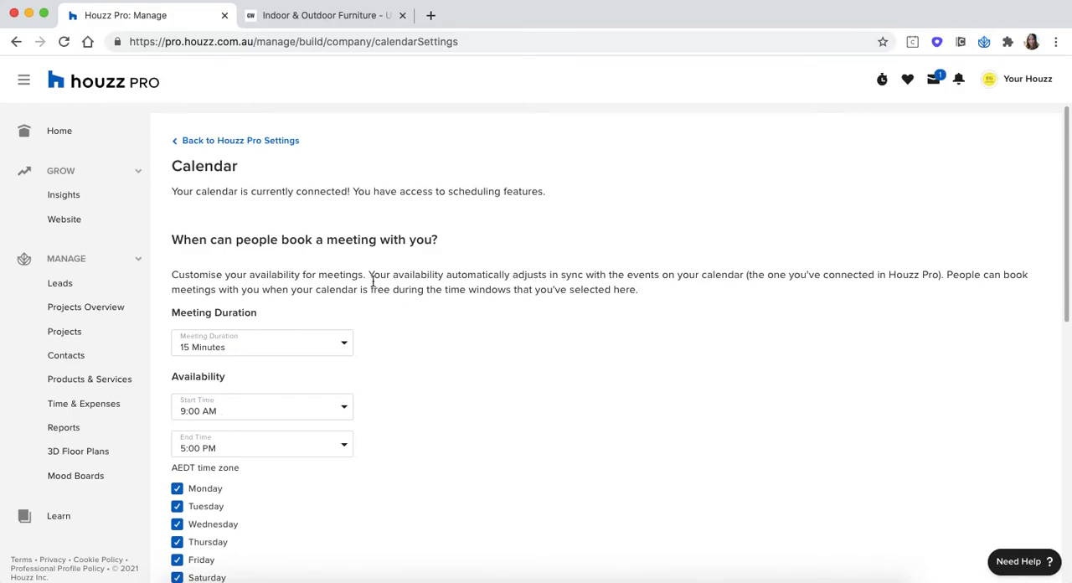
scroll(down, 3)
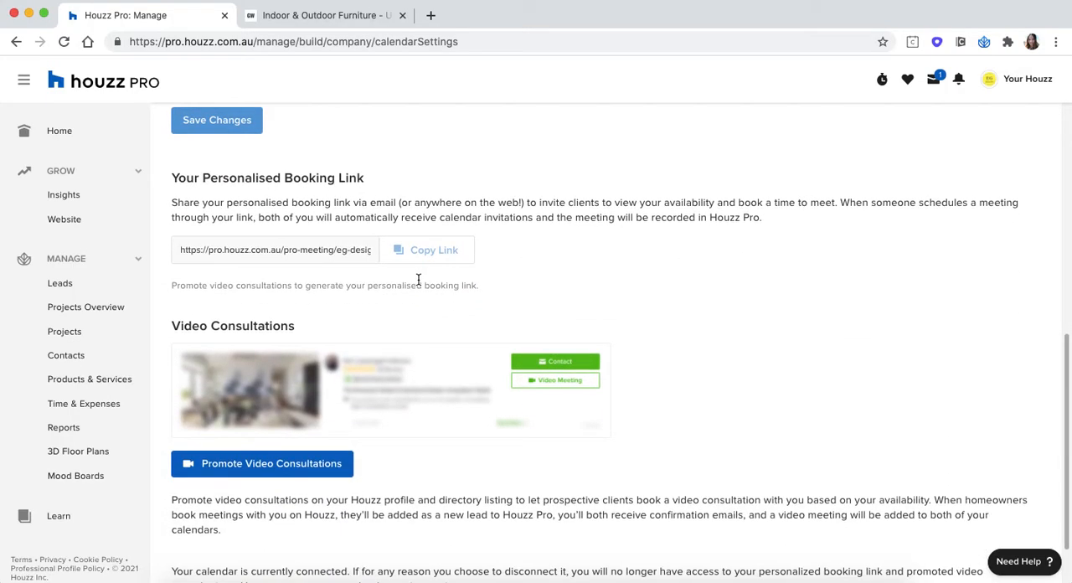
scroll(down, 3)
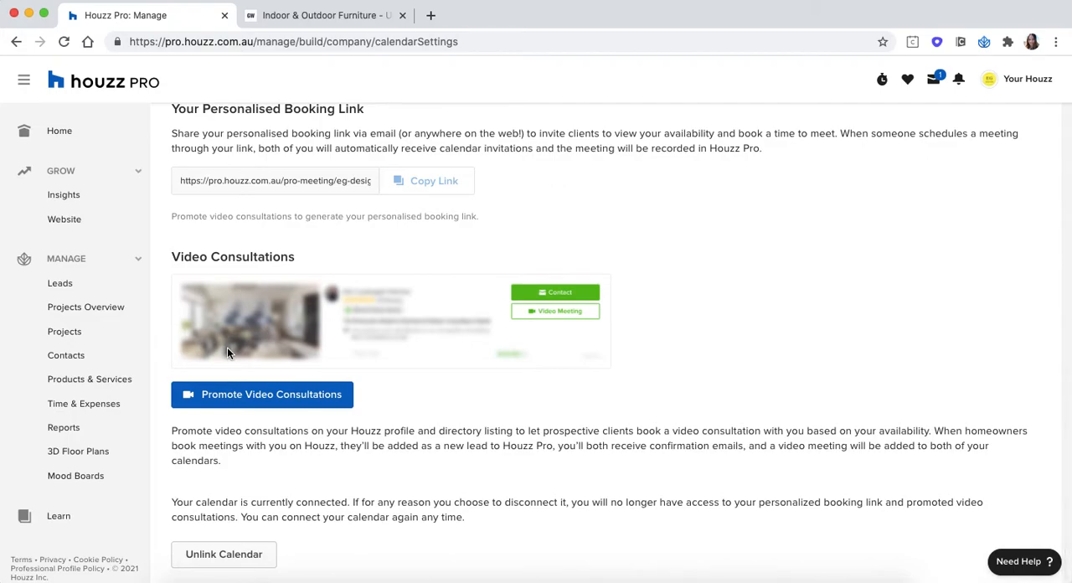
scroll(up, 3)
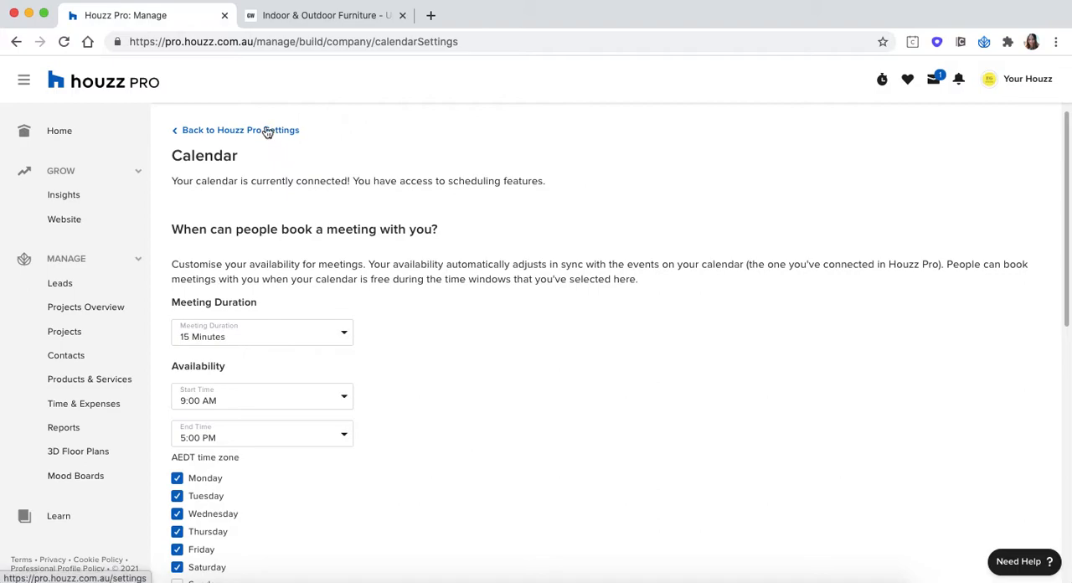
mouse_move(199, 99)
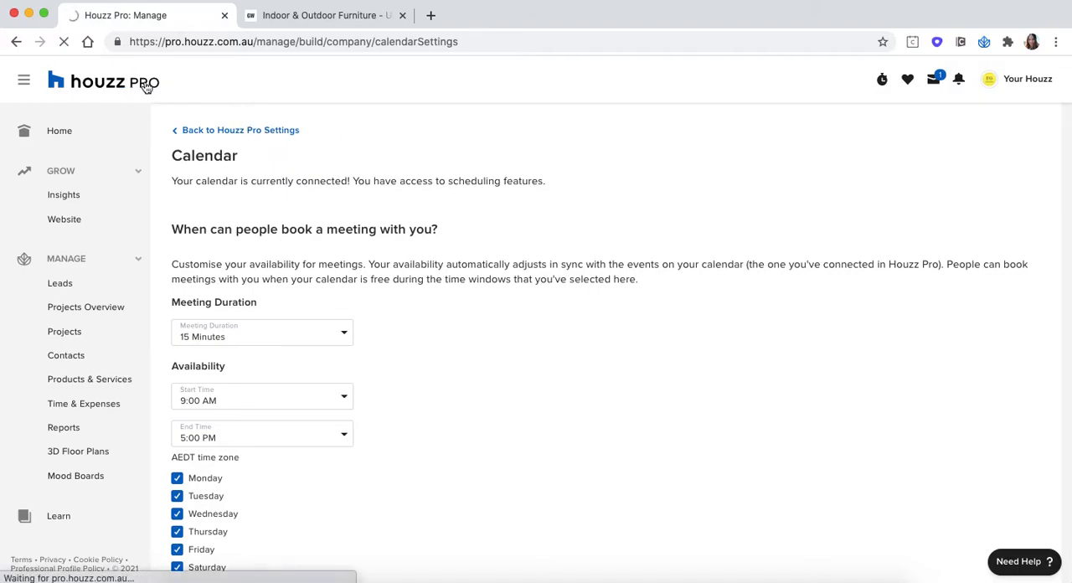
Go Home, open Insights under Grow, and scroll through reach and profile views.
click(58, 130)
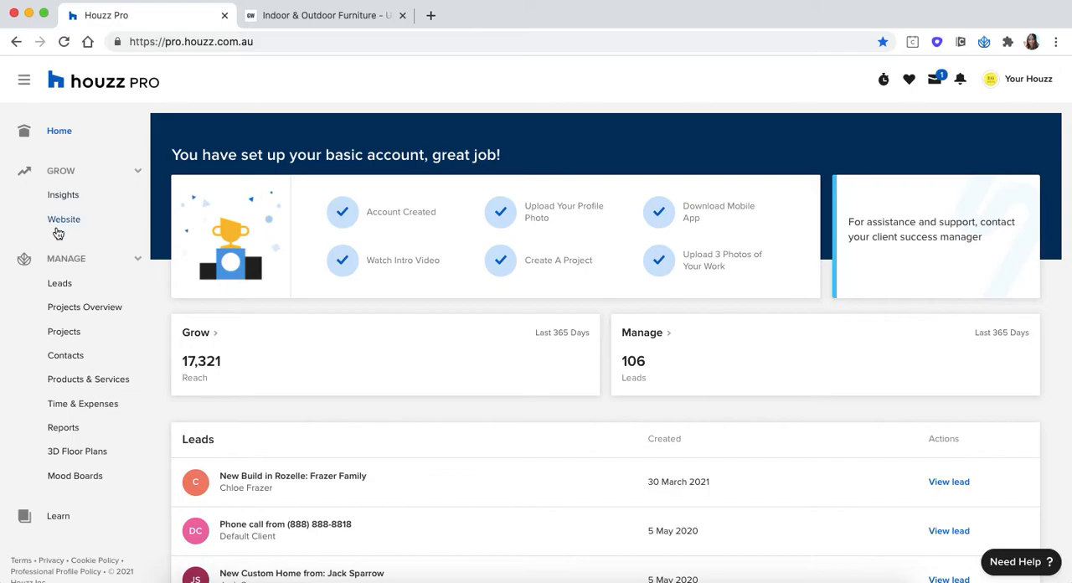
mouse_move(63, 194)
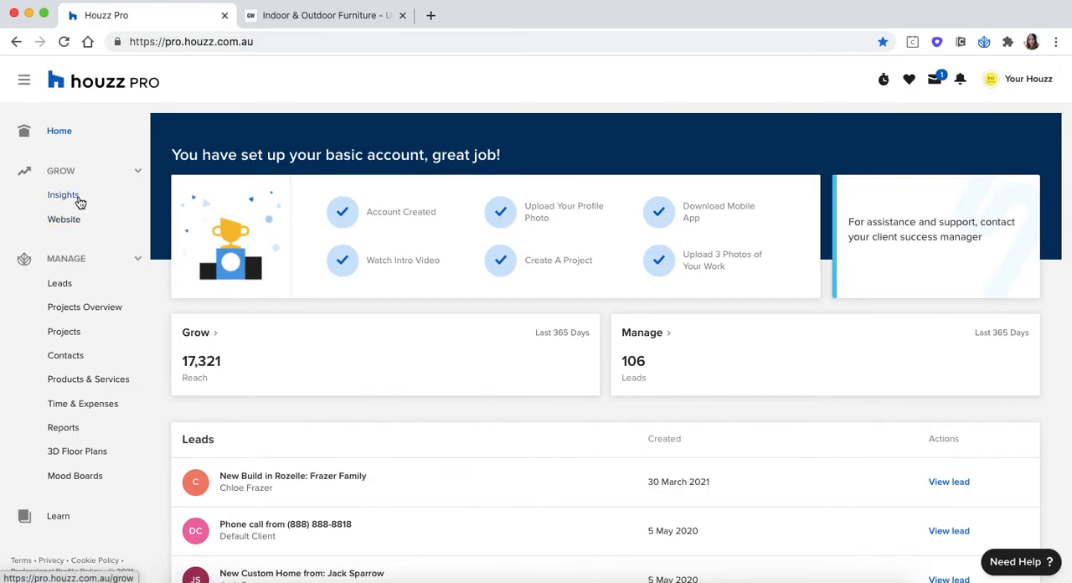
click(64, 194)
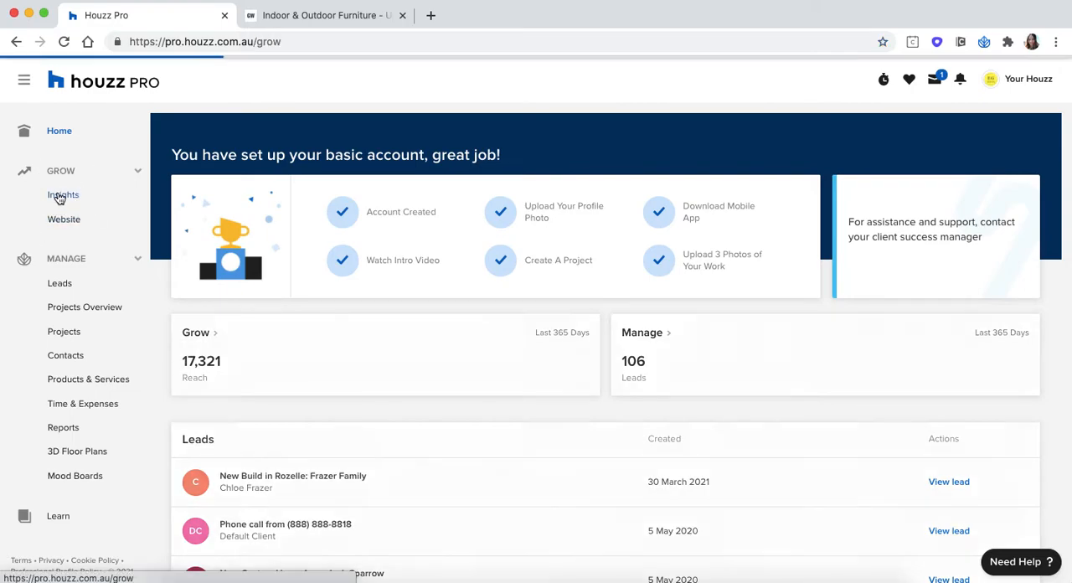
click(63, 195)
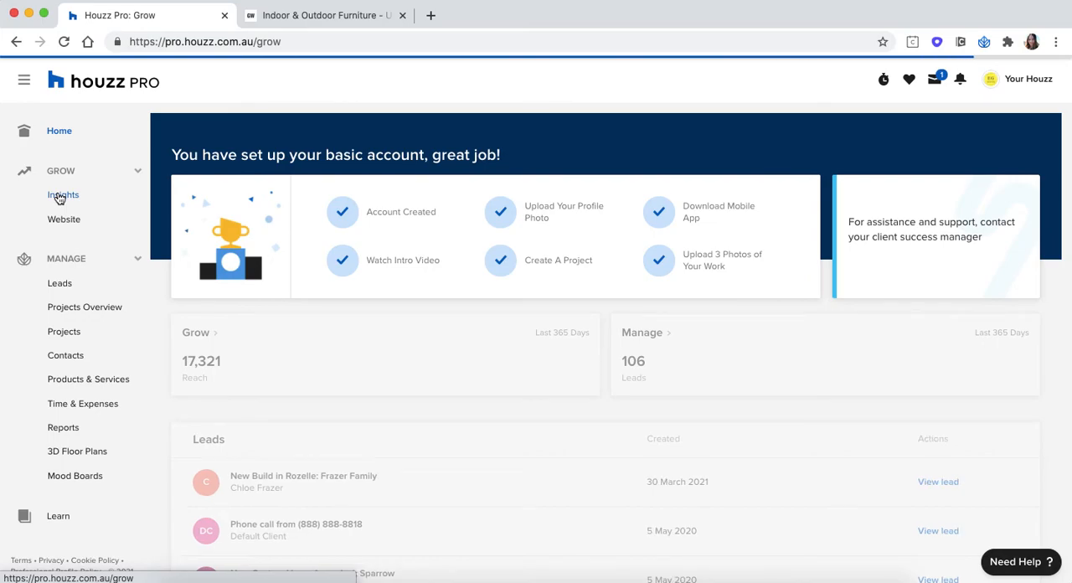
click(62, 194)
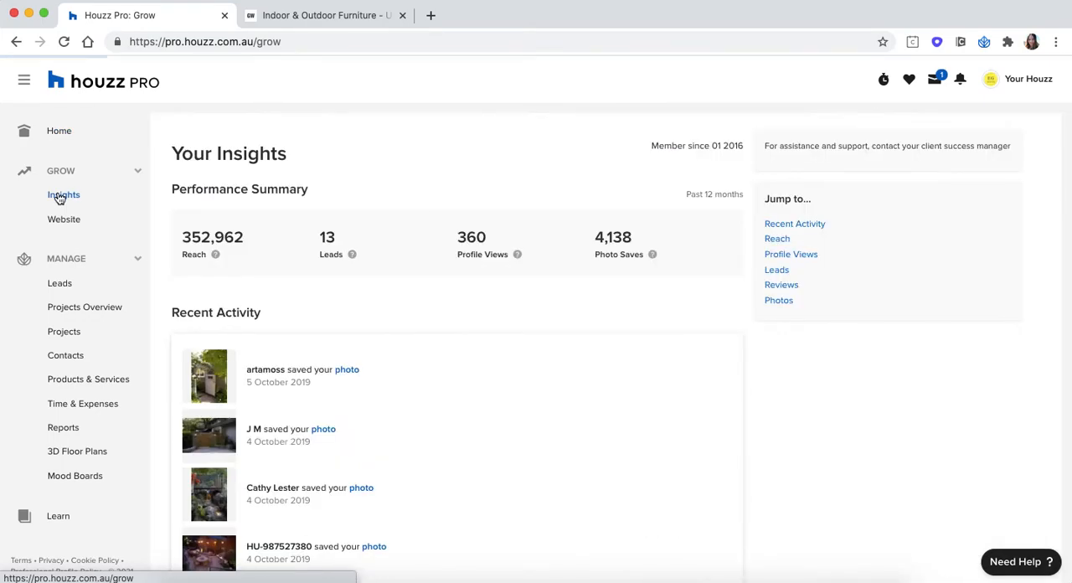
scroll(down, 3)
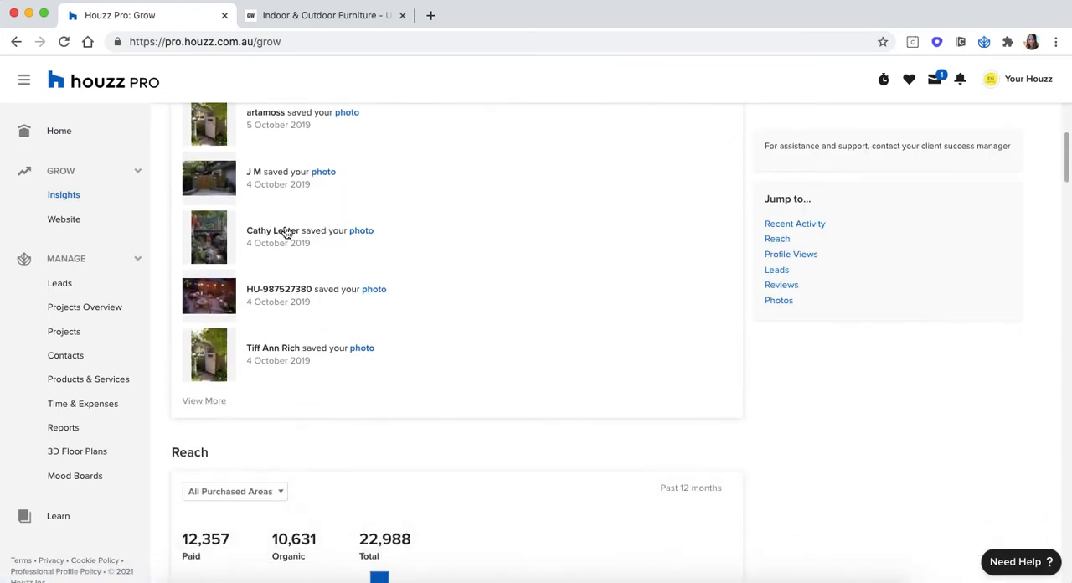
scroll(down, 3)
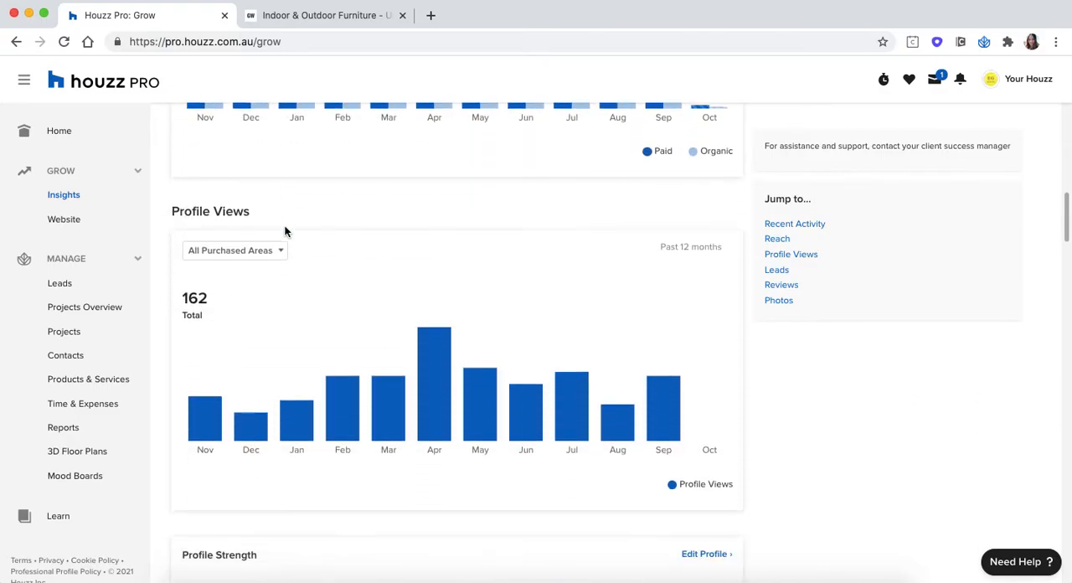
Open the Your Website page, showing the site last updated 16 February 2021.
click(63, 219)
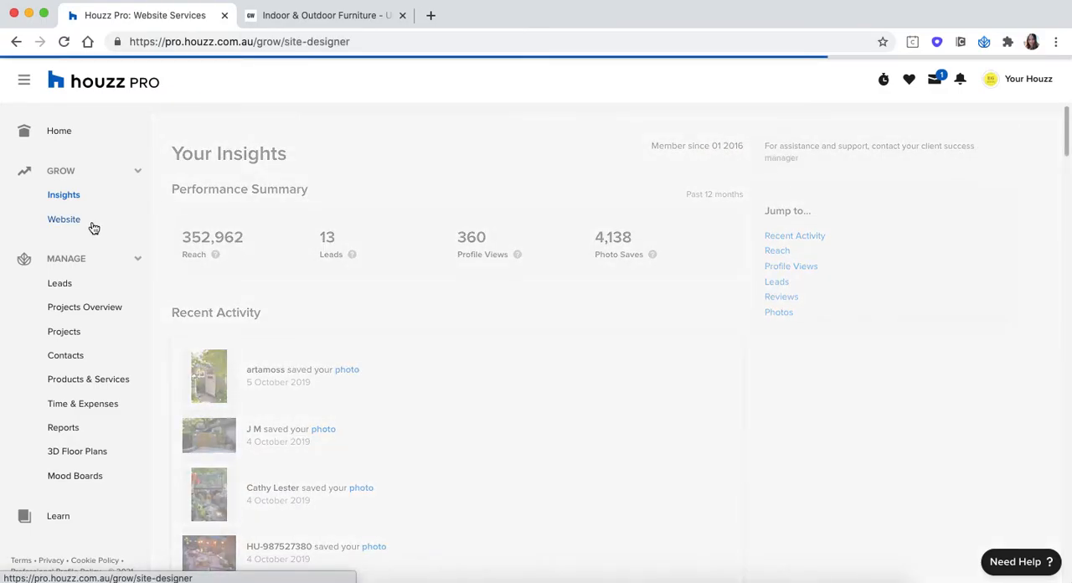
click(64, 218)
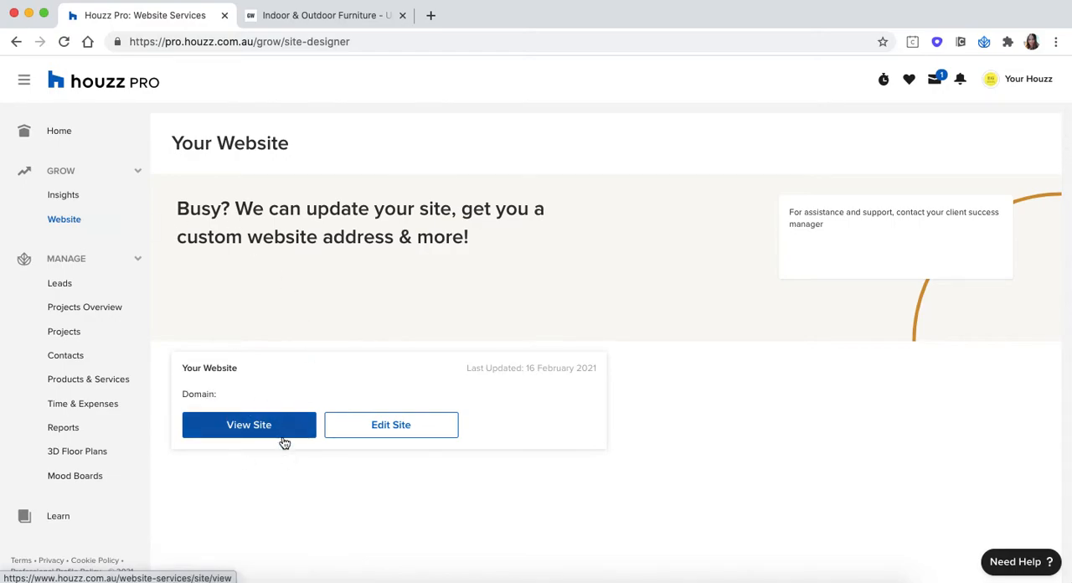
mouse_move(448, 416)
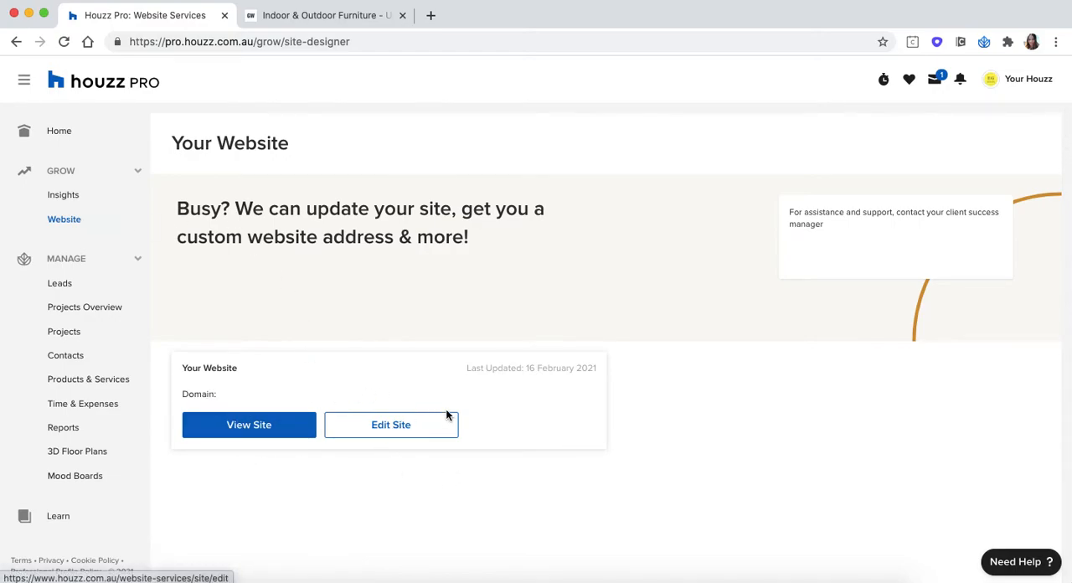
mouse_move(477, 380)
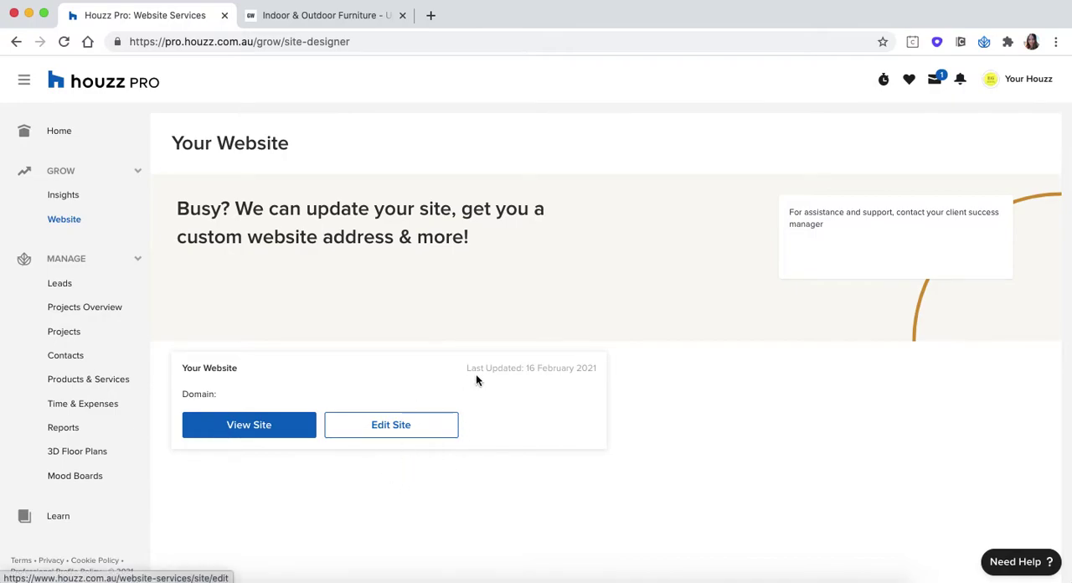
double_click(531, 368)
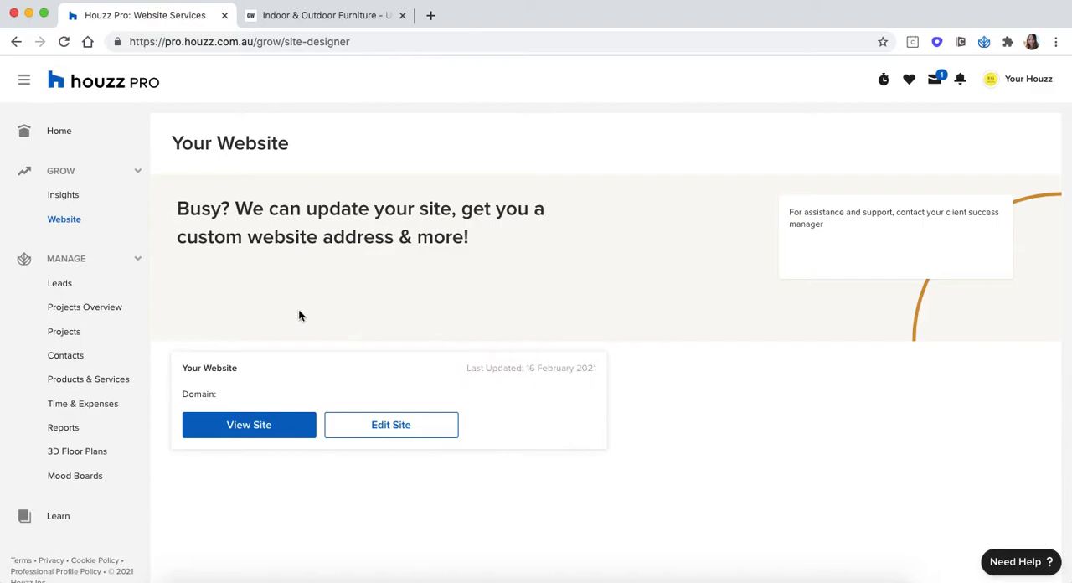
mouse_move(59, 283)
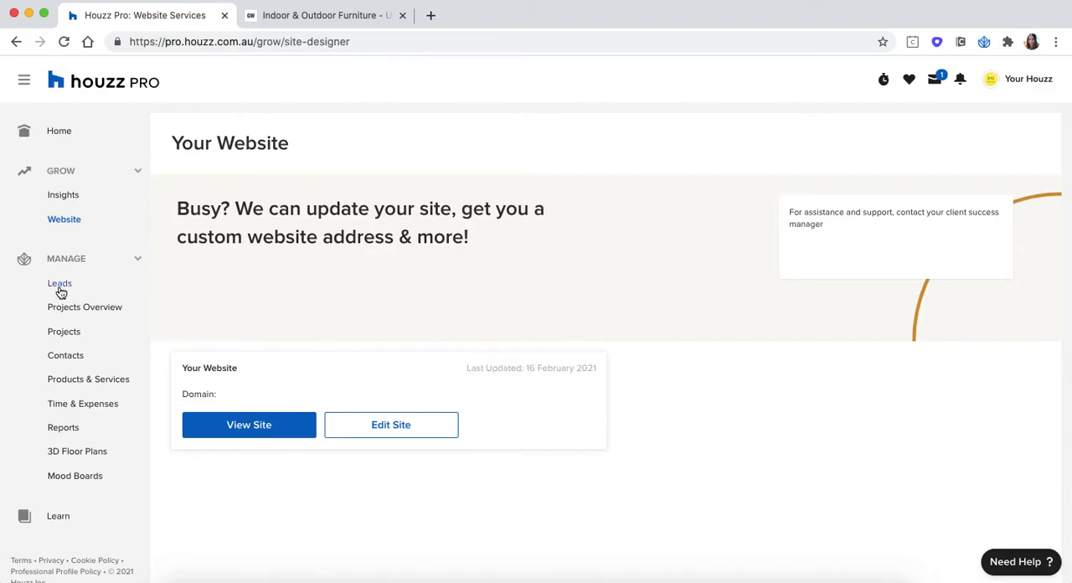
mouse_move(59, 283)
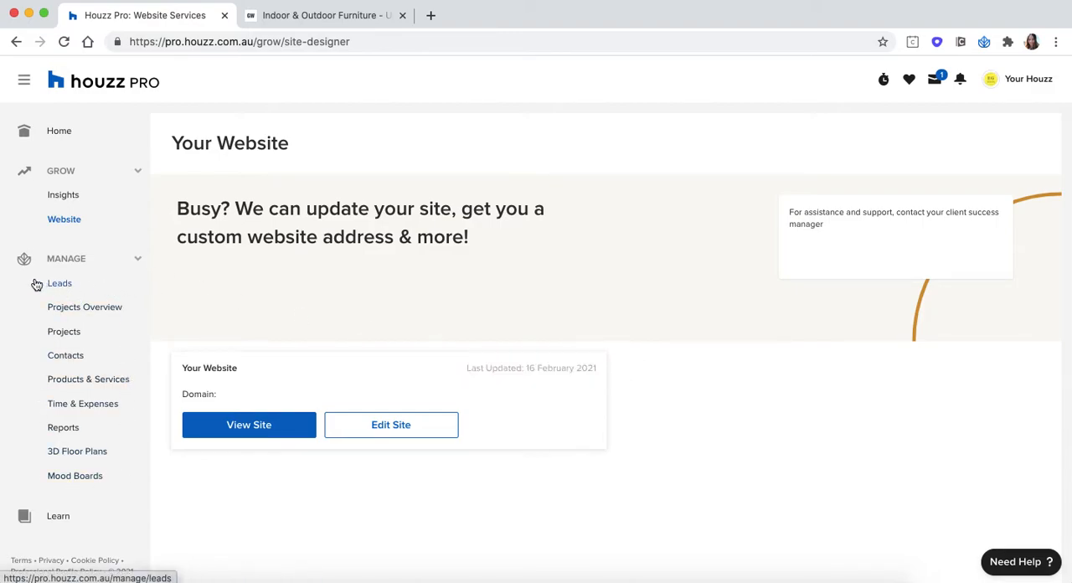
mouse_move(48, 280)
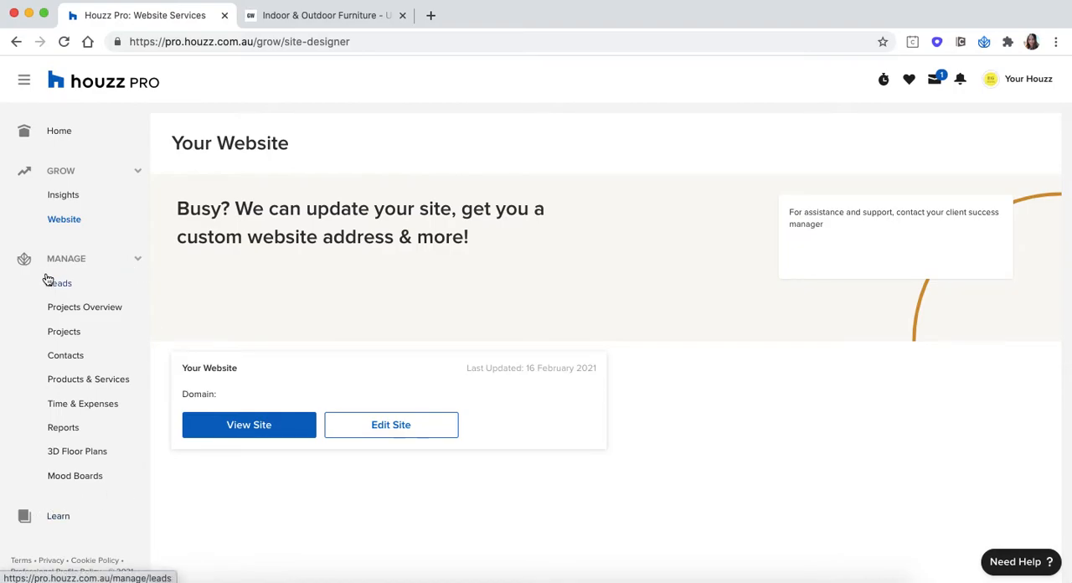
click(60, 282)
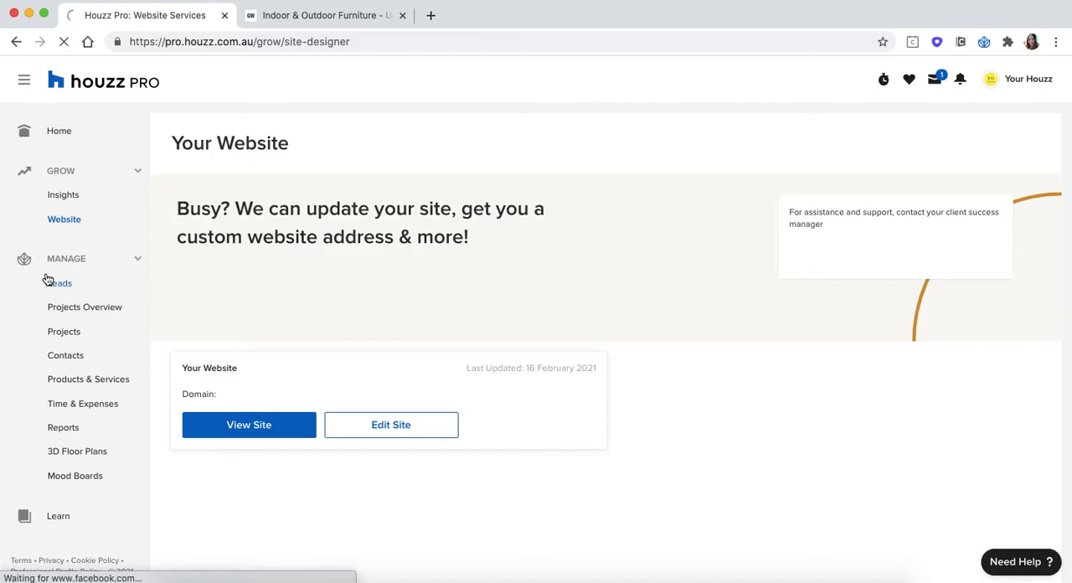
Open Your Leads to see the three active leads at Follow Up and For Review.
click(60, 282)
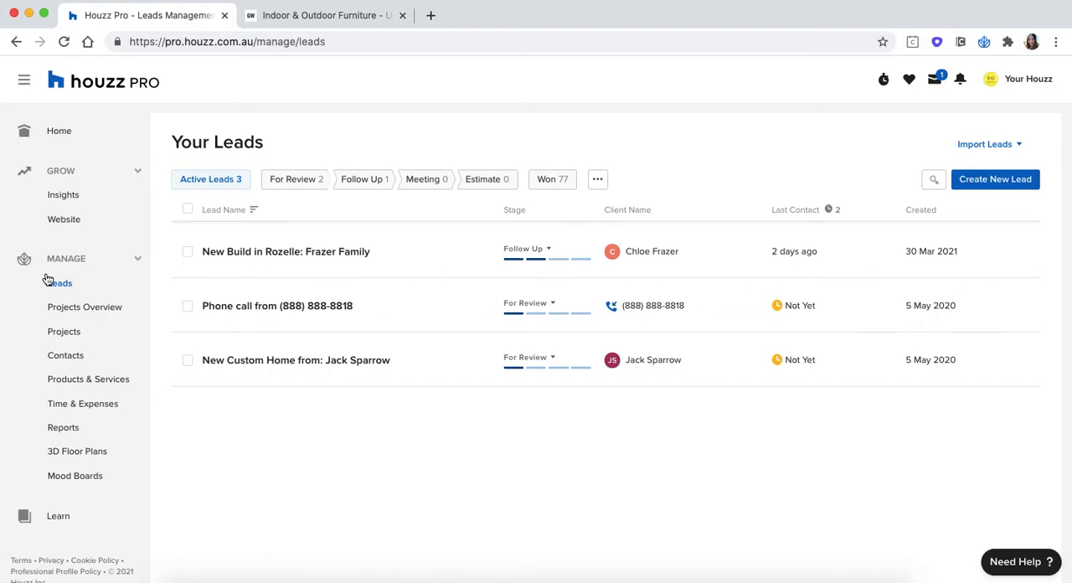
mouse_move(969, 174)
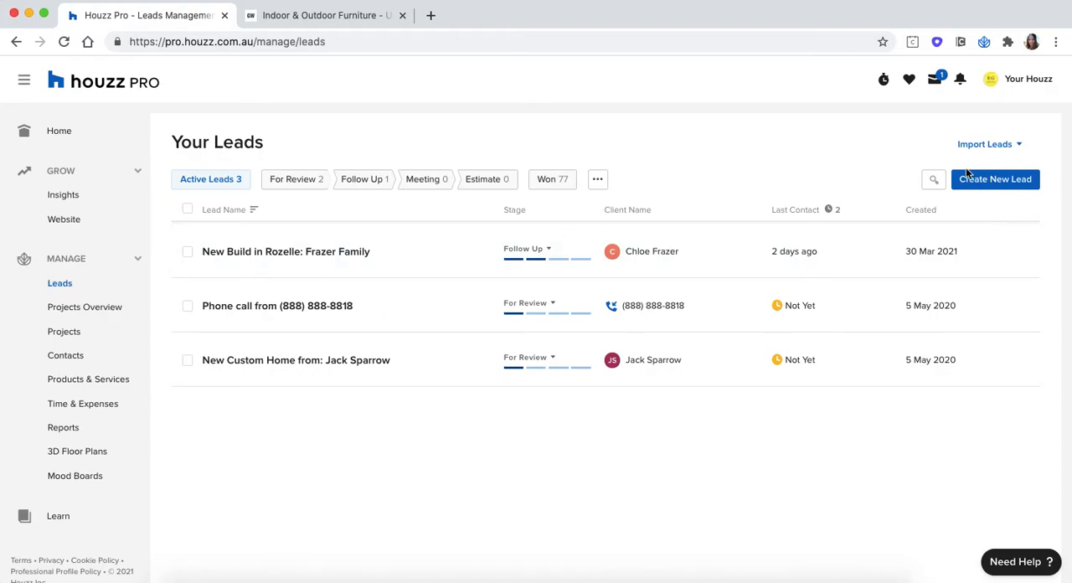
mouse_move(892, 199)
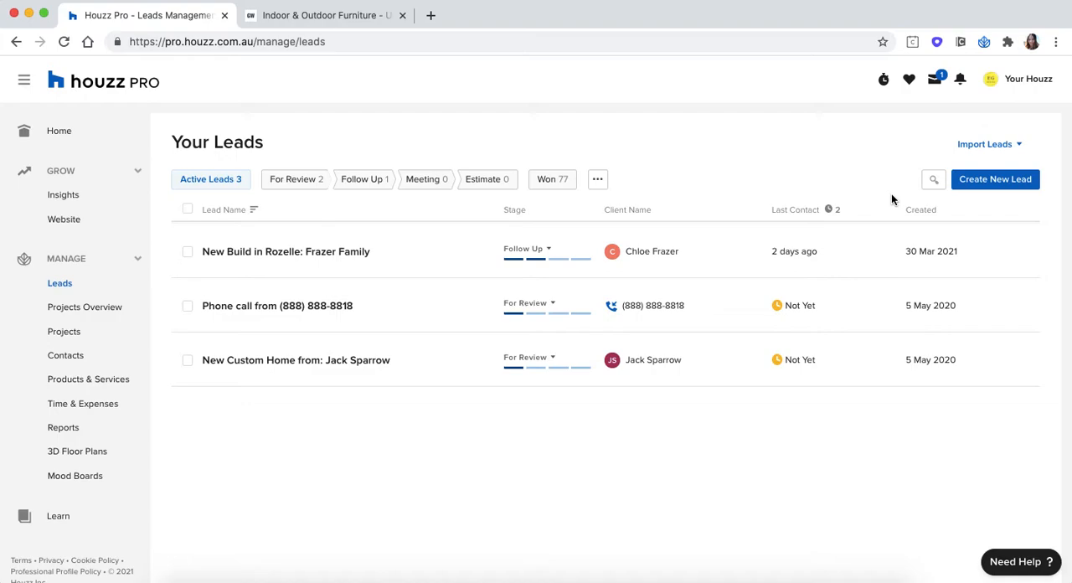
mouse_move(360, 226)
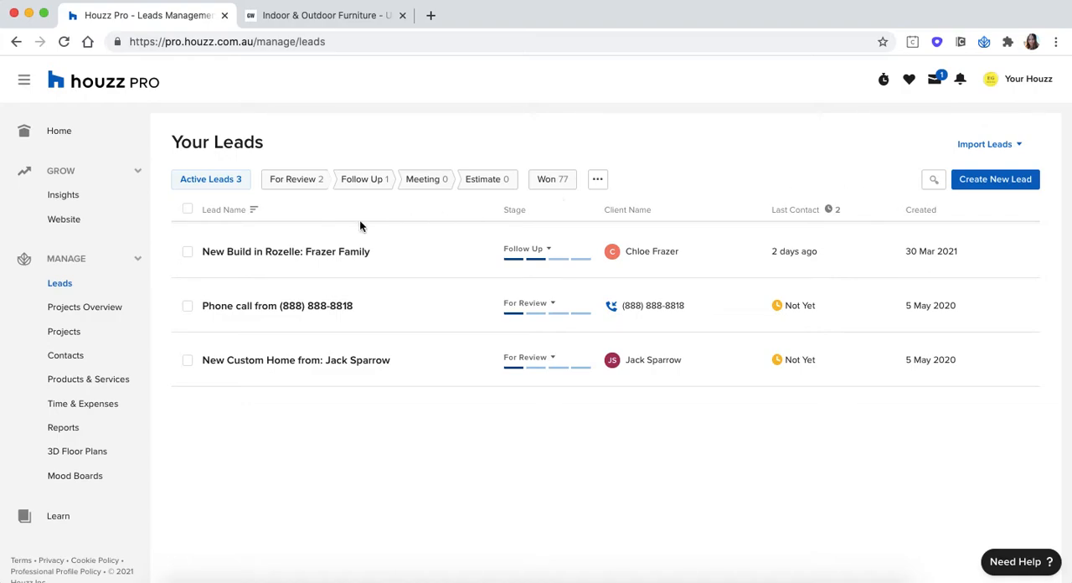
Show the All Projects list with Burwood Custom Home and Frazer Home Reno.
click(83, 307)
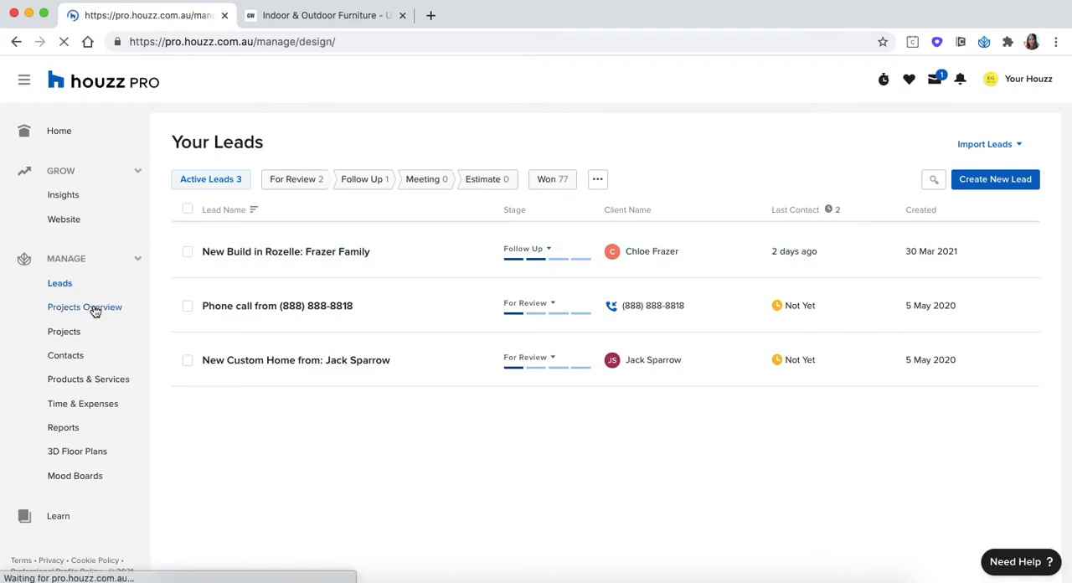
click(84, 307)
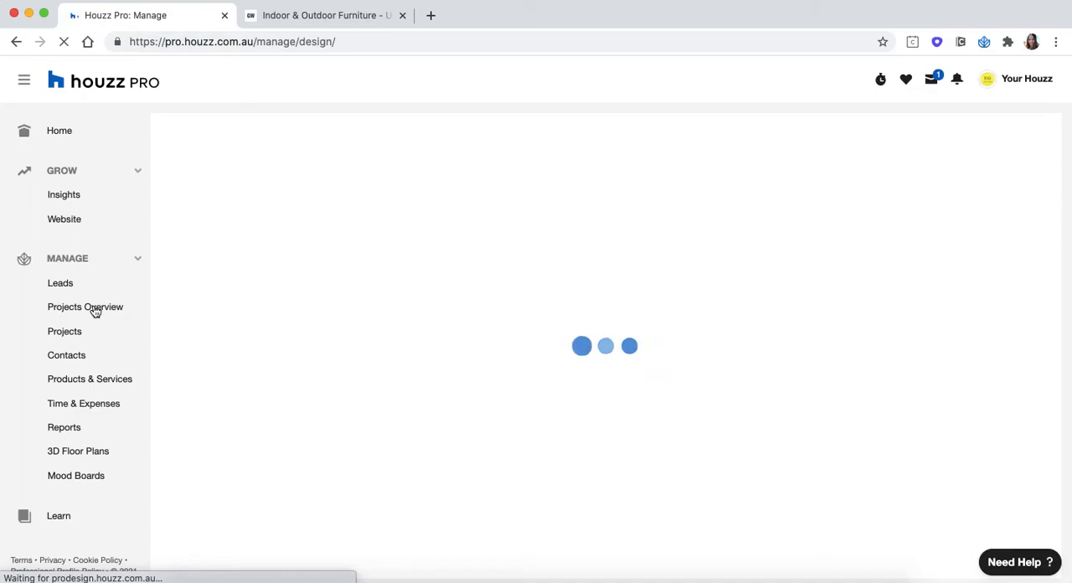
click(64, 331)
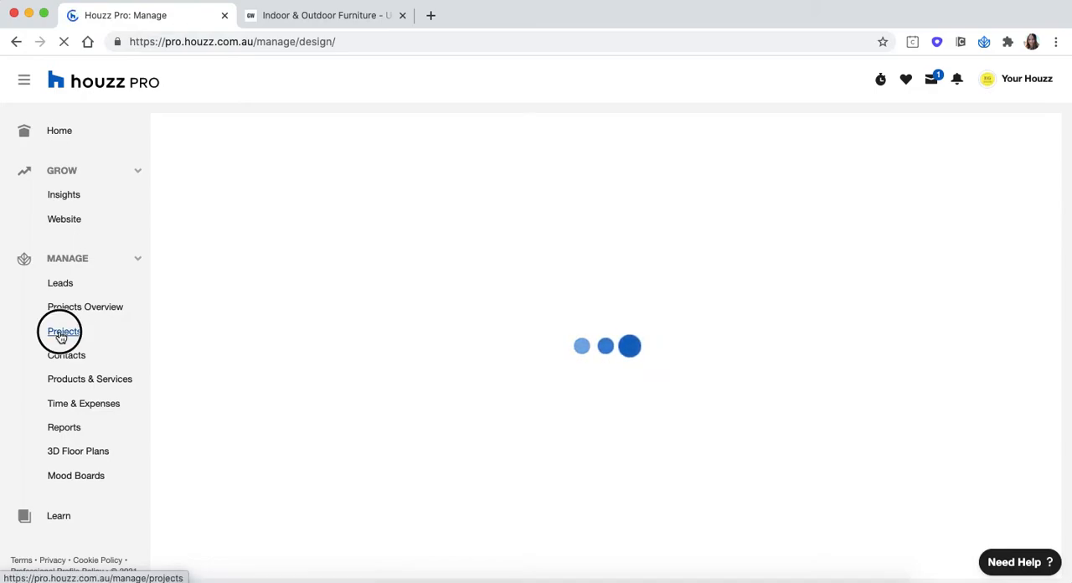
click(63, 332)
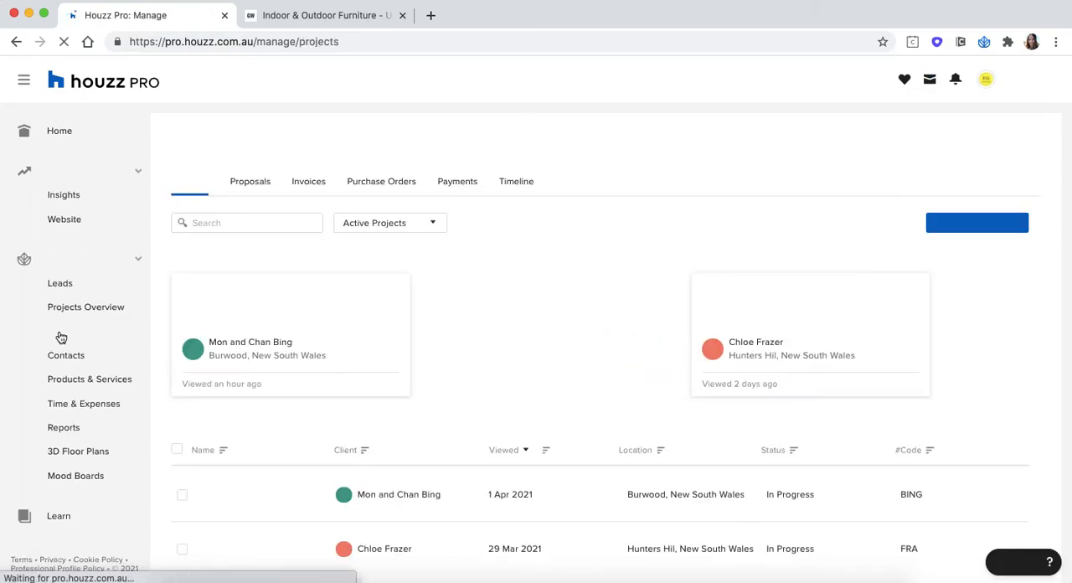
click(64, 331)
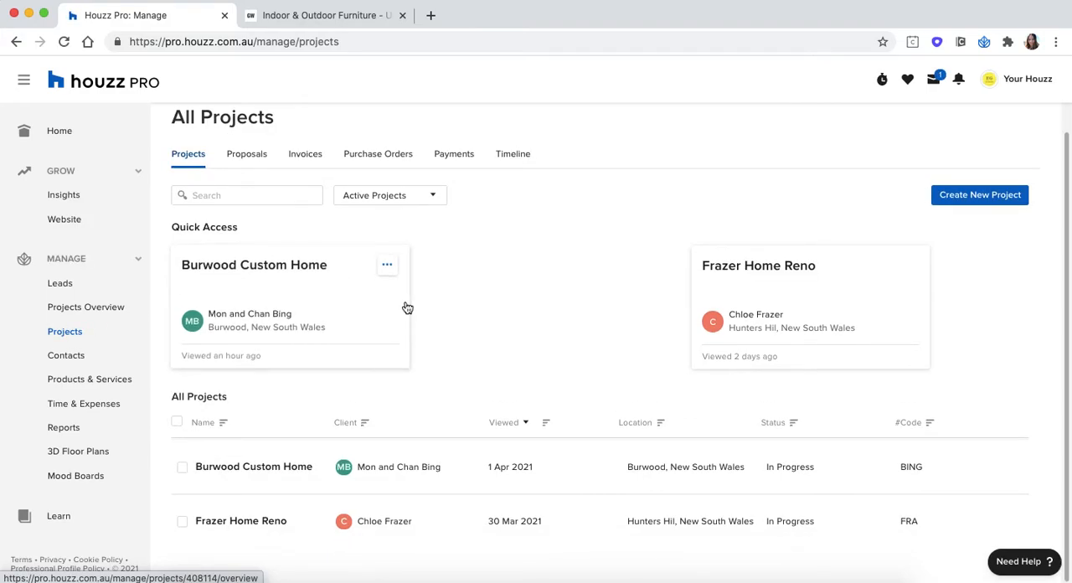
scroll(up, 3)
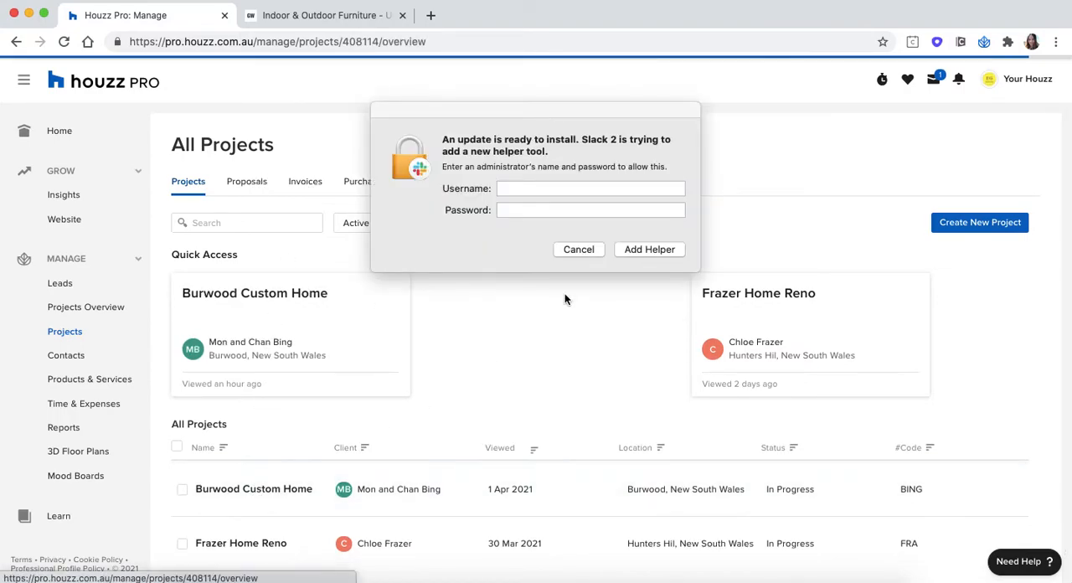
Dismiss the Slack update prompt and expand Burwood Custom Home's More sections.
click(578, 249)
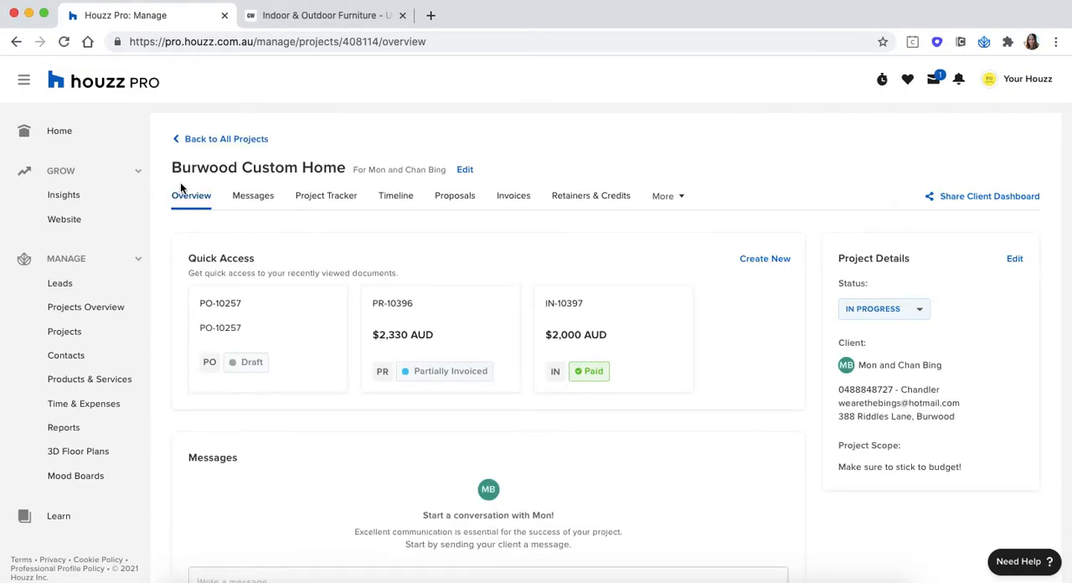
mouse_move(330, 208)
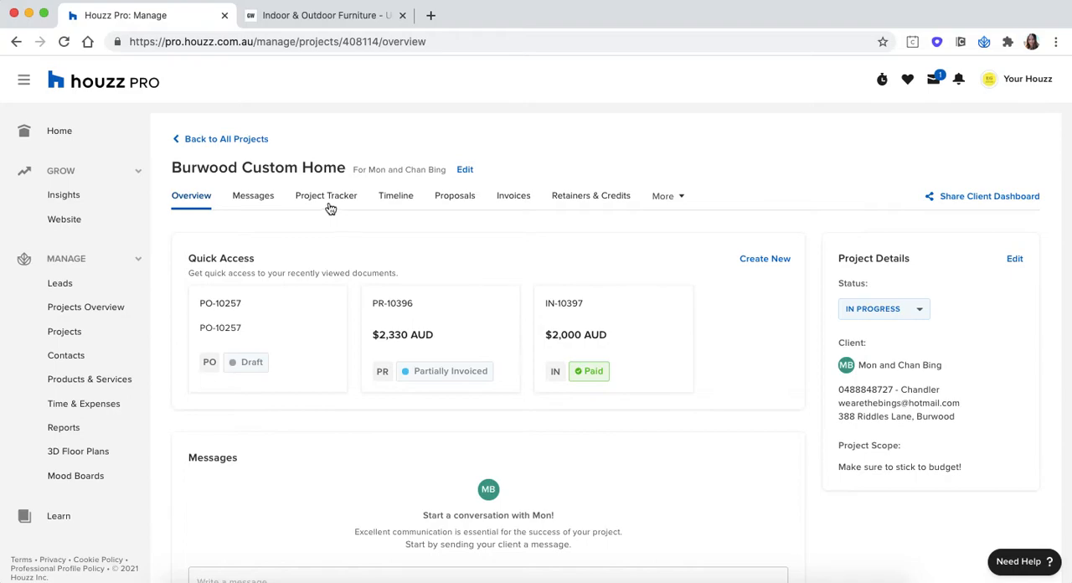
click(667, 195)
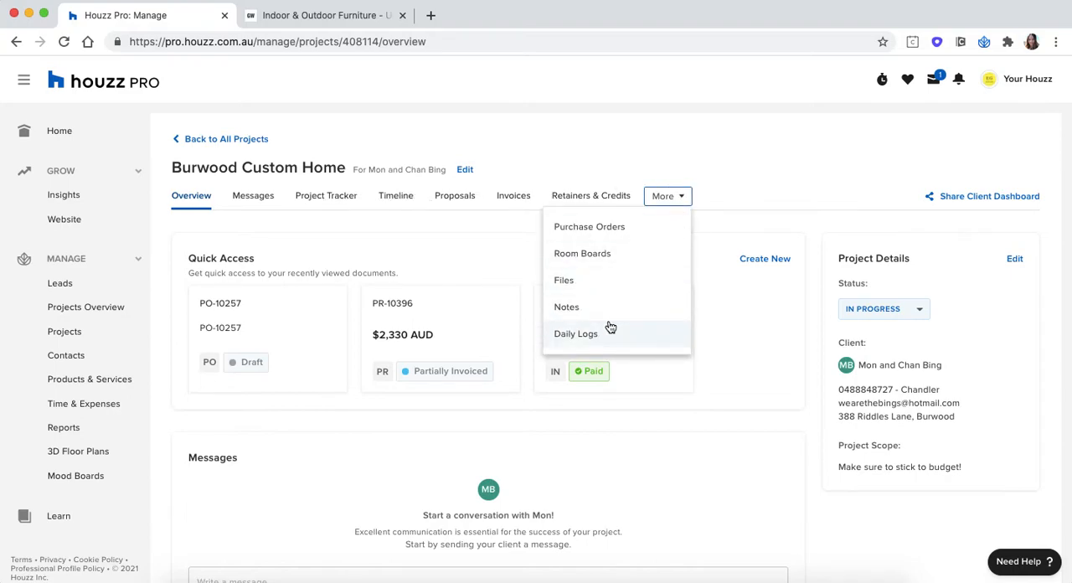
mouse_move(636, 268)
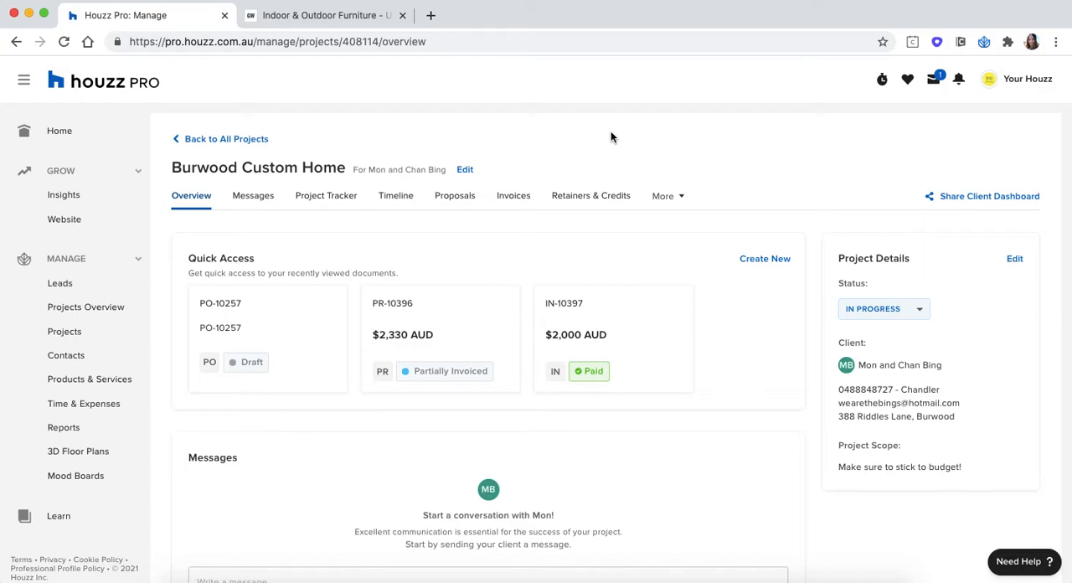
mouse_move(572, 140)
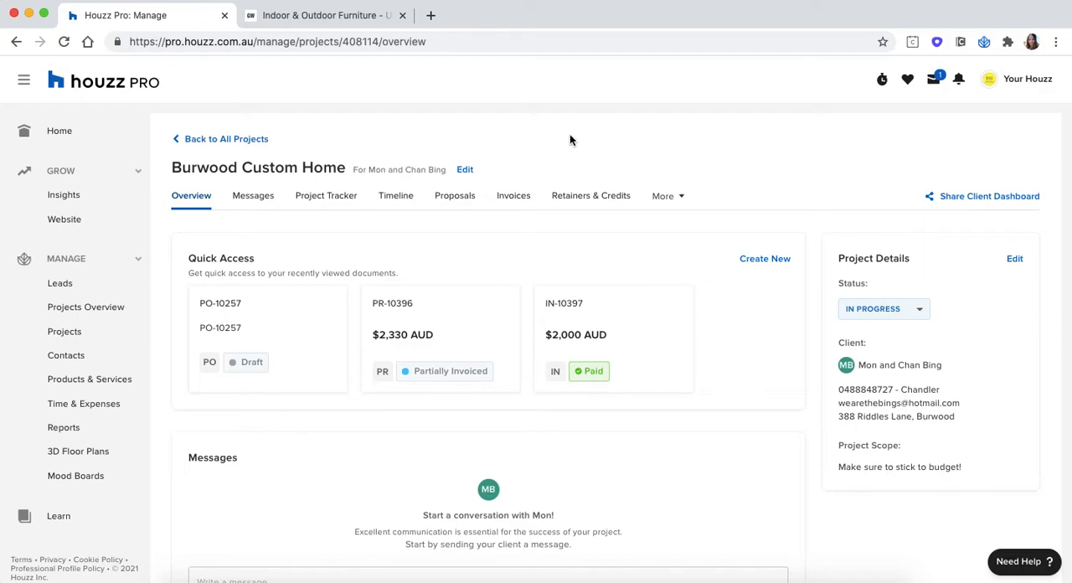
mouse_move(66, 355)
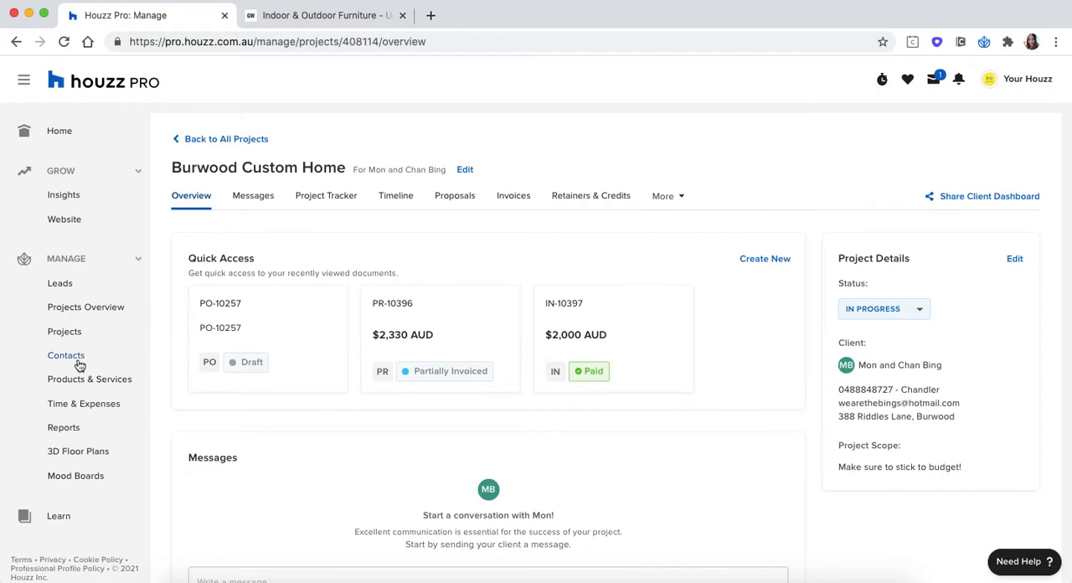
Show the Suppliers contacts list and expand its options menu.
click(66, 355)
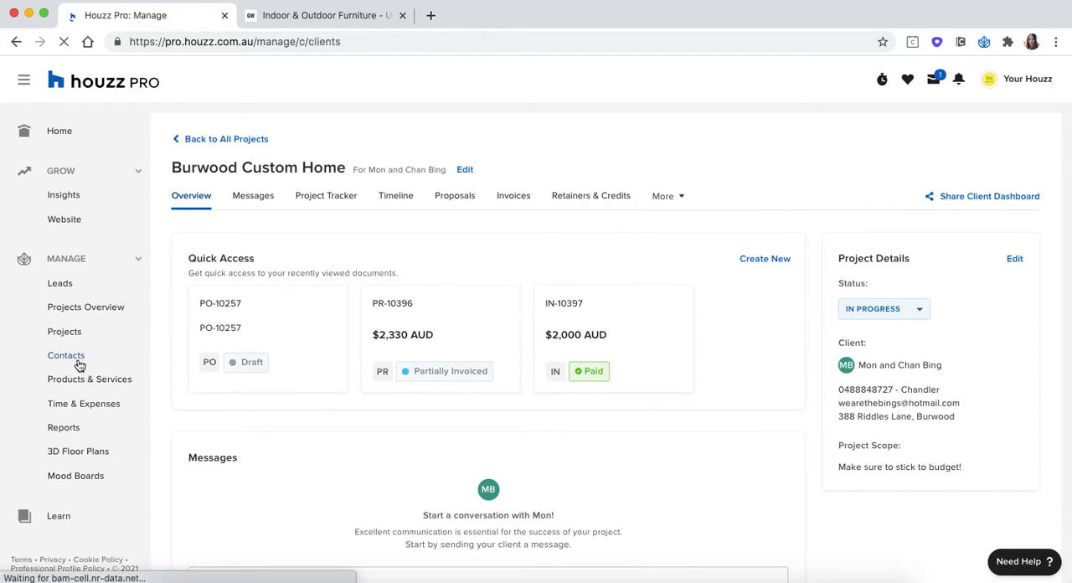
click(66, 354)
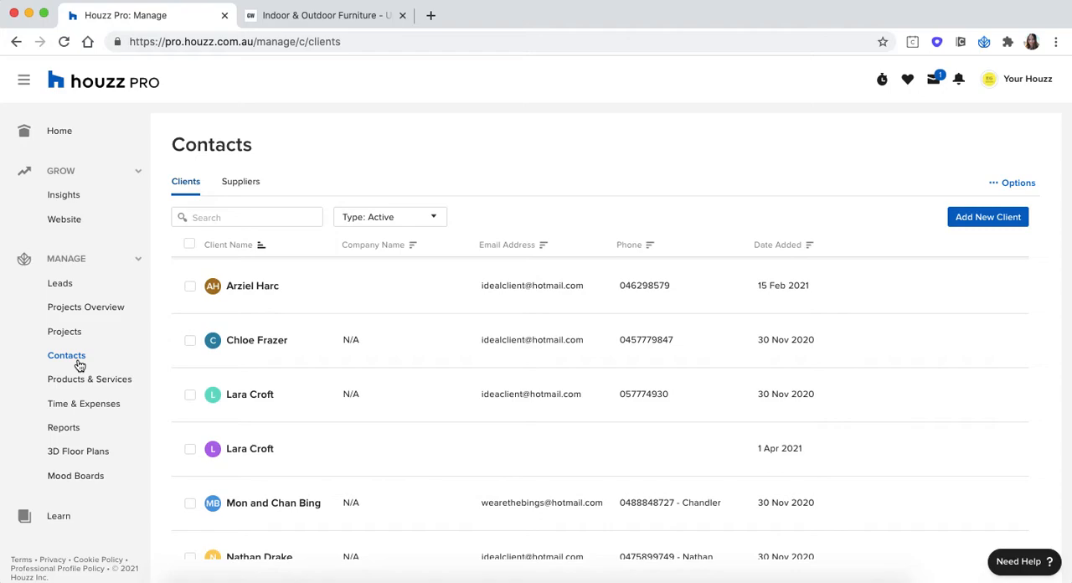
mouse_move(224, 204)
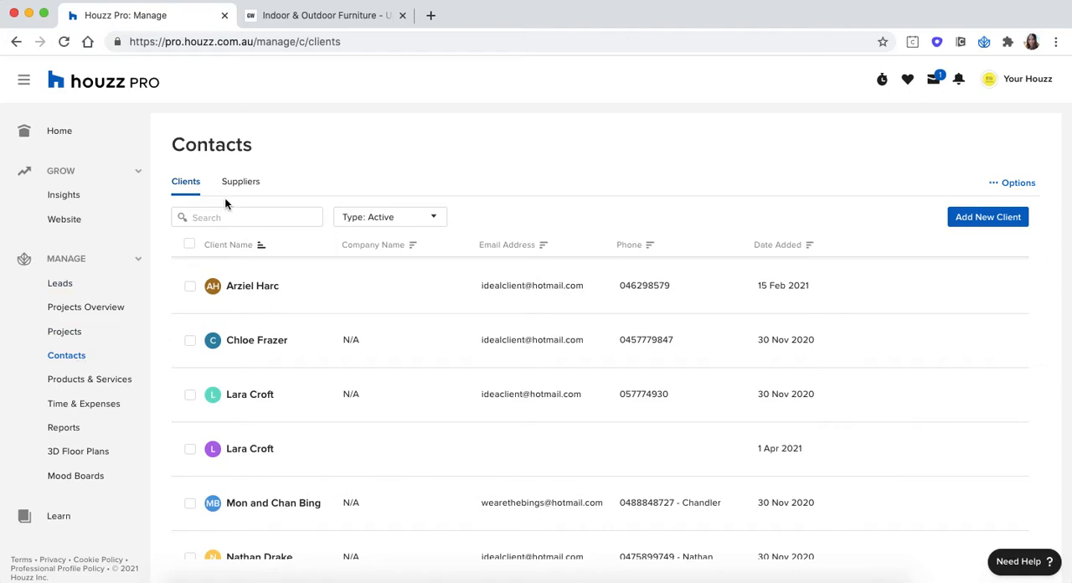
mouse_move(240, 182)
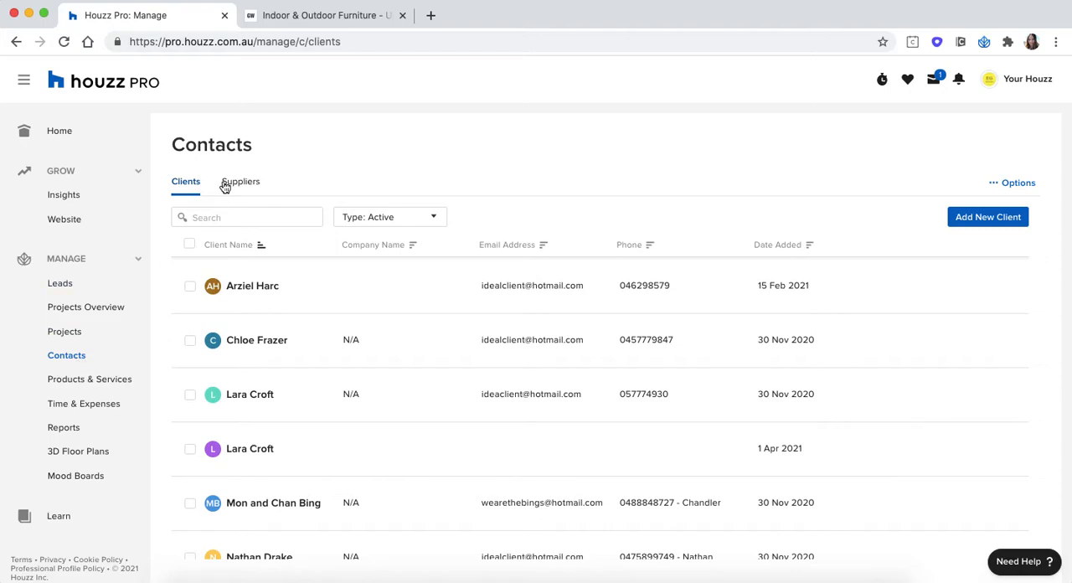
click(240, 182)
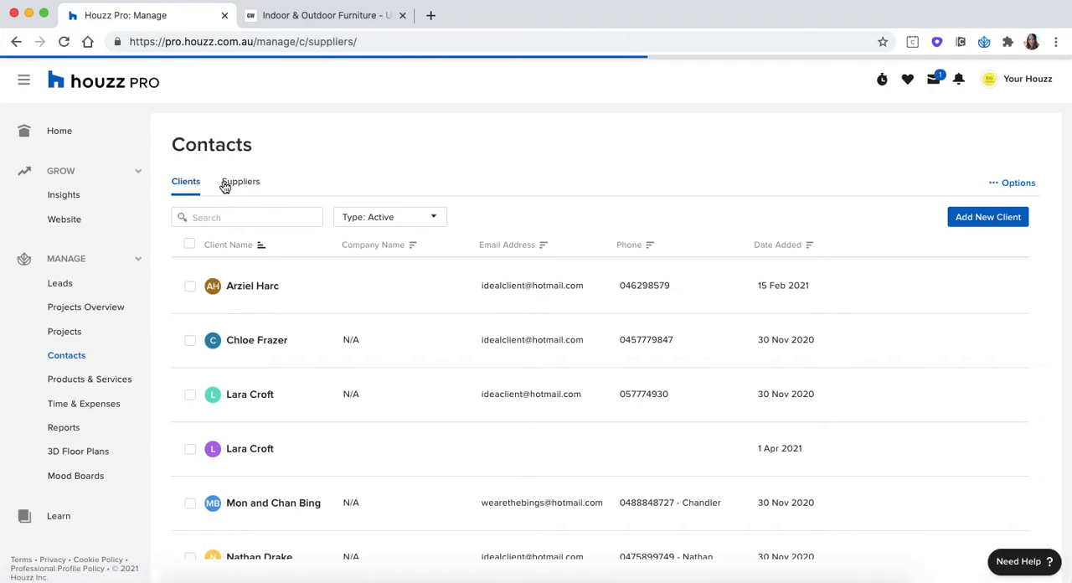
click(241, 182)
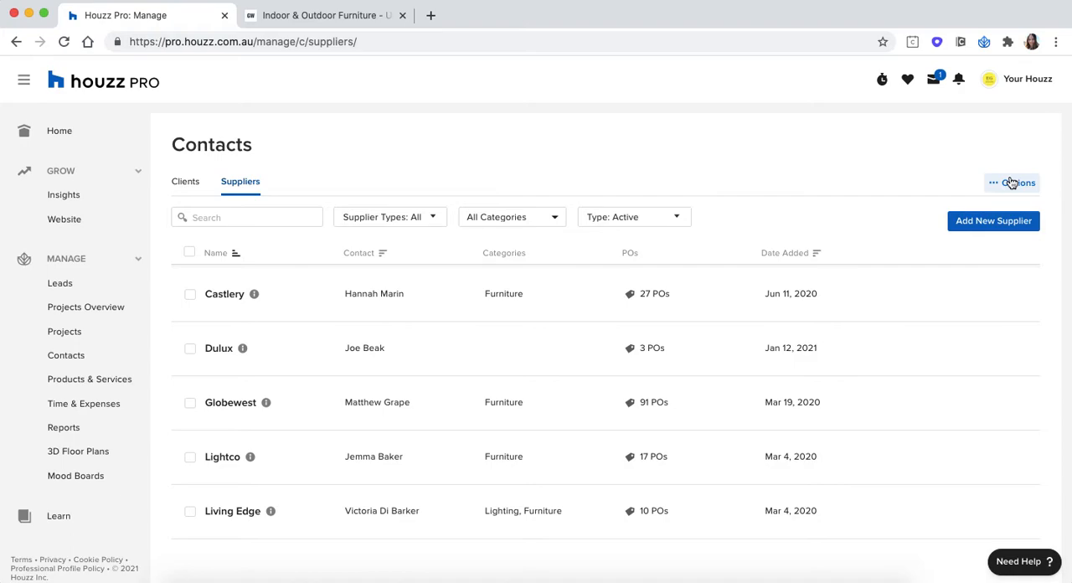
click(1016, 182)
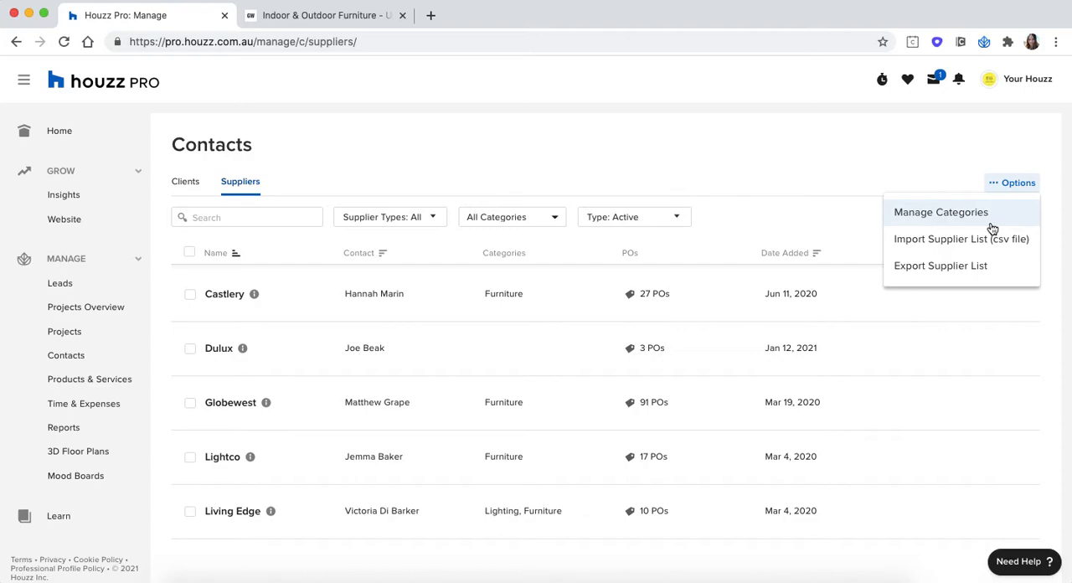
mouse_move(962, 239)
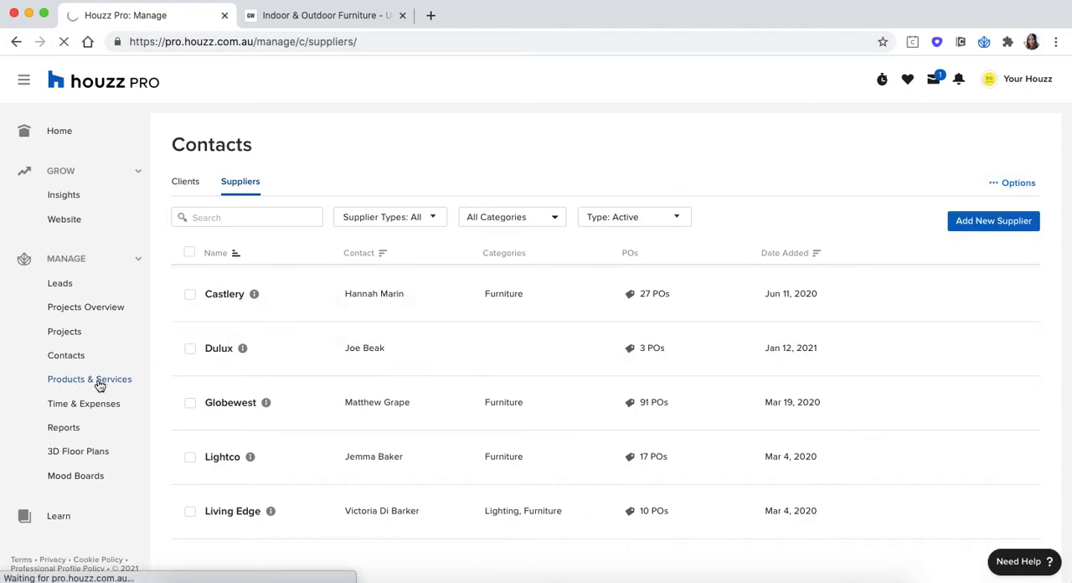
Review the Globewest products and the Hugo Arc Occasional Chair details.
click(90, 379)
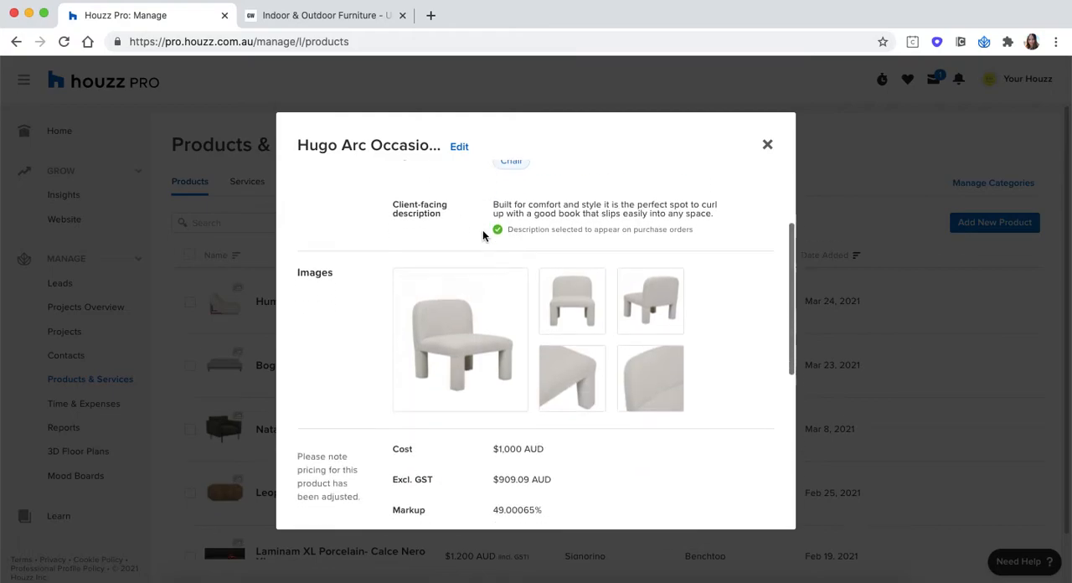
scroll(down, 3)
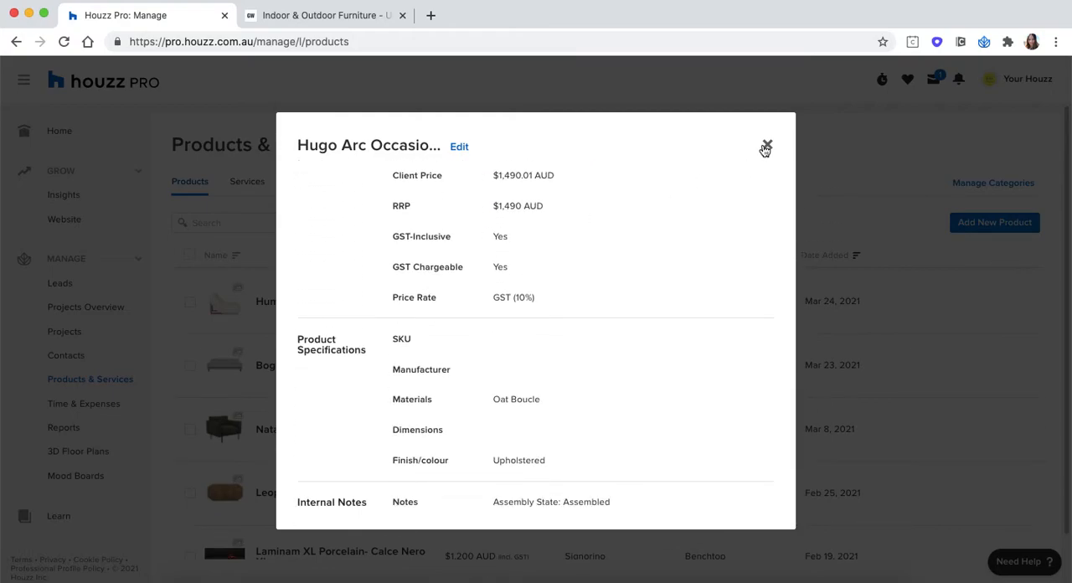
click(765, 148)
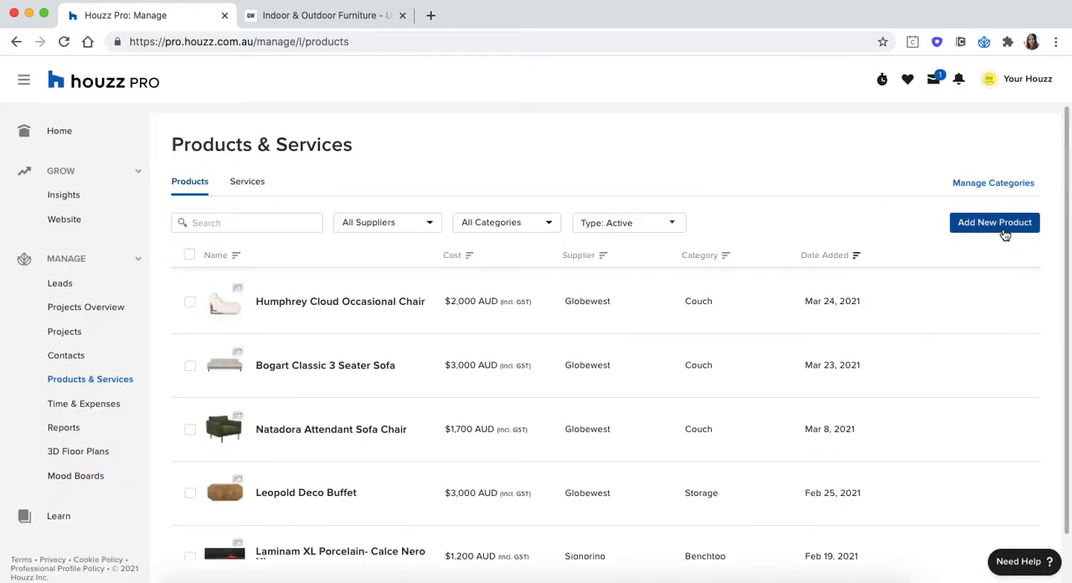
mouse_move(1035, 207)
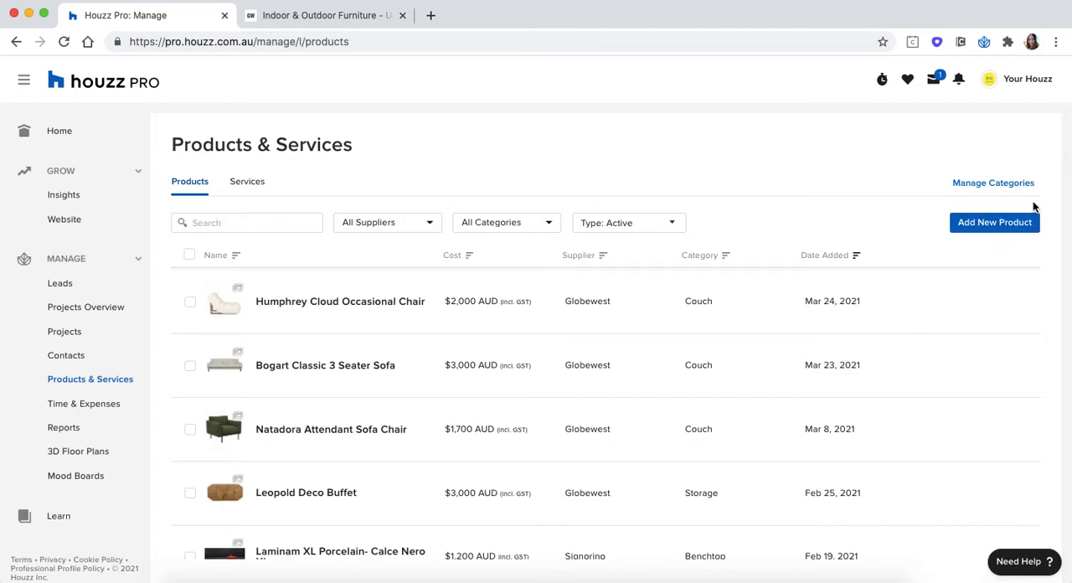
mouse_move(796, 191)
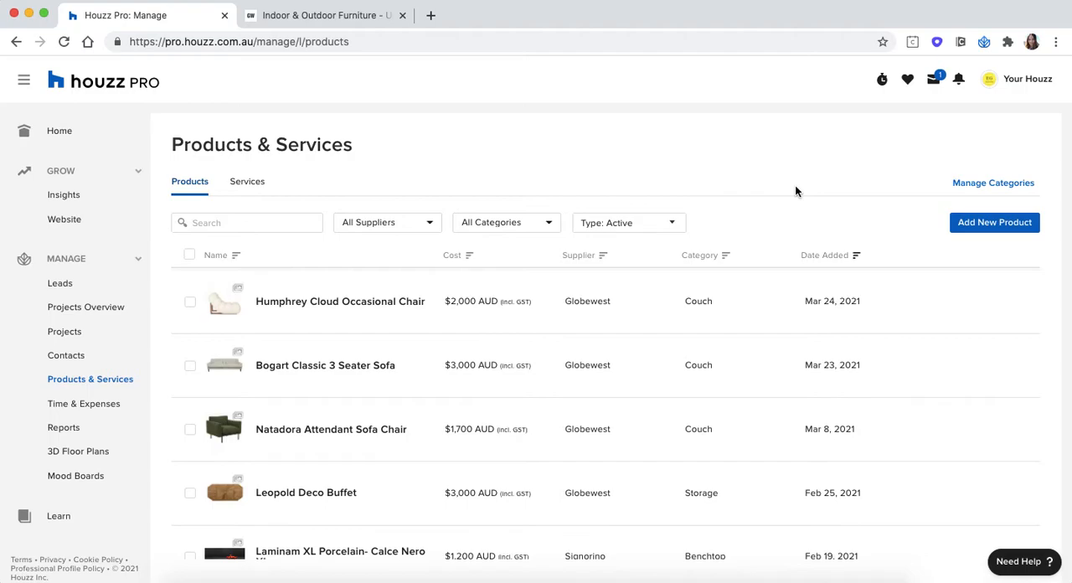
mouse_move(306, 197)
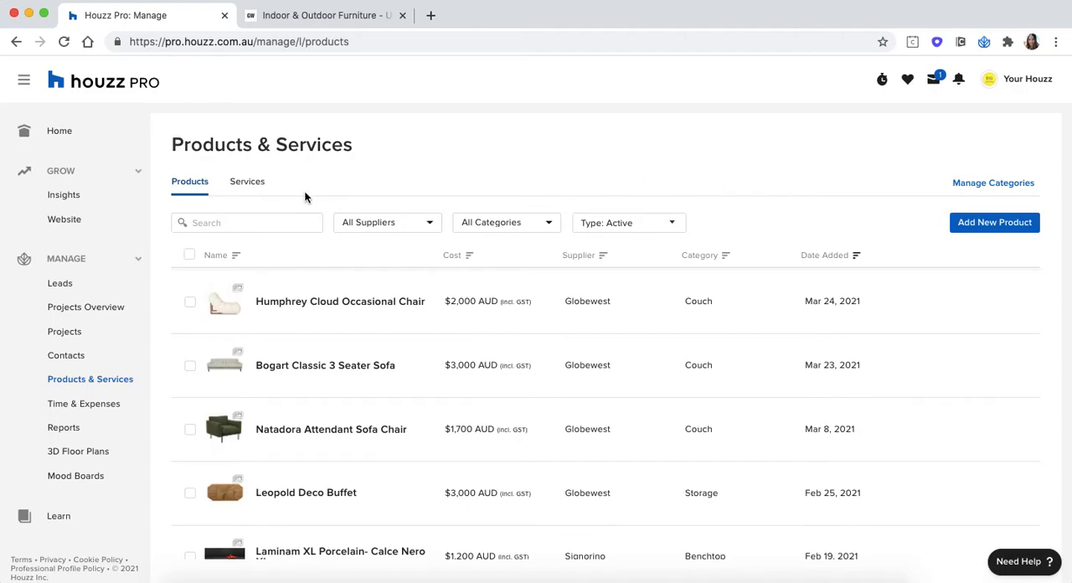
click(246, 181)
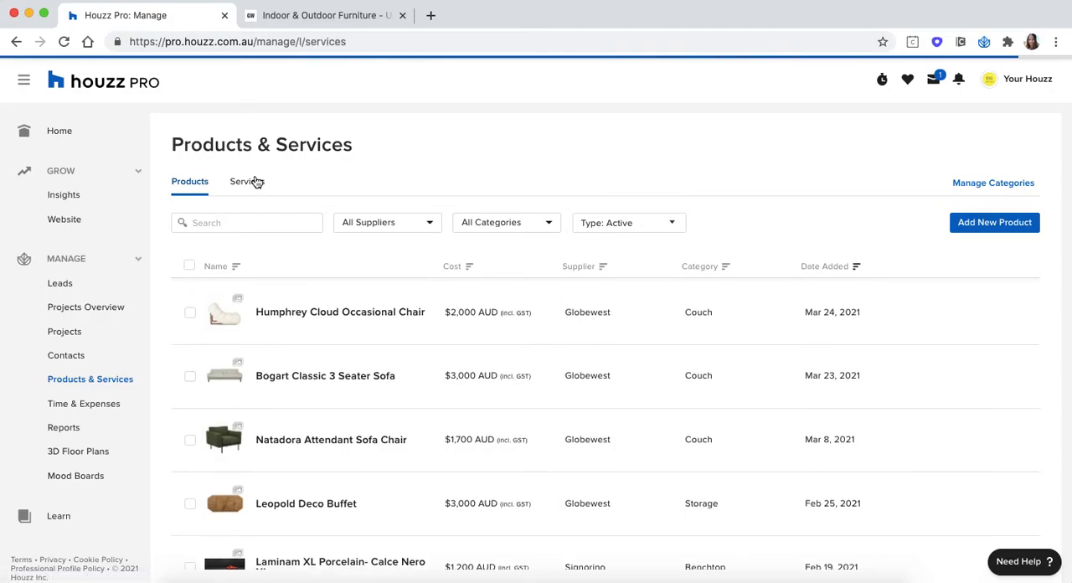
Browse the saved services list.
click(246, 181)
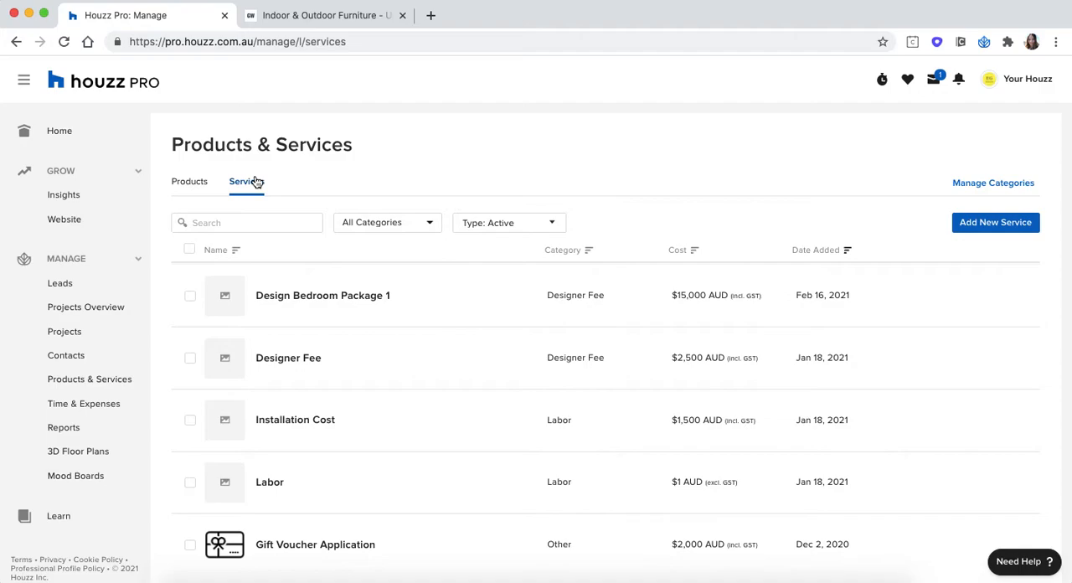
mouse_move(377, 357)
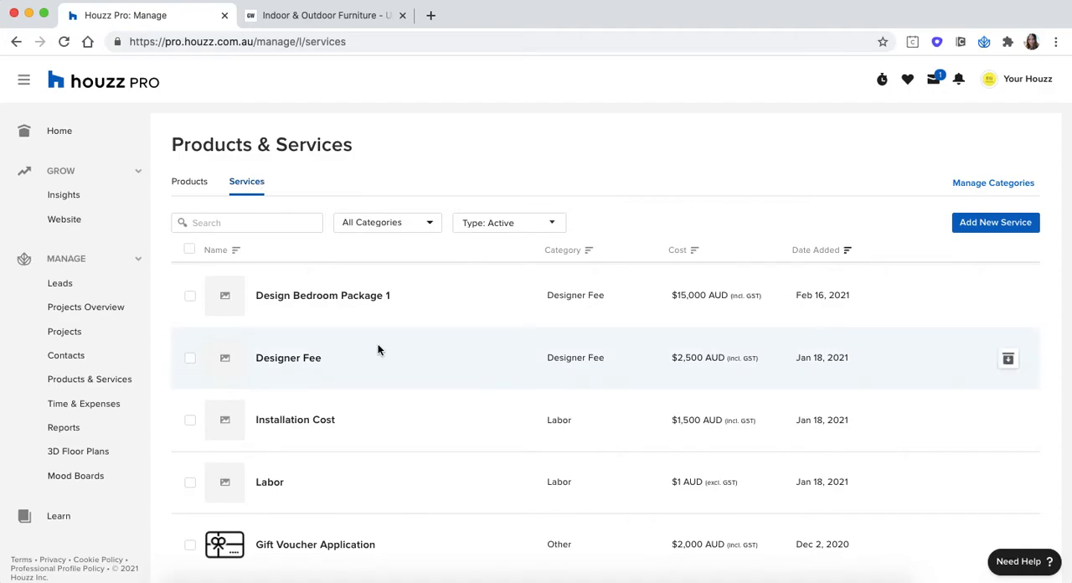
scroll(down, 3)
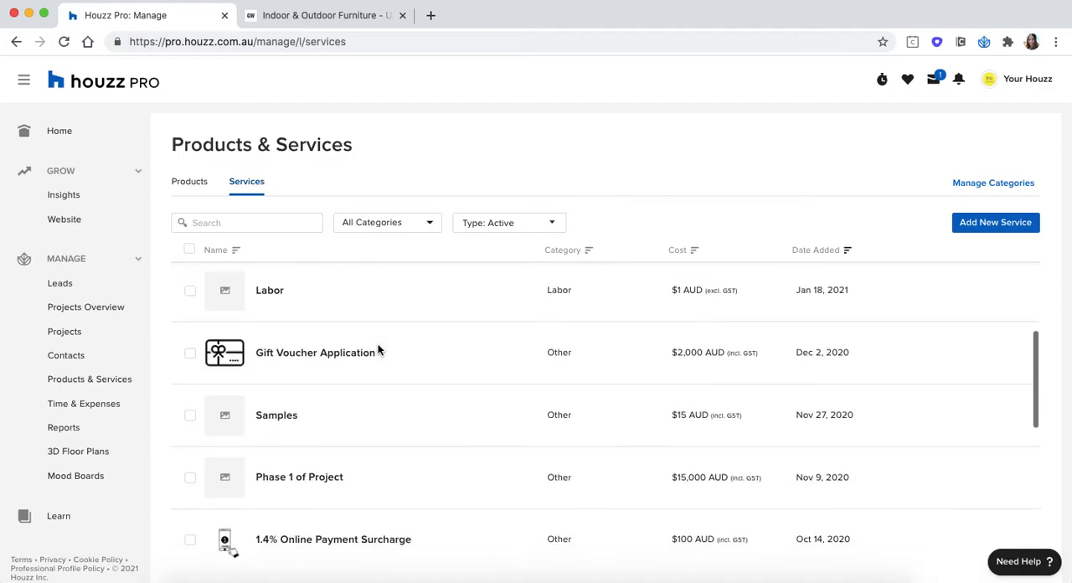
scroll(down, 3)
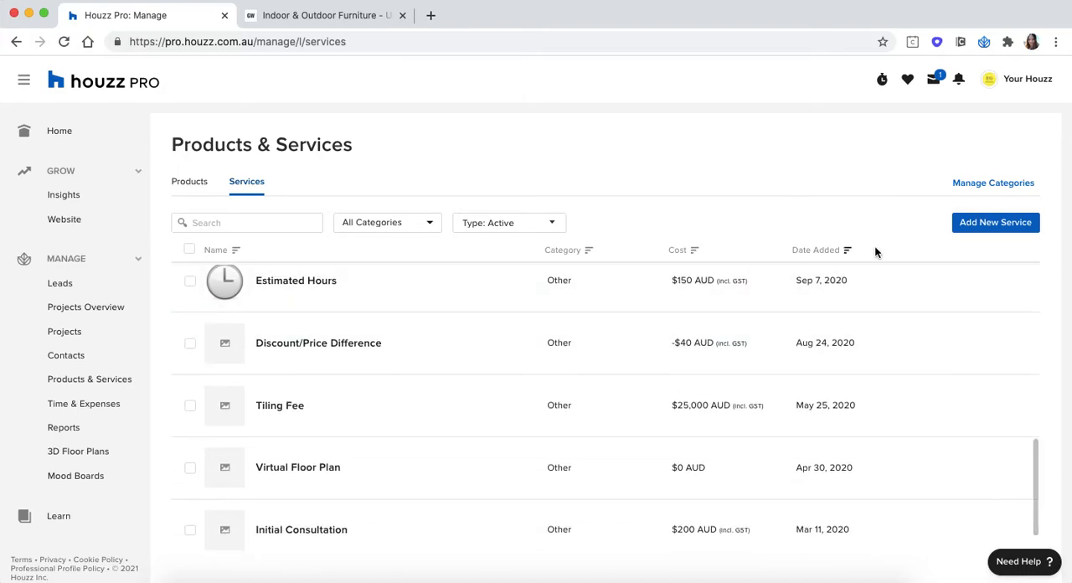
mouse_move(1031, 246)
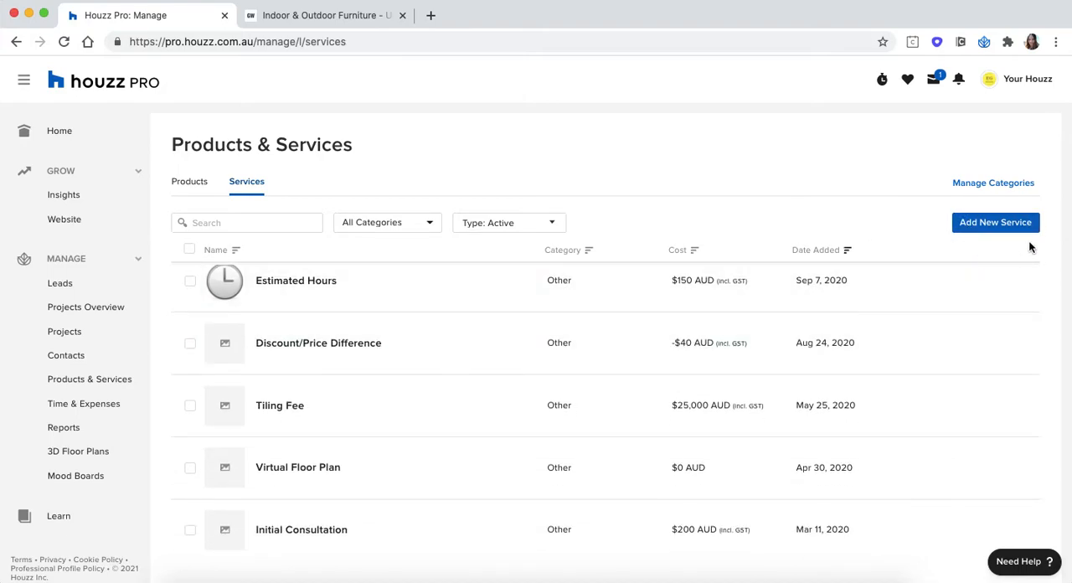
Preview the new service form and discard it without saving.
click(995, 222)
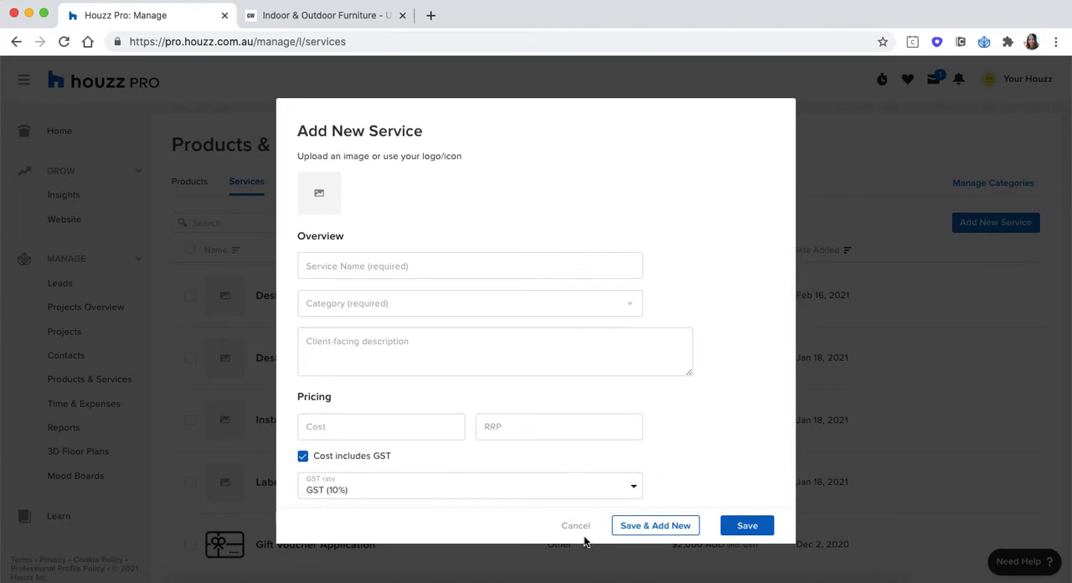
click(576, 525)
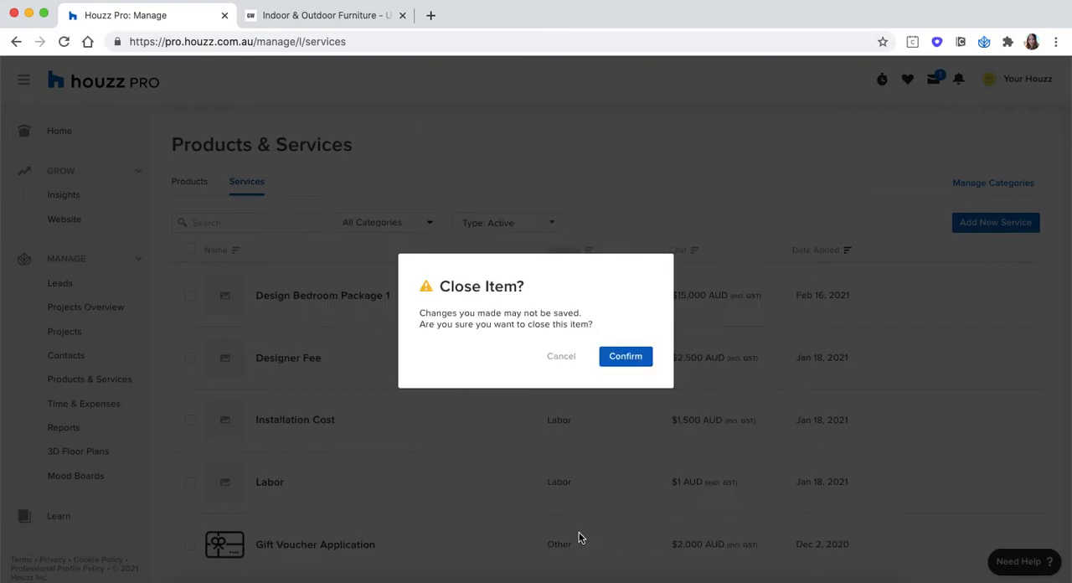
click(624, 356)
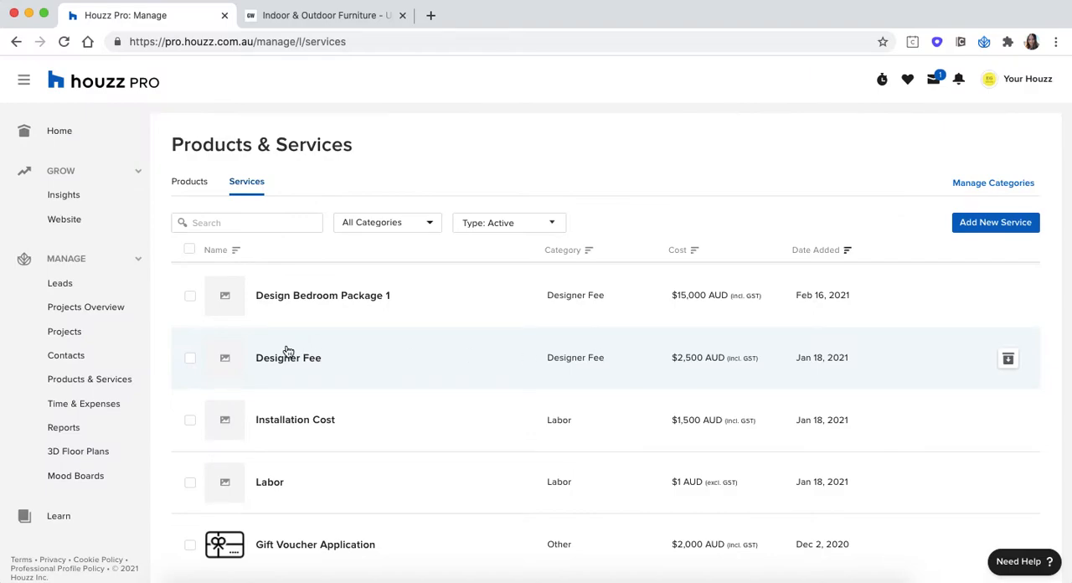
click(83, 404)
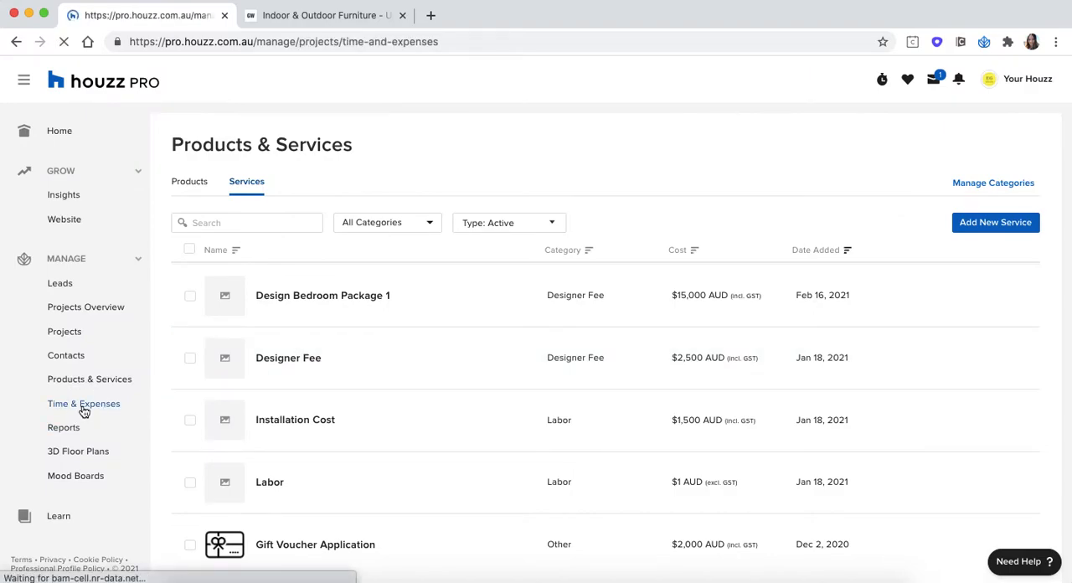
Show the Time & Expenses log, then preview and cancel a new time entry.
click(84, 403)
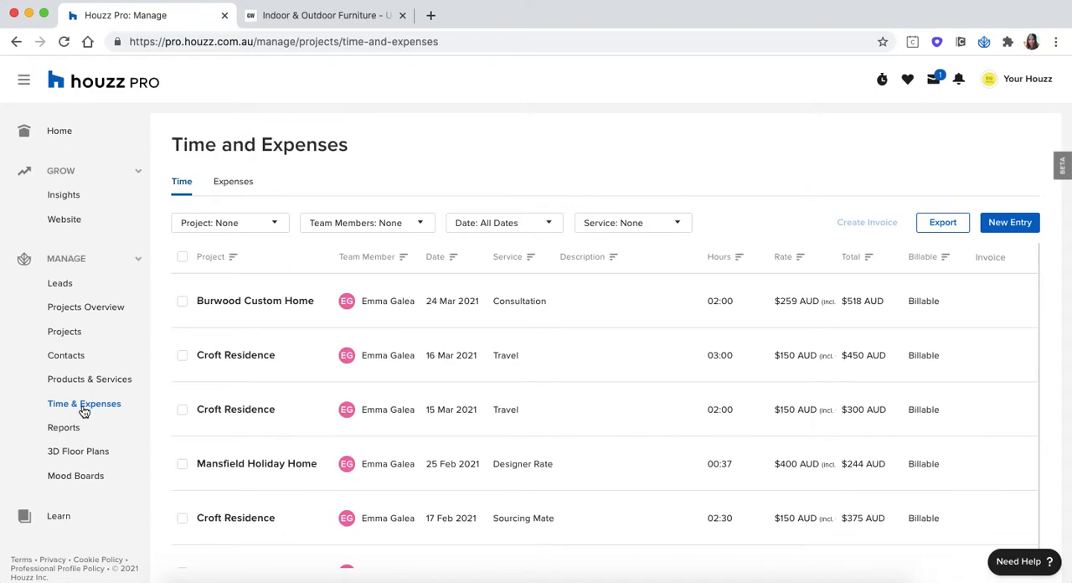
mouse_move(710, 299)
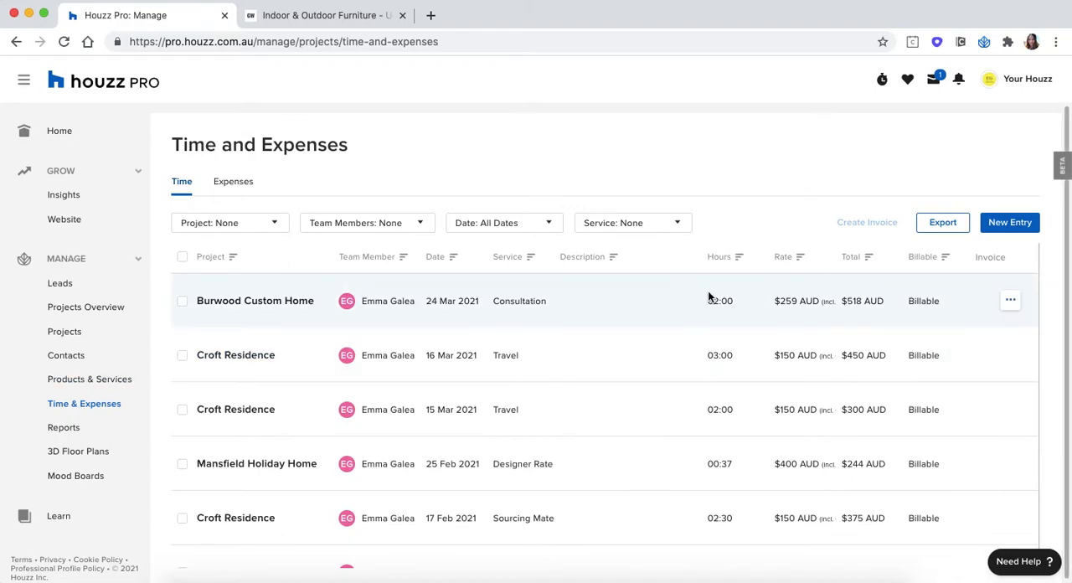
mouse_move(992, 187)
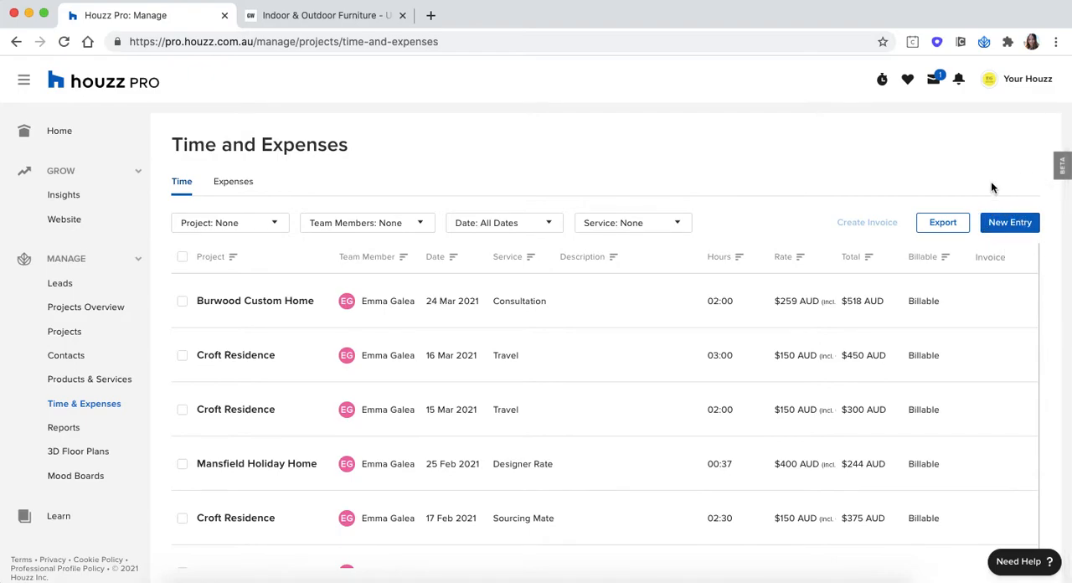
click(1009, 222)
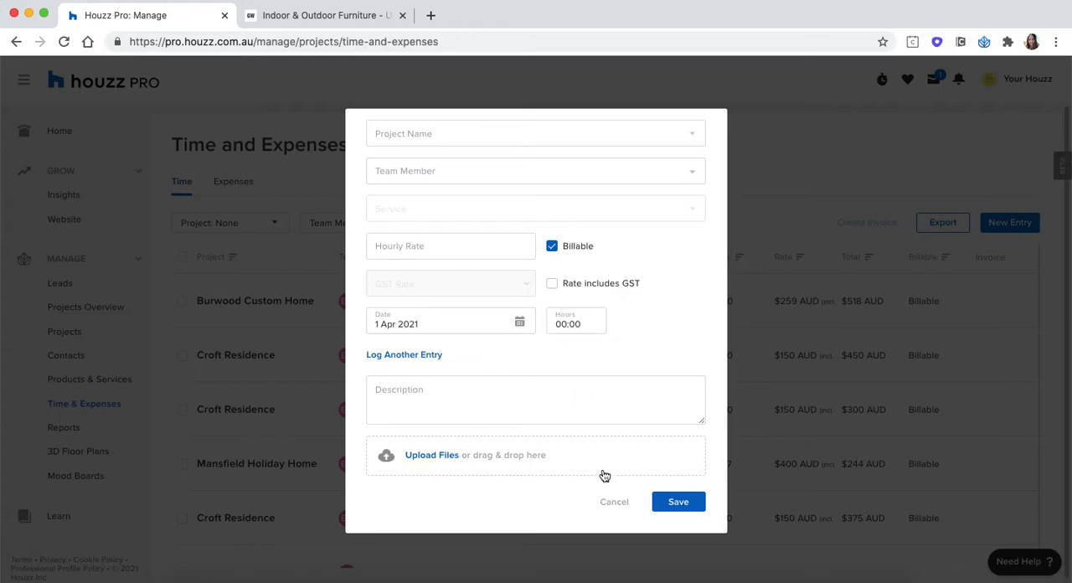
click(614, 501)
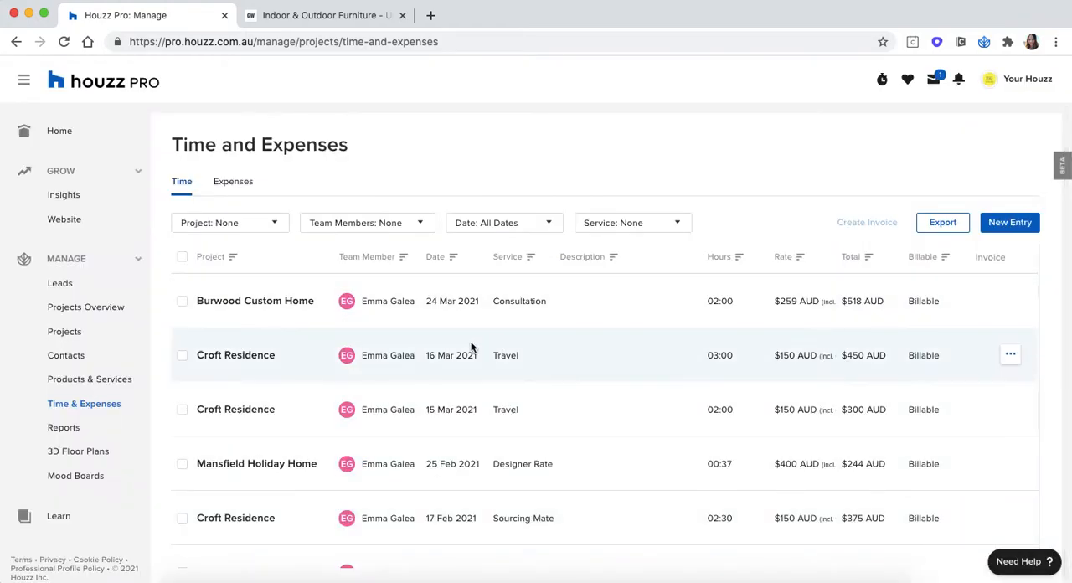
Start Burwood Custom Home stopwatches for Sourcing Materials and Designer Rate.
click(882, 79)
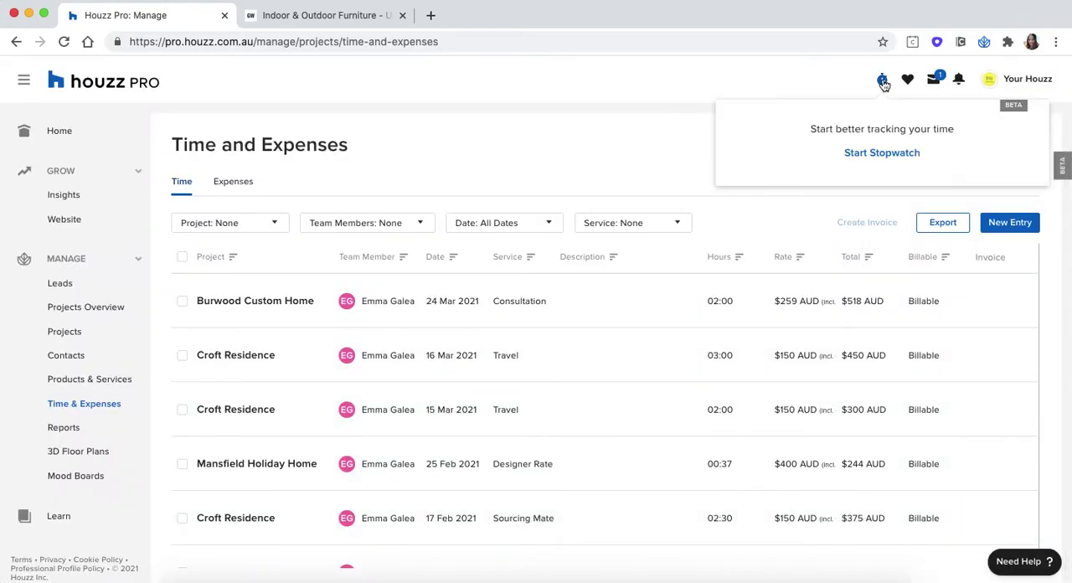
mouse_move(882, 152)
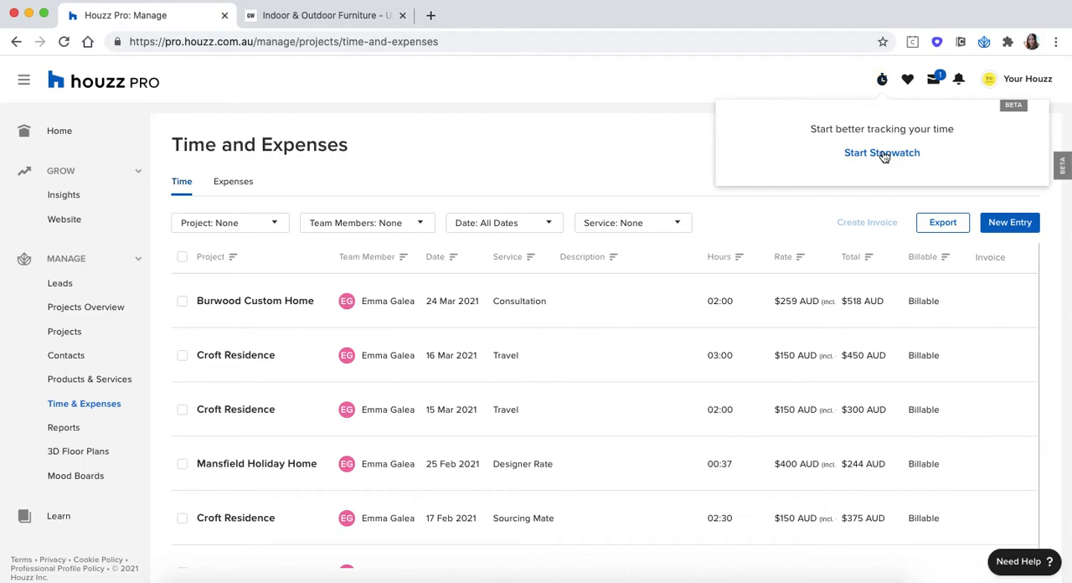
click(881, 152)
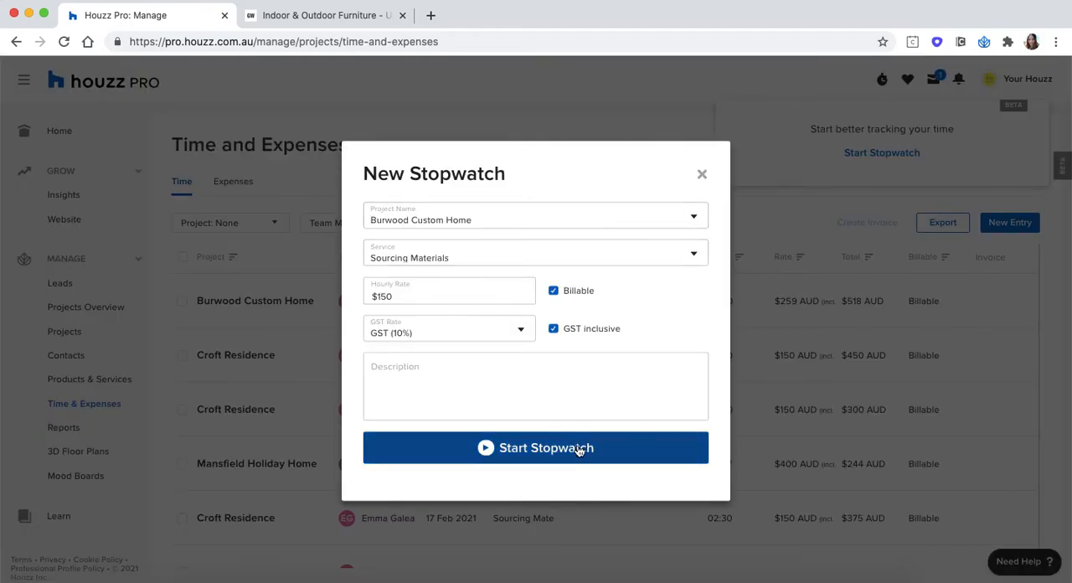
click(536, 448)
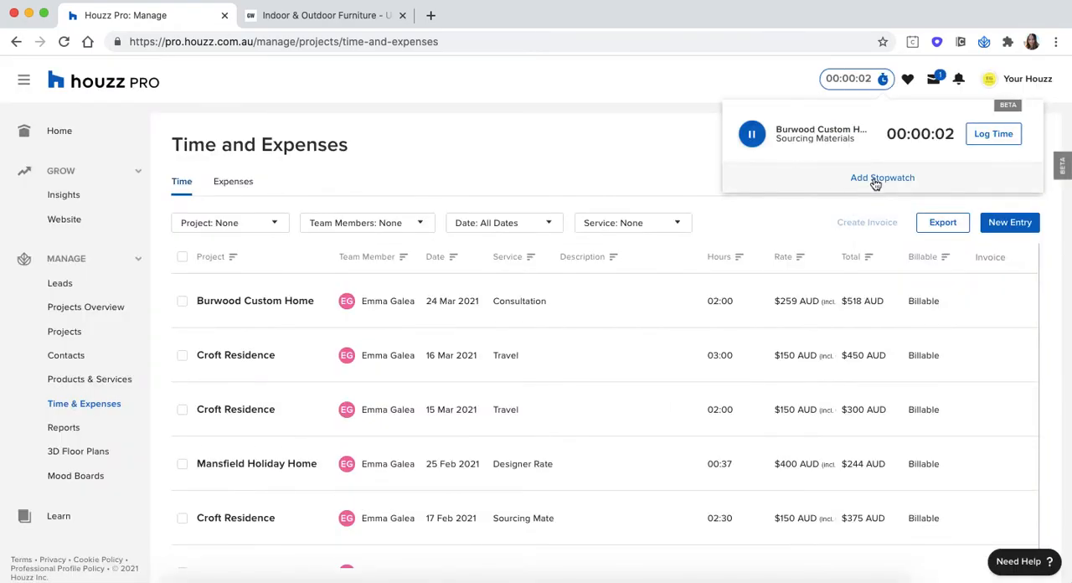
click(882, 177)
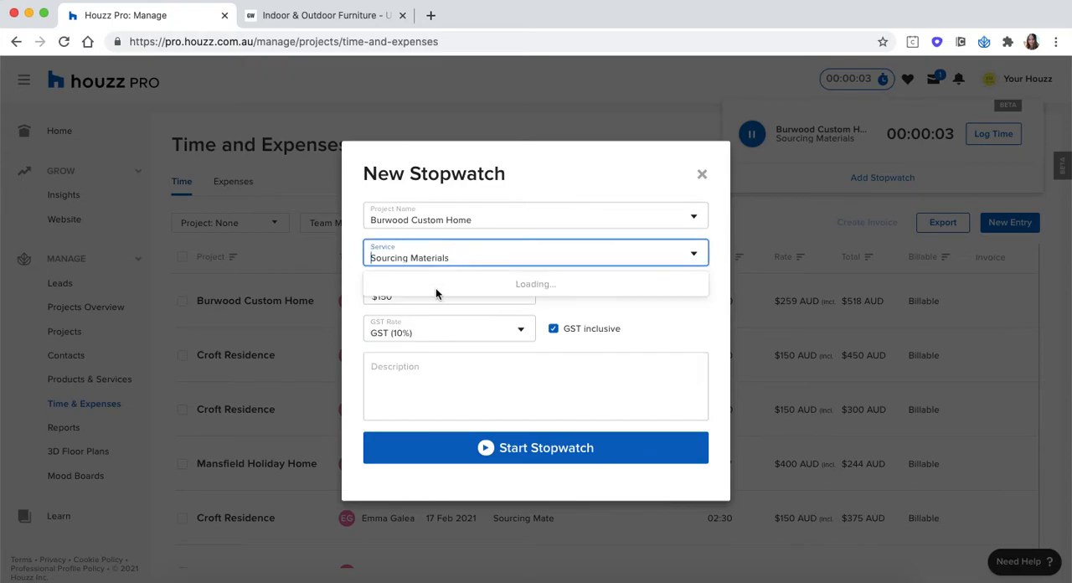
click(693, 253)
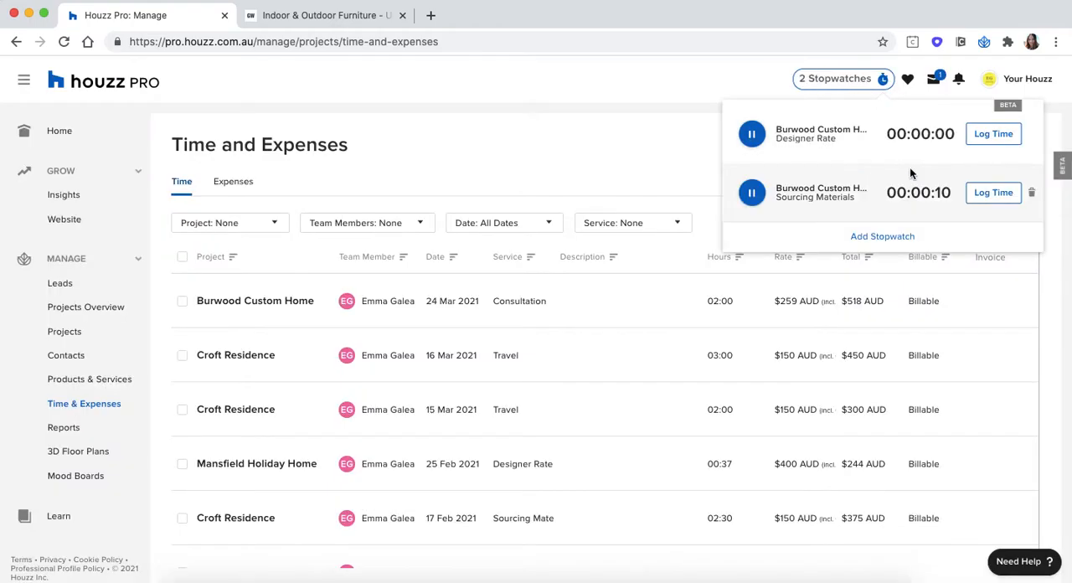
click(443, 139)
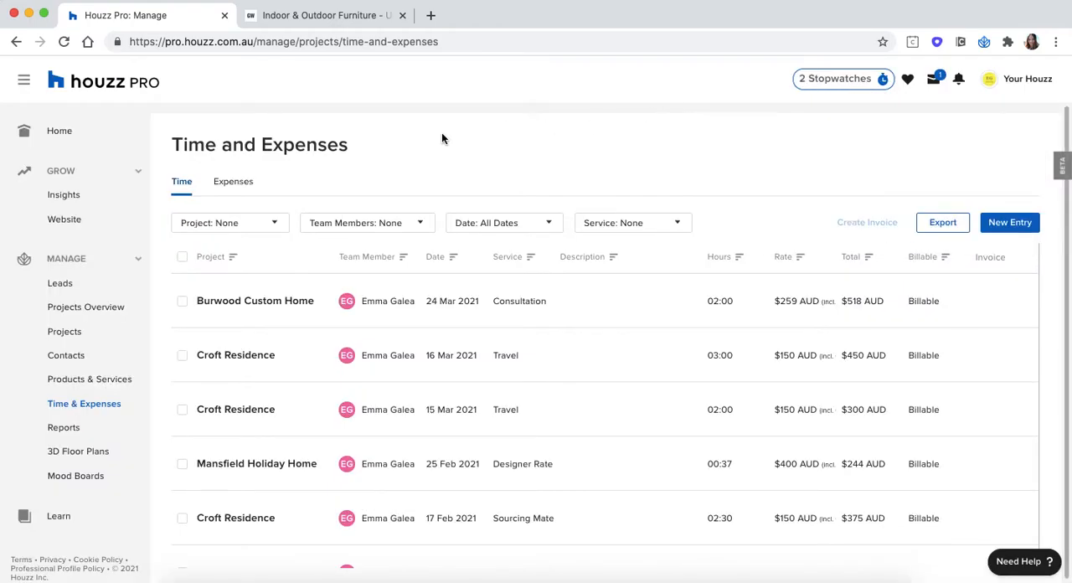
click(62, 428)
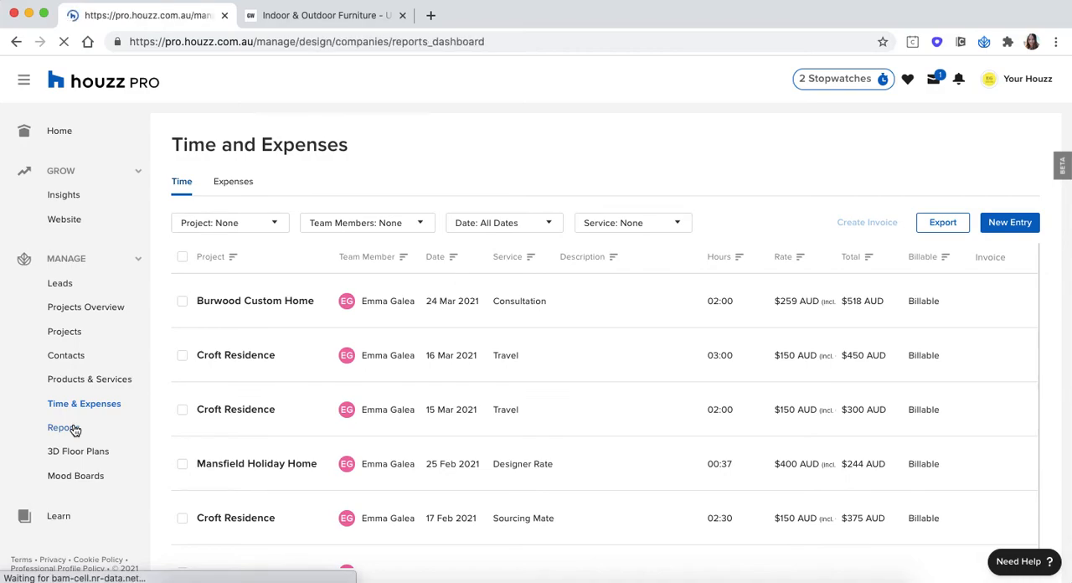
Show the Reports page with an all-dates Transactions report for invoices.
click(61, 427)
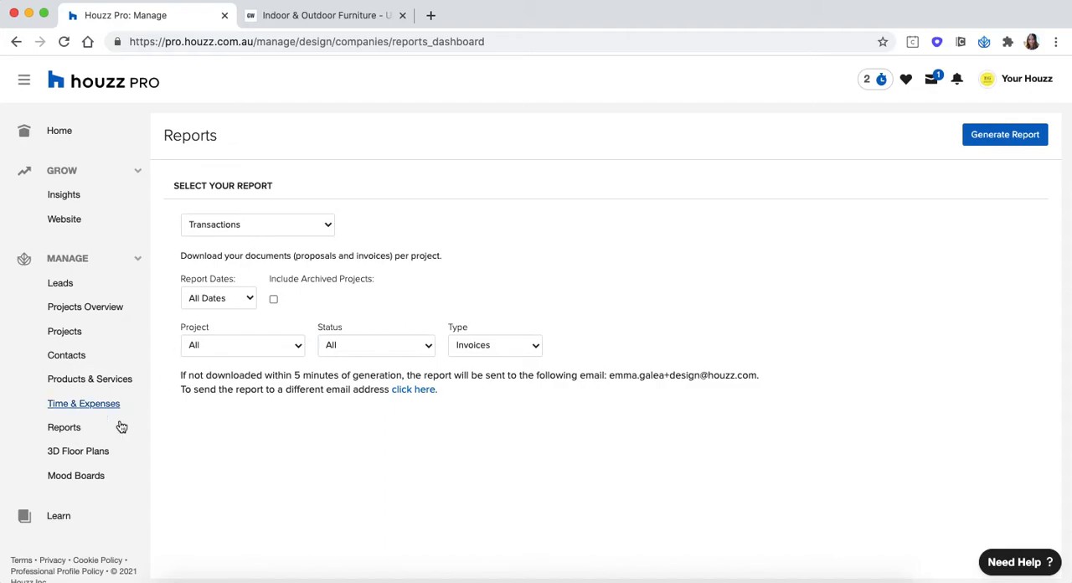
click(78, 451)
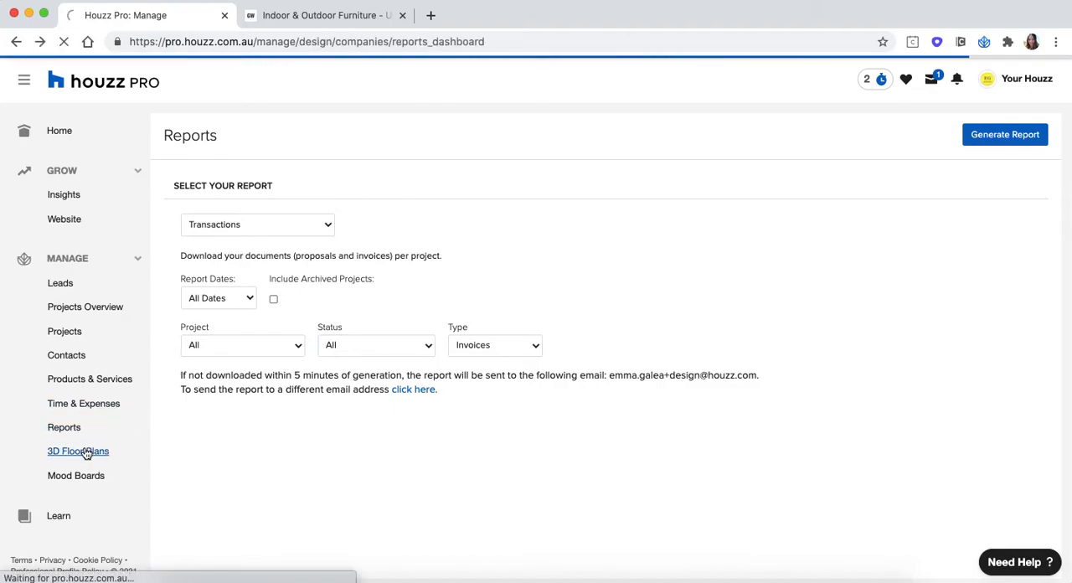
Show the 3D Floor Planner with its two saved bedroom floor plans.
click(77, 451)
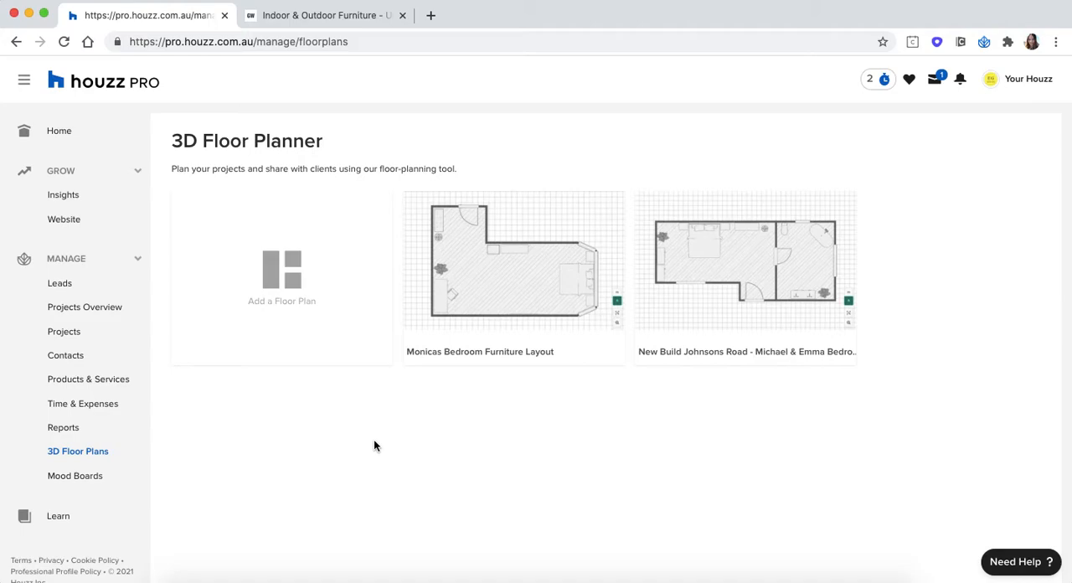
mouse_move(74, 476)
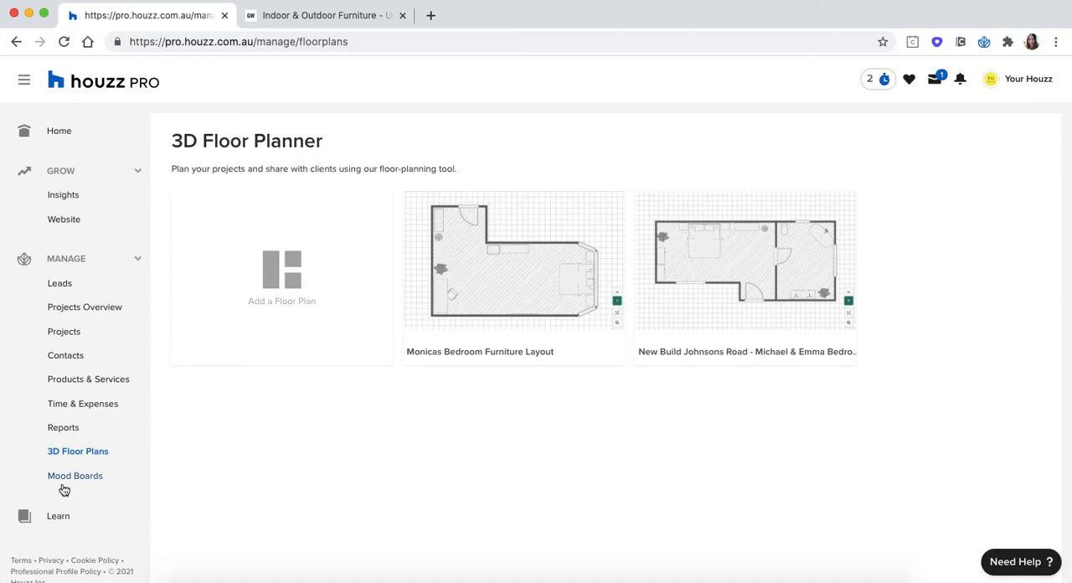
click(75, 474)
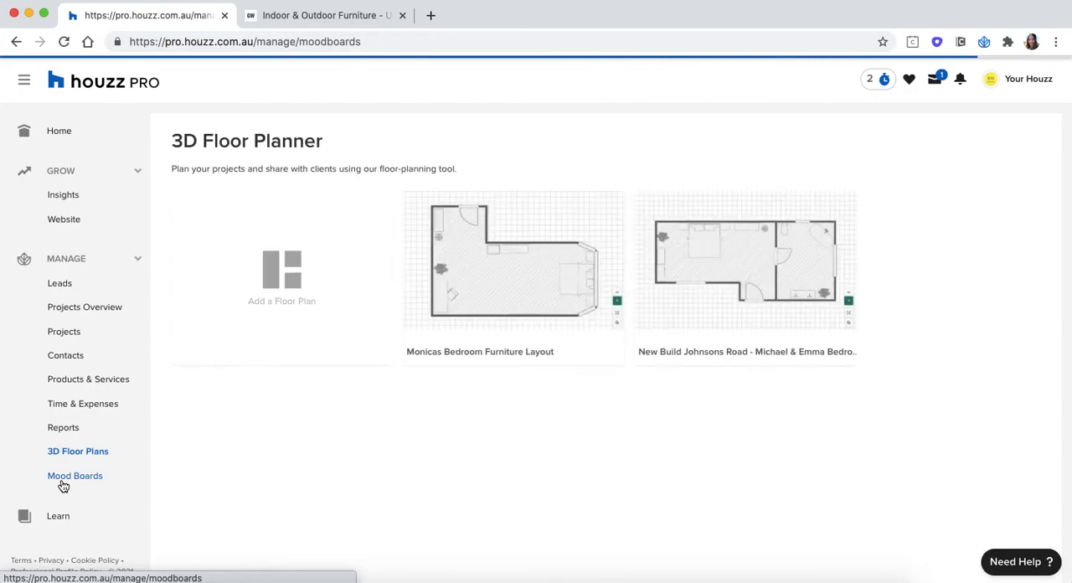
View the saved mood boards, then bring up Houzz Pro Learn resources.
click(75, 476)
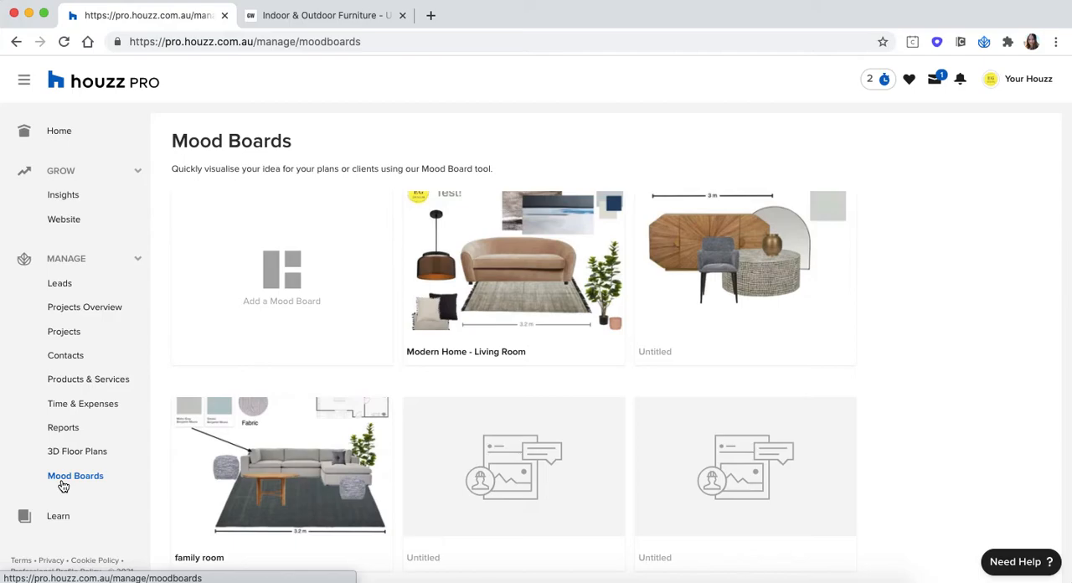
mouse_move(113, 484)
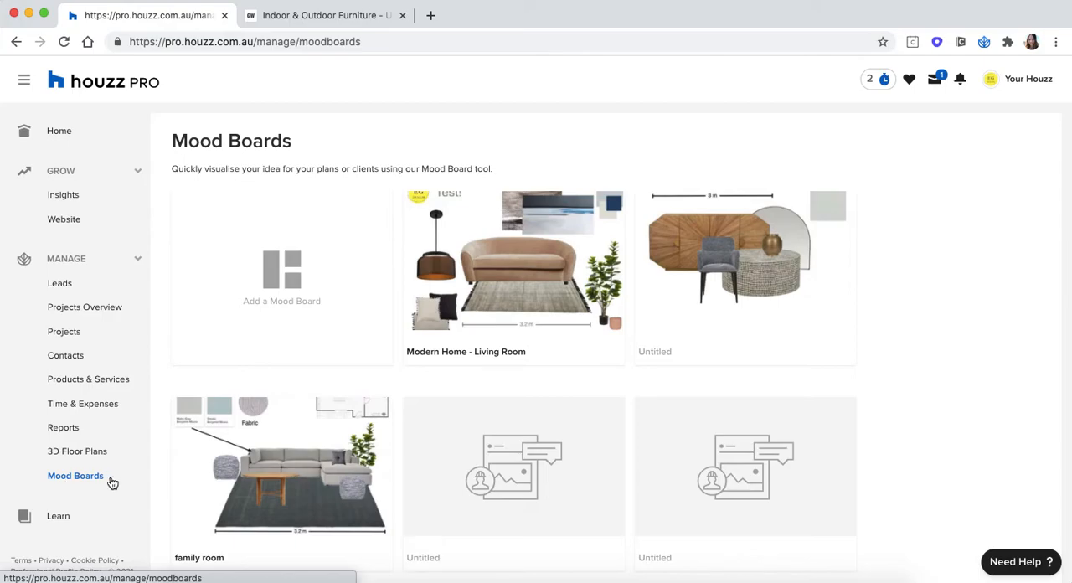
click(58, 516)
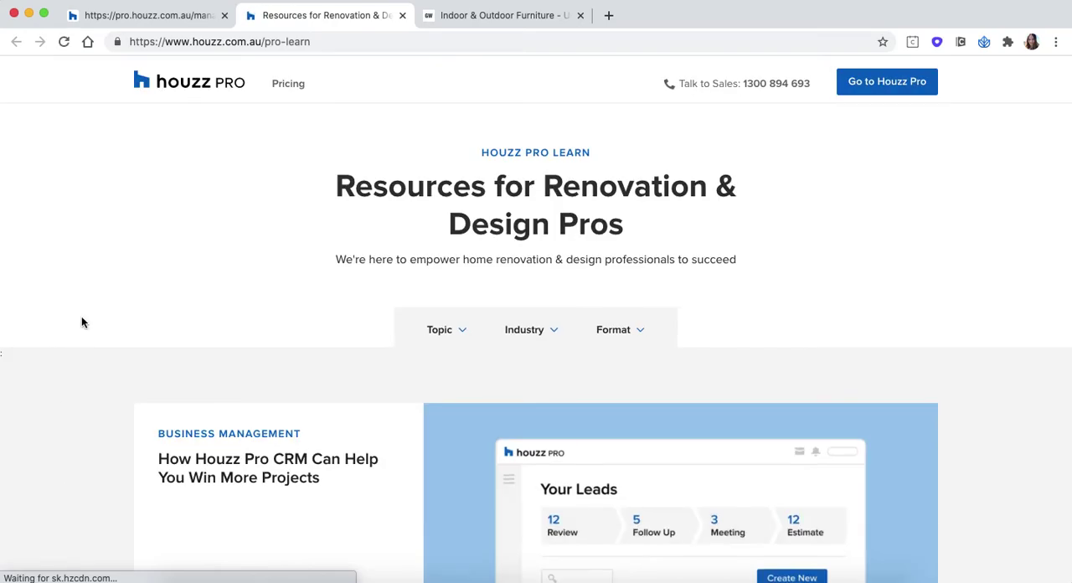
Browse the Learn resource articles and Format options, then return to the Mood Boards tab.
scroll(down, 3)
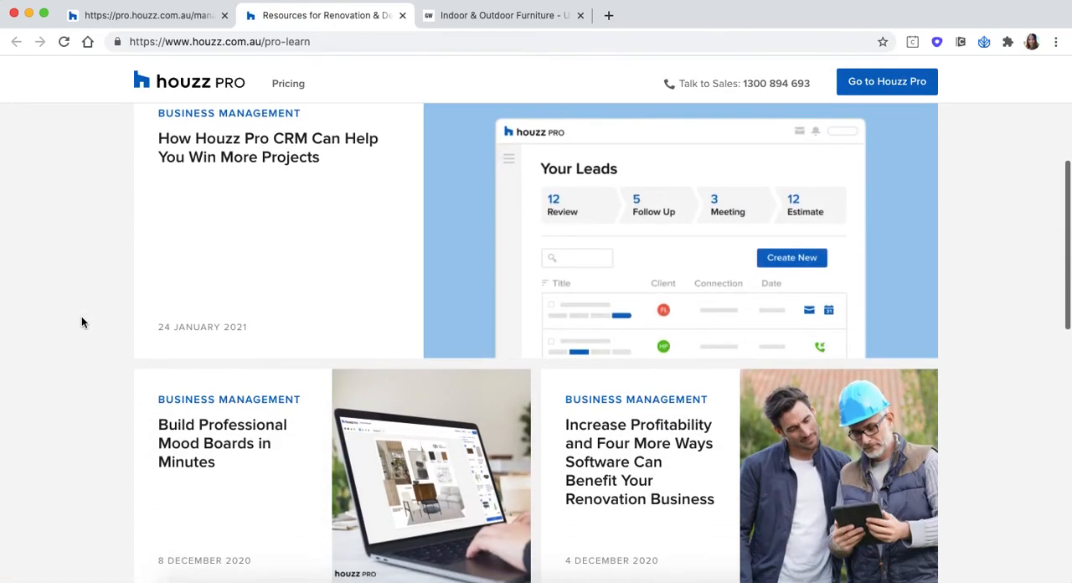
scroll(down, 3)
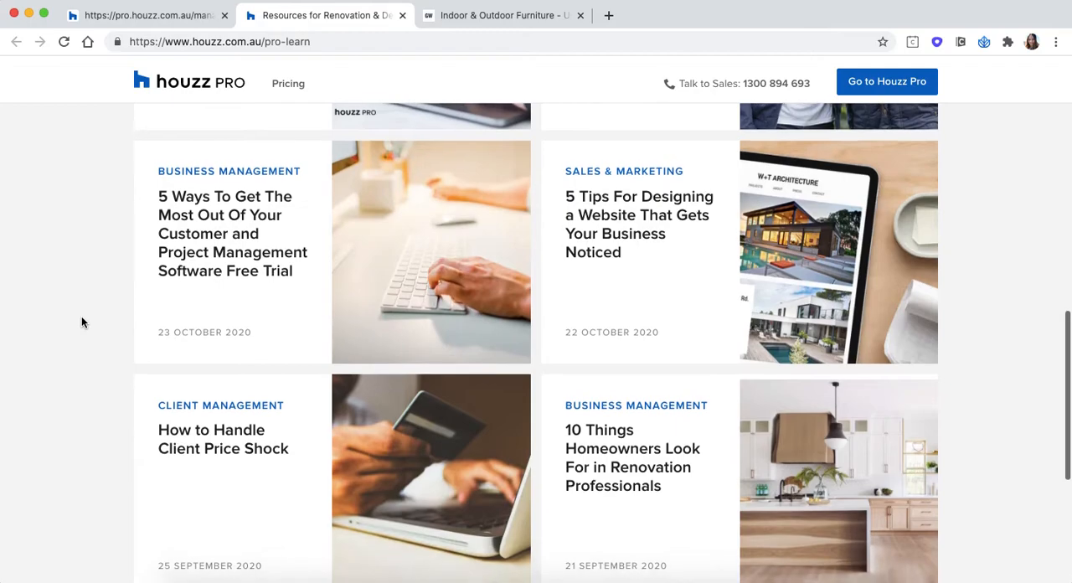
scroll(up, 3)
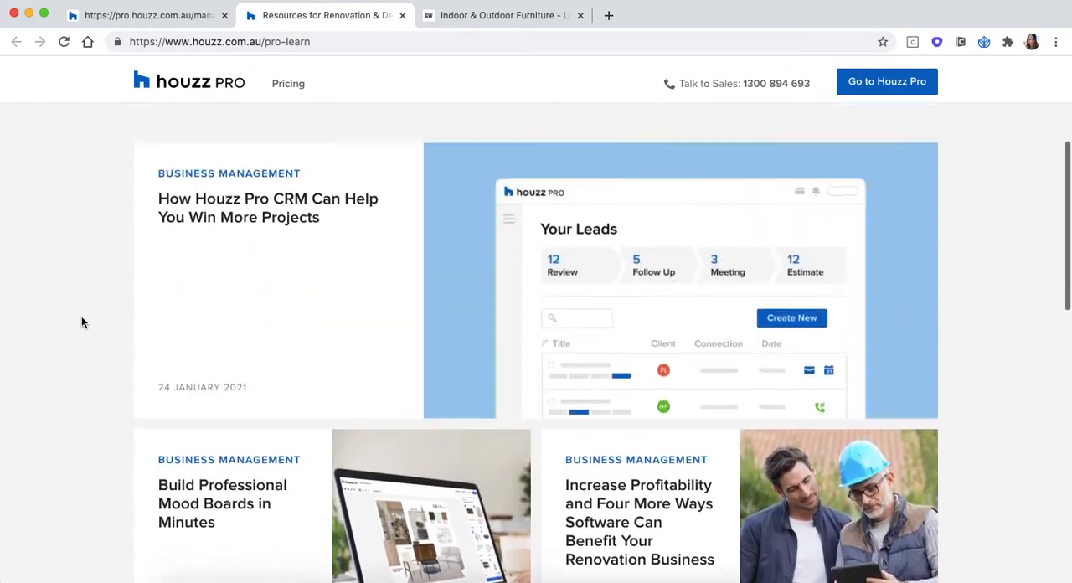
click(613, 329)
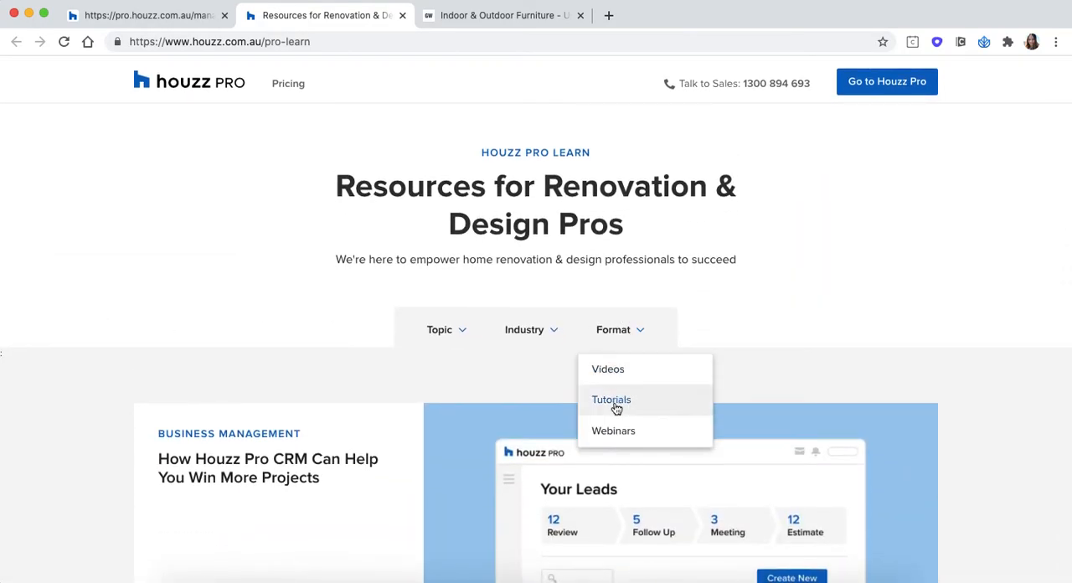
mouse_move(301, 291)
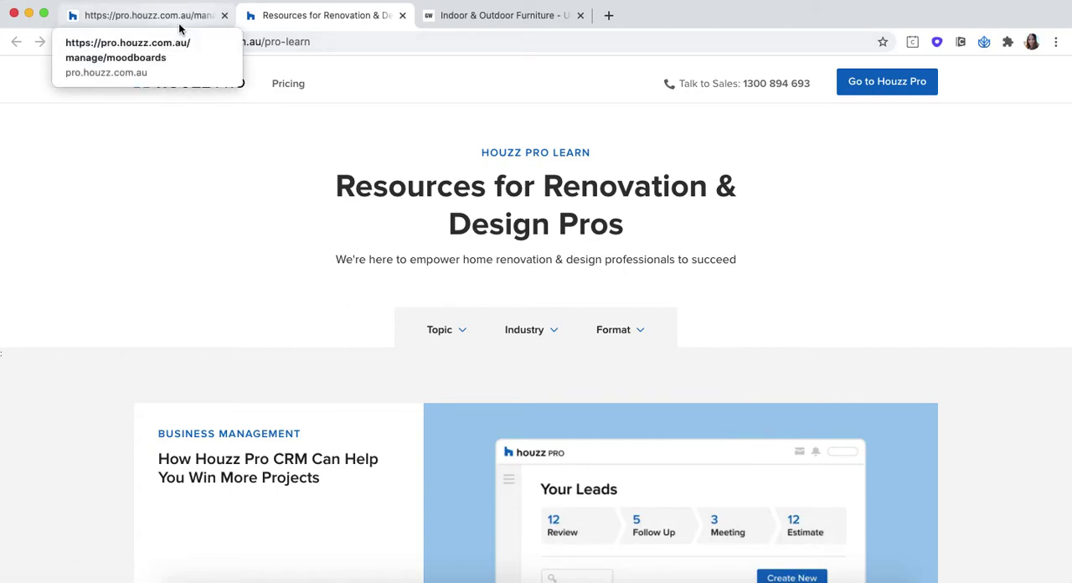
click(126, 49)
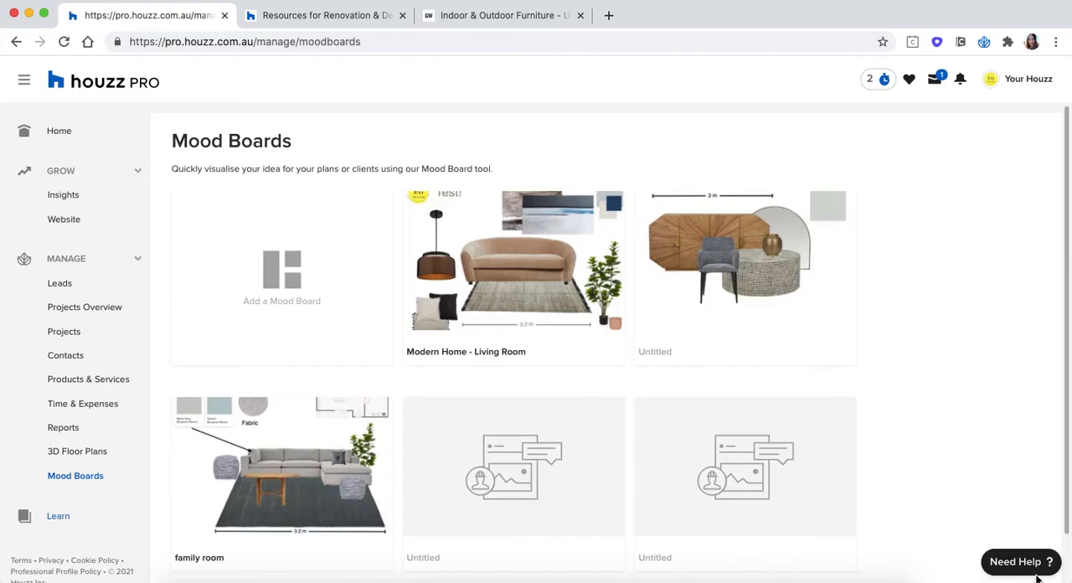
mouse_move(1030, 576)
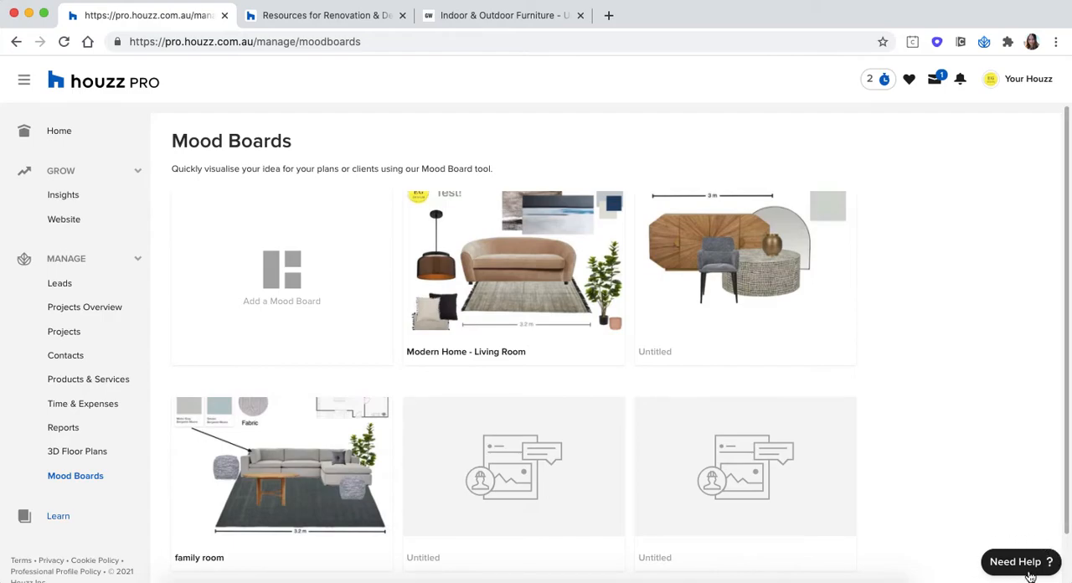
Search the Help Centre for 'how to download product clipper'.
click(1016, 562)
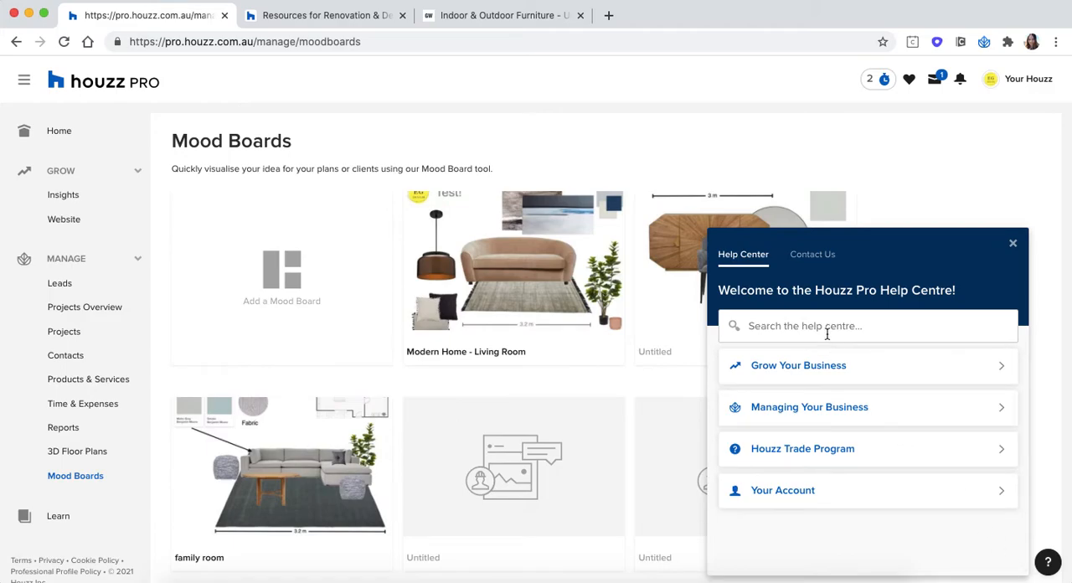
click(868, 326)
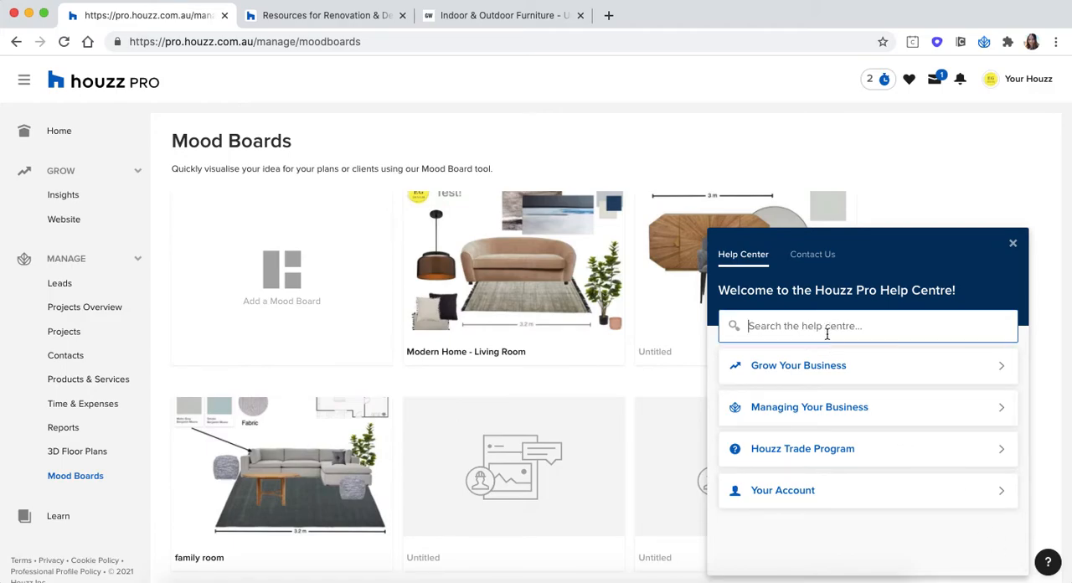
text(how to)
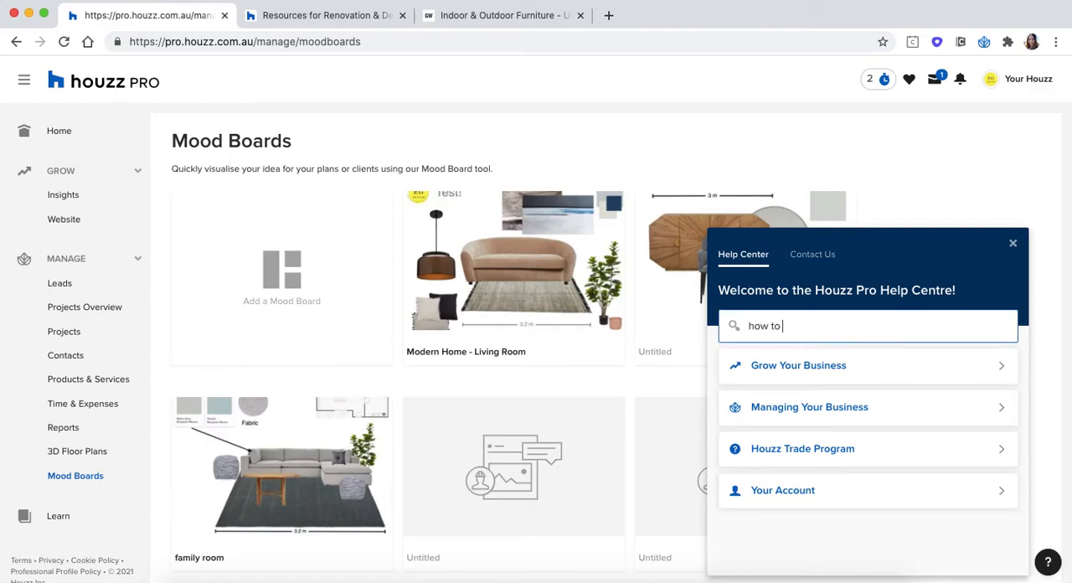
text(download)
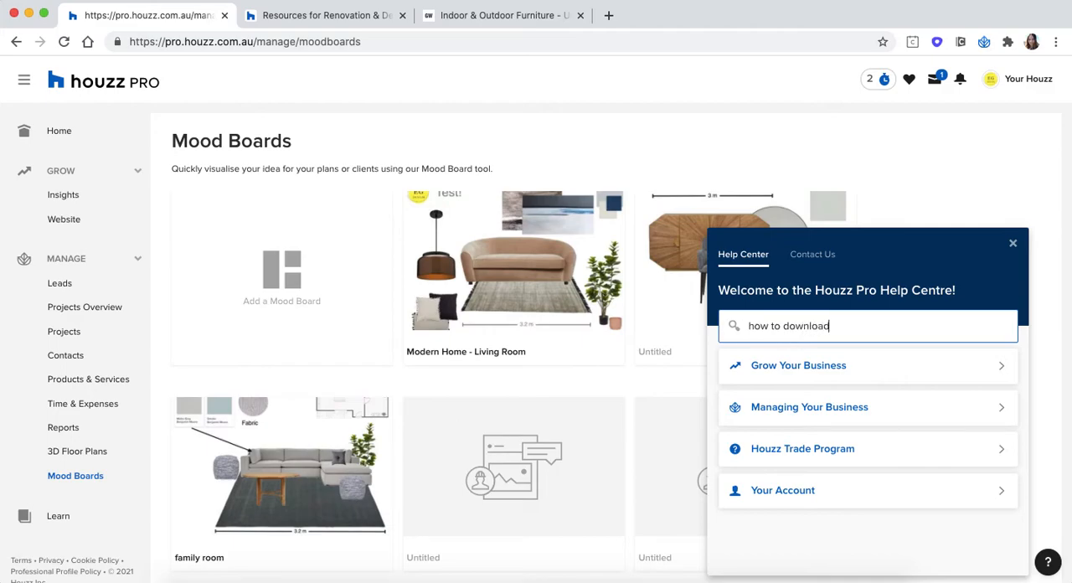
text(product)
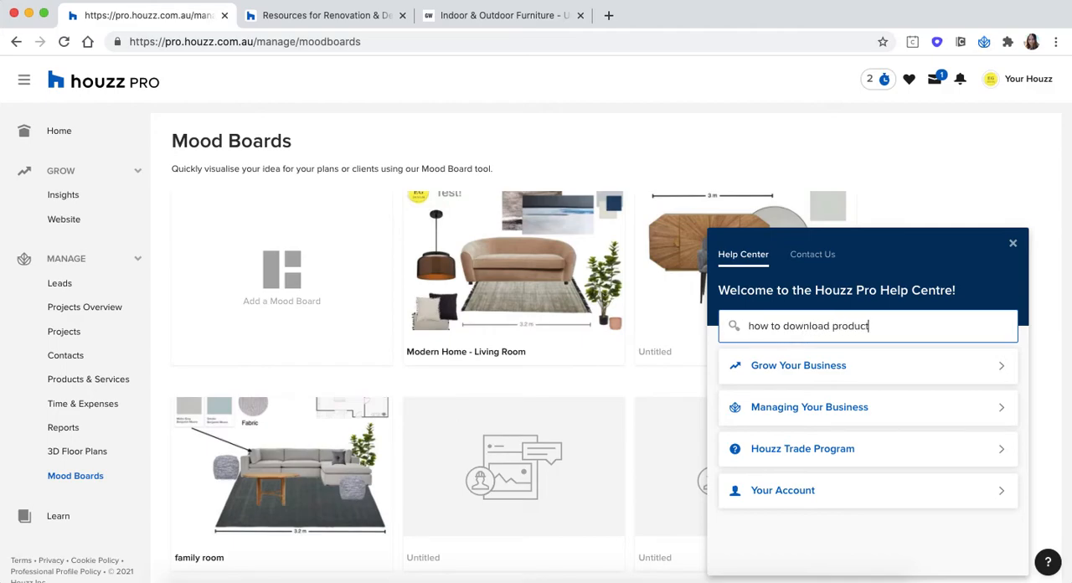
key(Return)
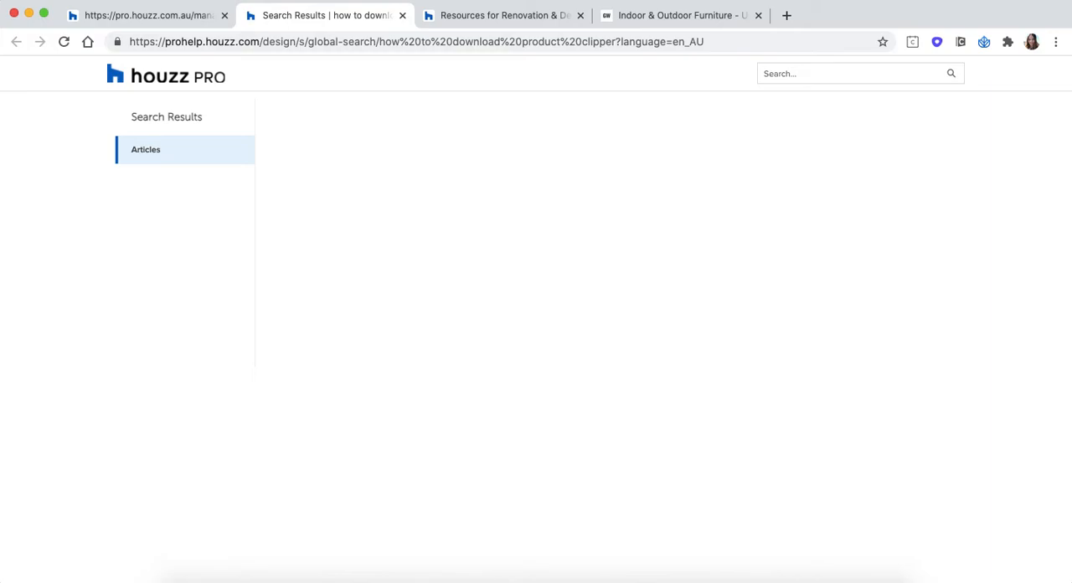
mouse_move(761, 228)
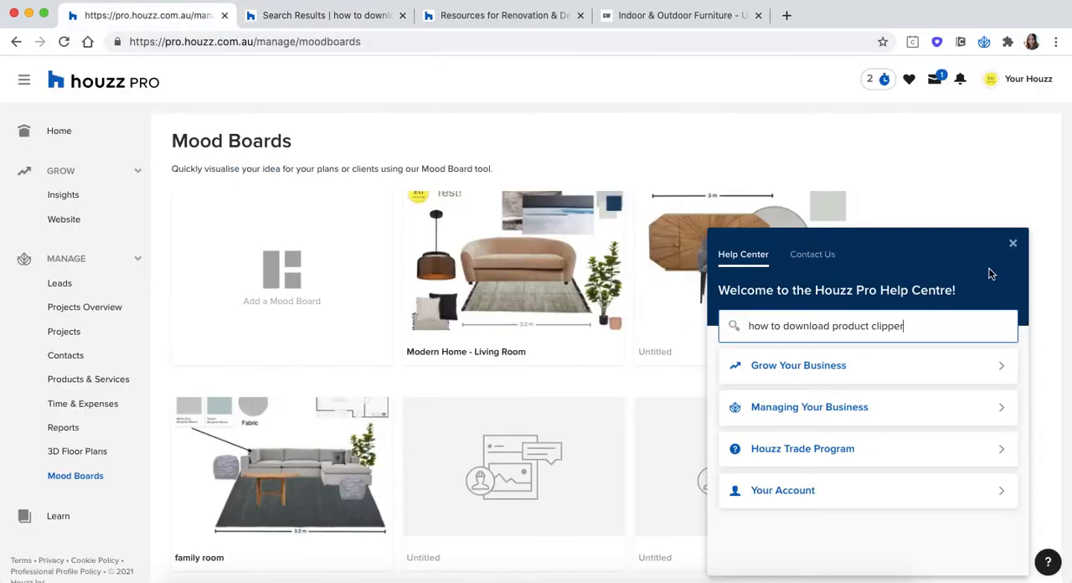
View the Contact Us support options, then close the help panel.
click(811, 254)
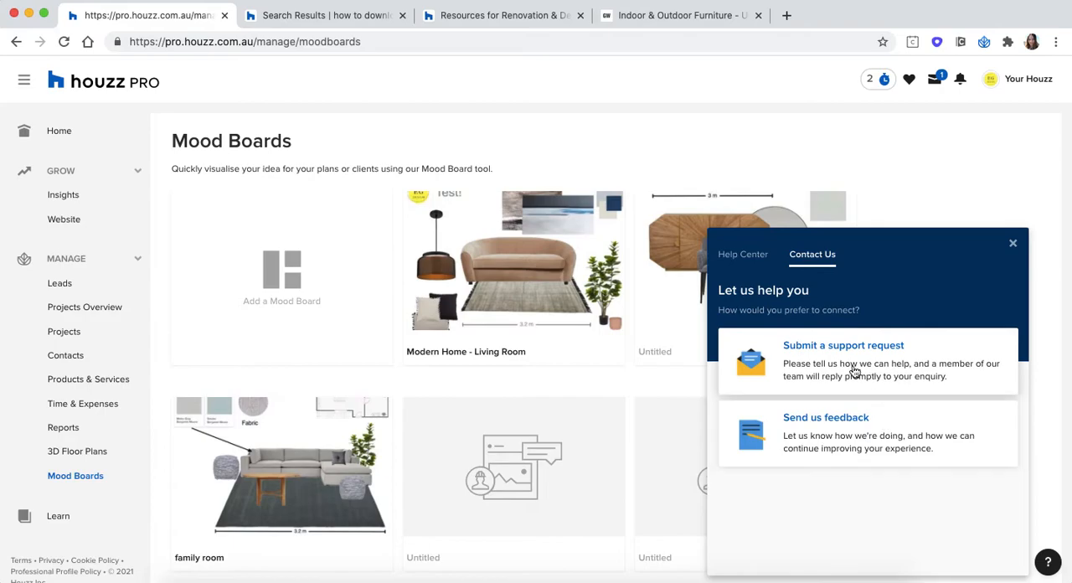
mouse_move(878, 444)
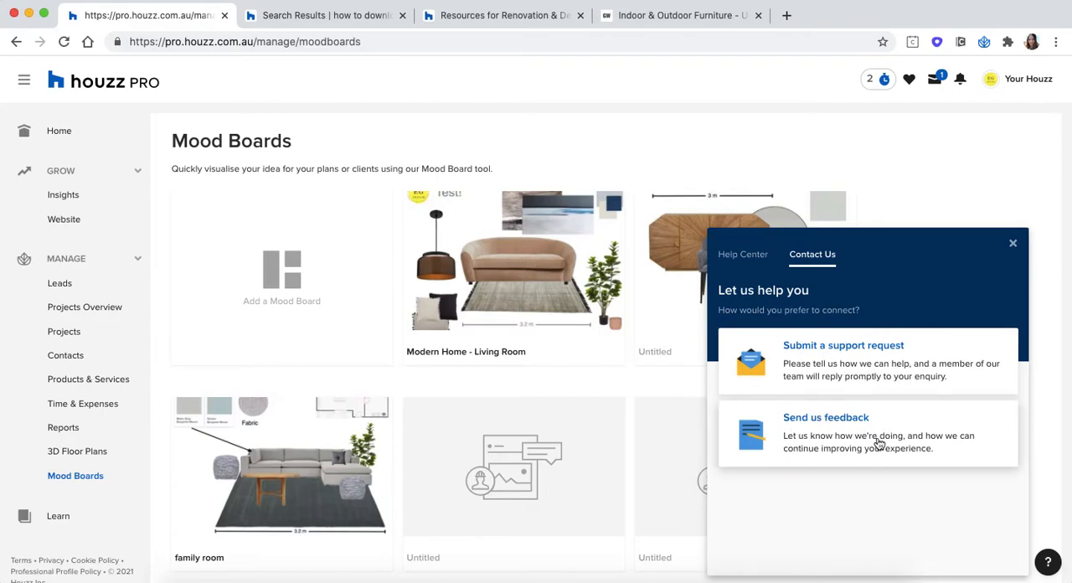
mouse_move(829, 376)
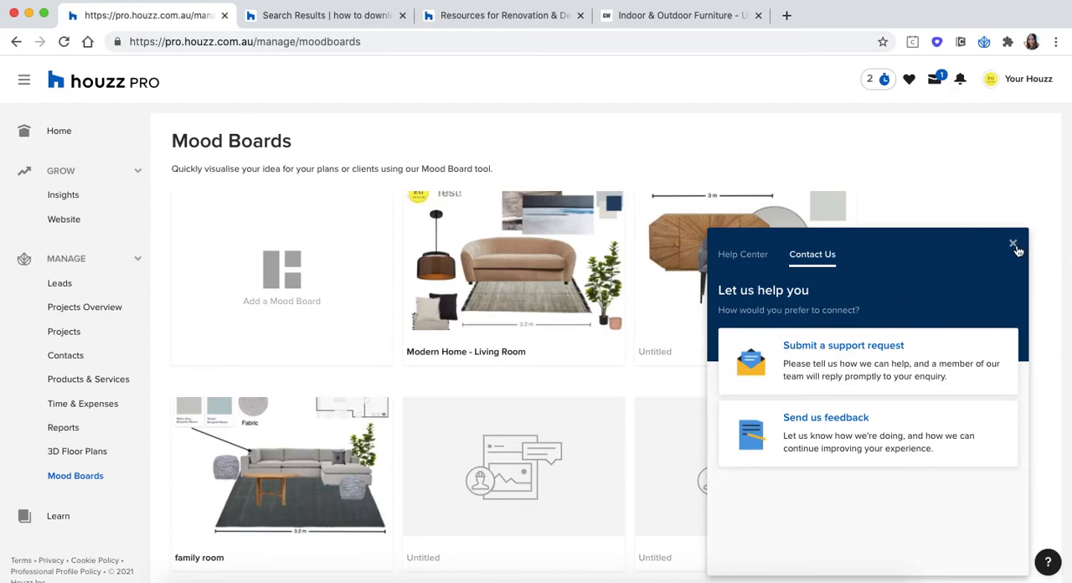
click(1013, 244)
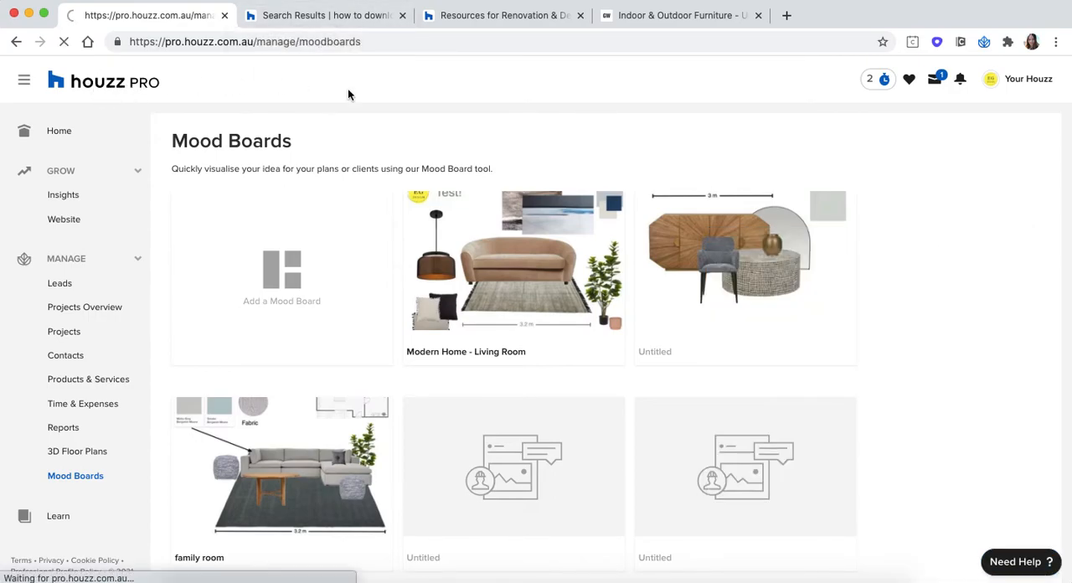
Open the 'How to Download the Clipper' article and follow its link to the store listing.
click(59, 131)
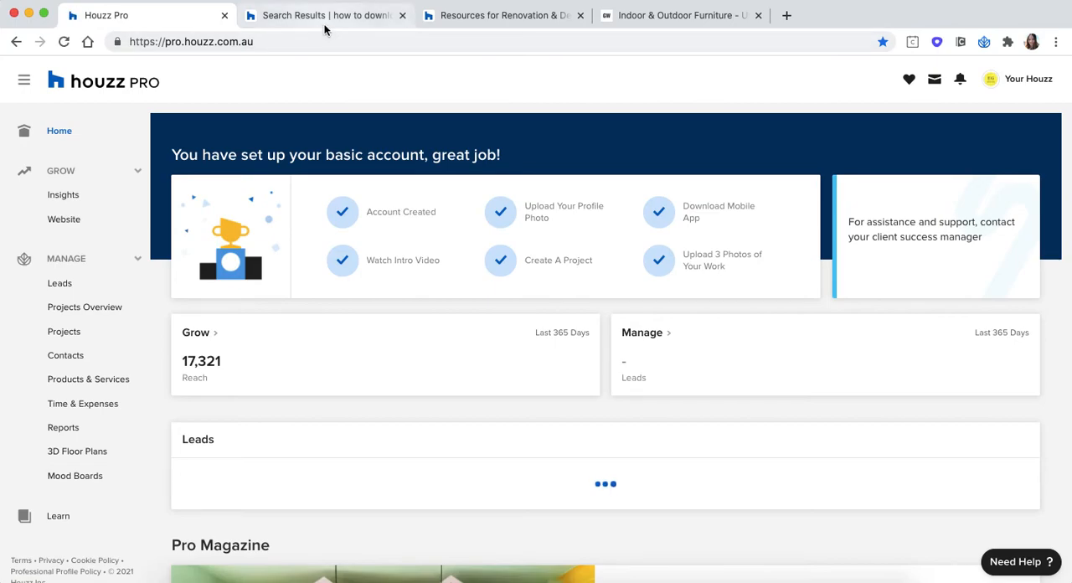
click(325, 15)
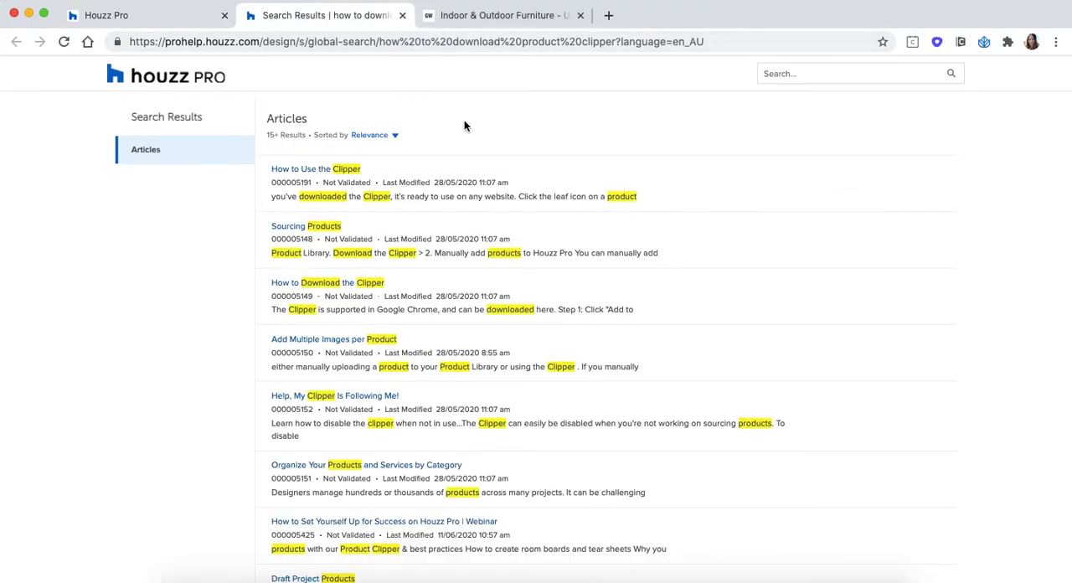
mouse_move(335, 282)
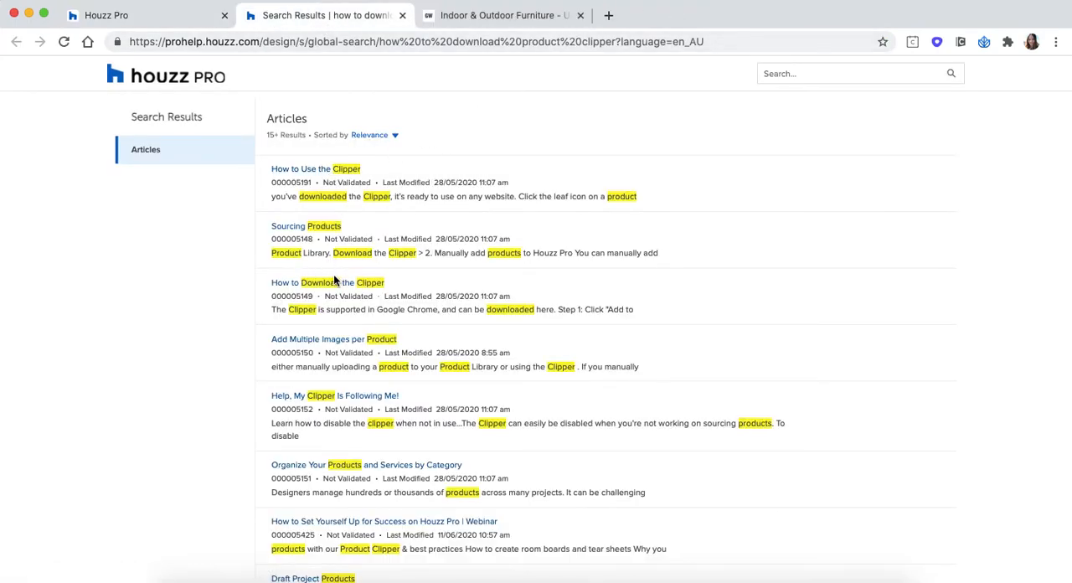
click(328, 282)
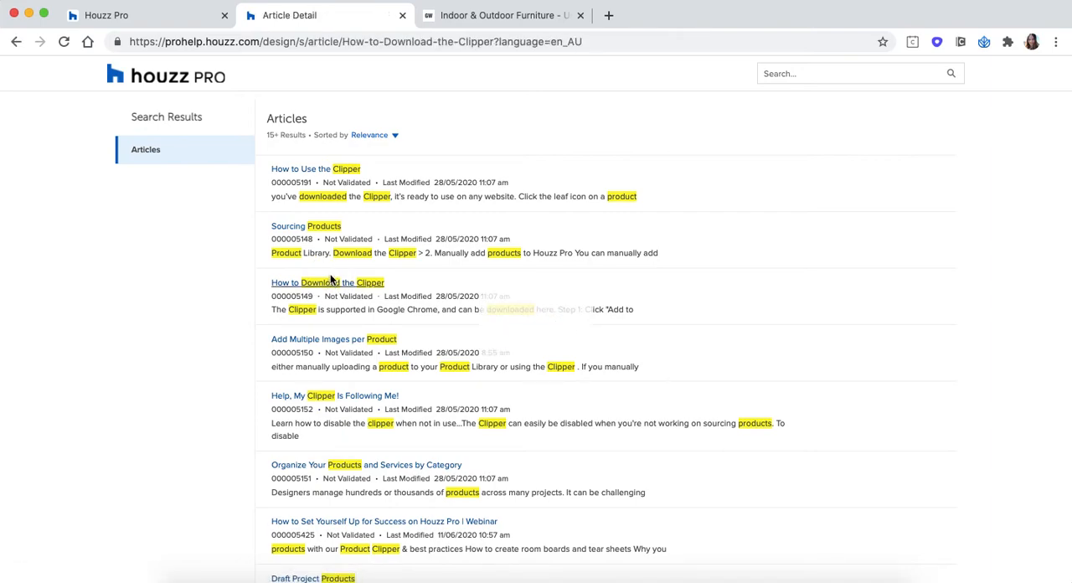
click(326, 282)
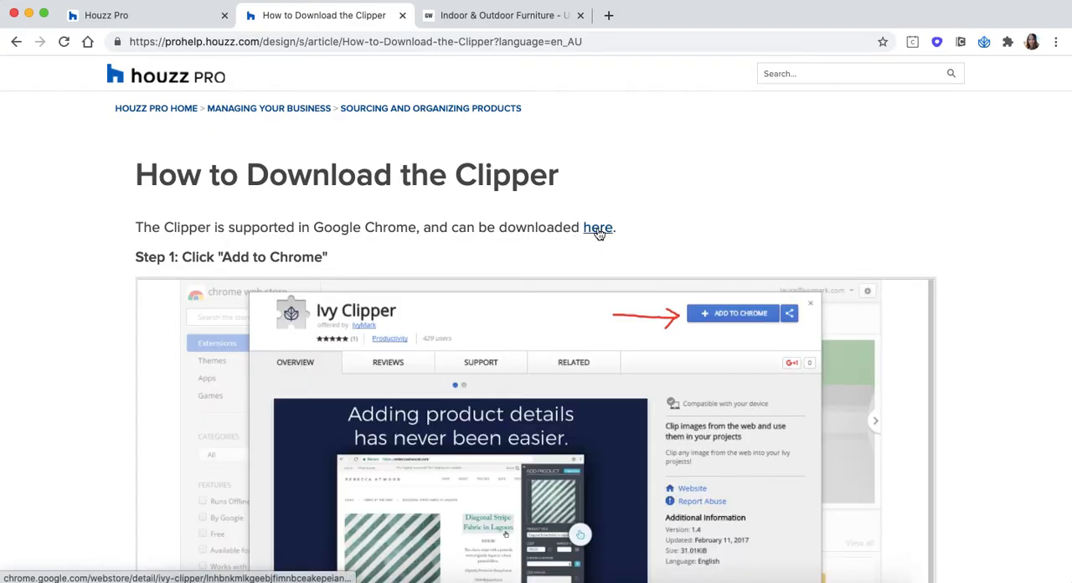
click(597, 227)
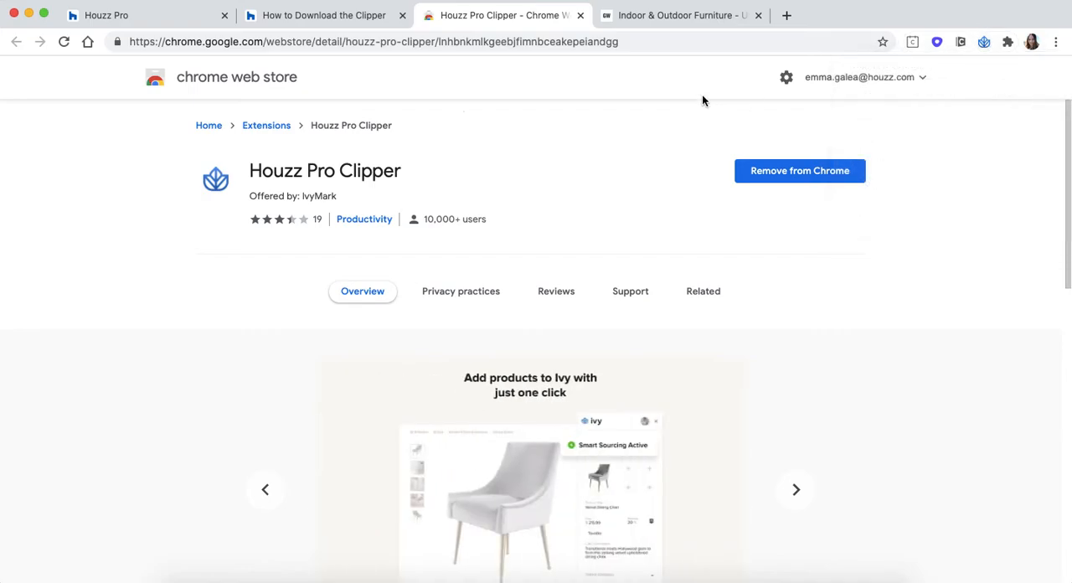
click(679, 15)
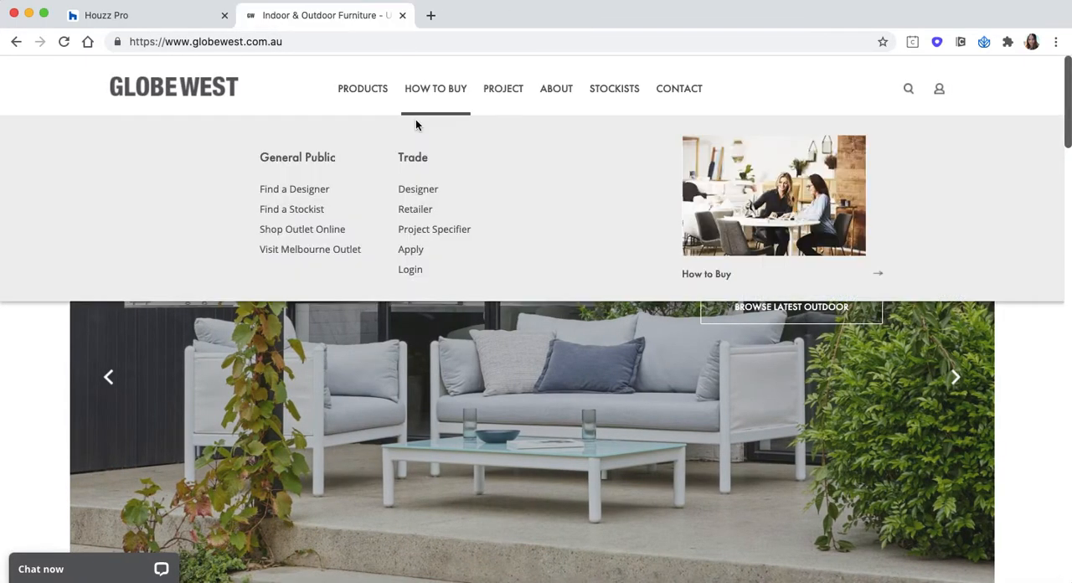
Open the Finley Woven Pendant ($450.00) from Globe West's Latest Products.
scroll(down, 3)
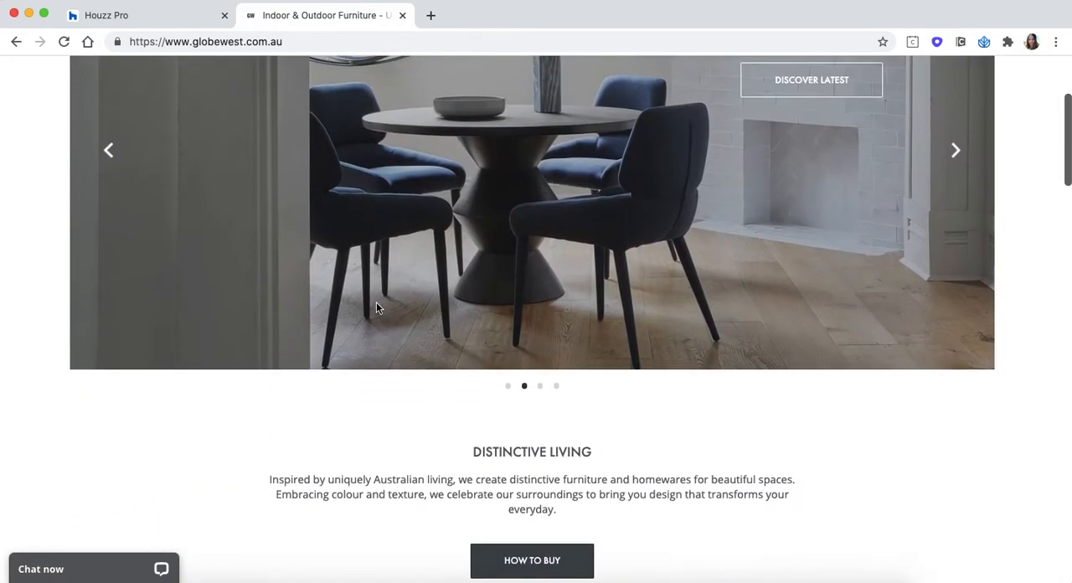
scroll(down, 3)
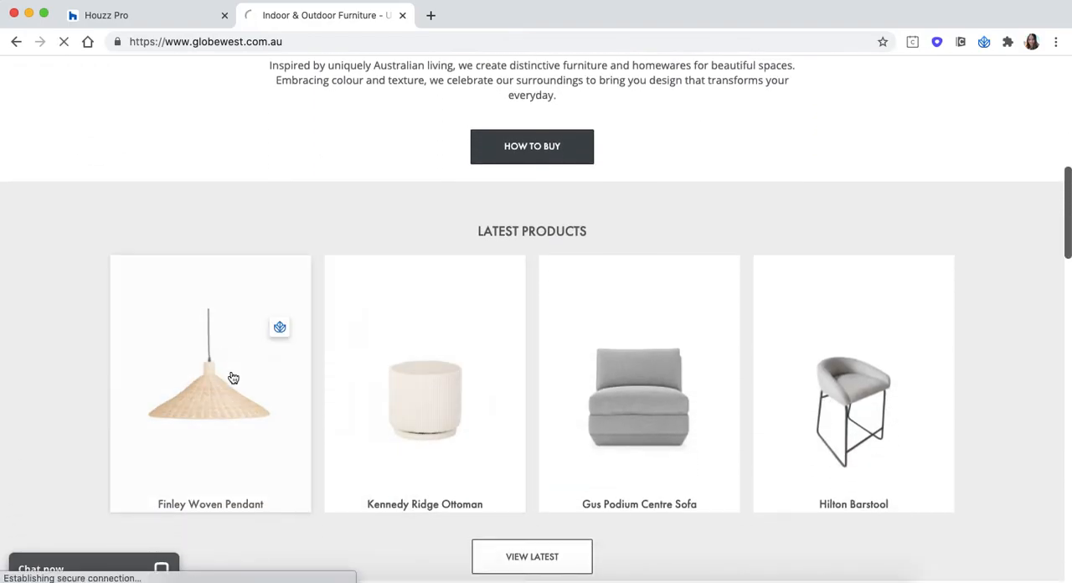
click(210, 384)
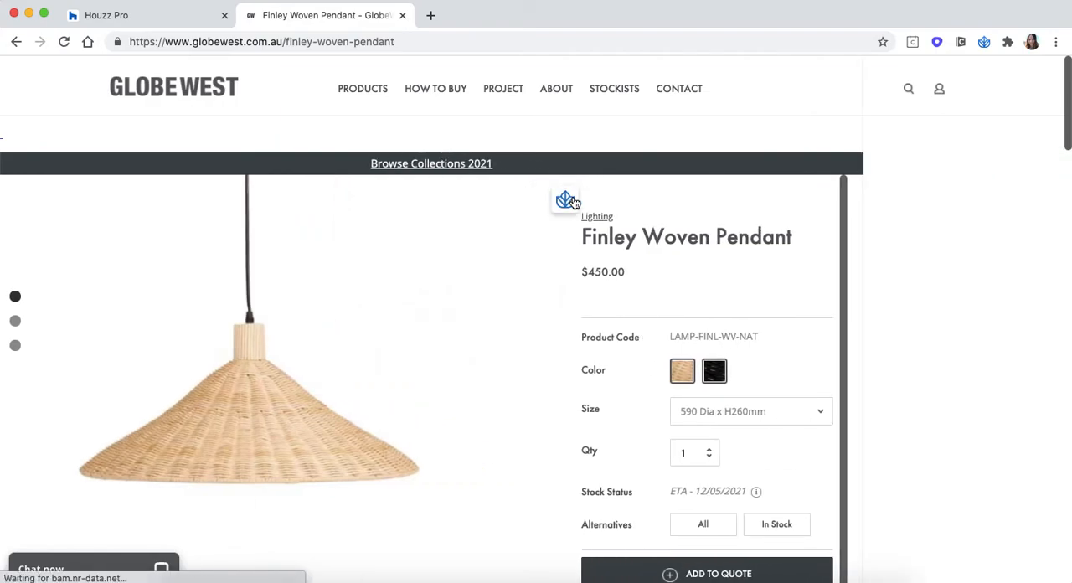
Launch the Houzz Pro Clipper and sign in with the saved account email.
click(939, 88)
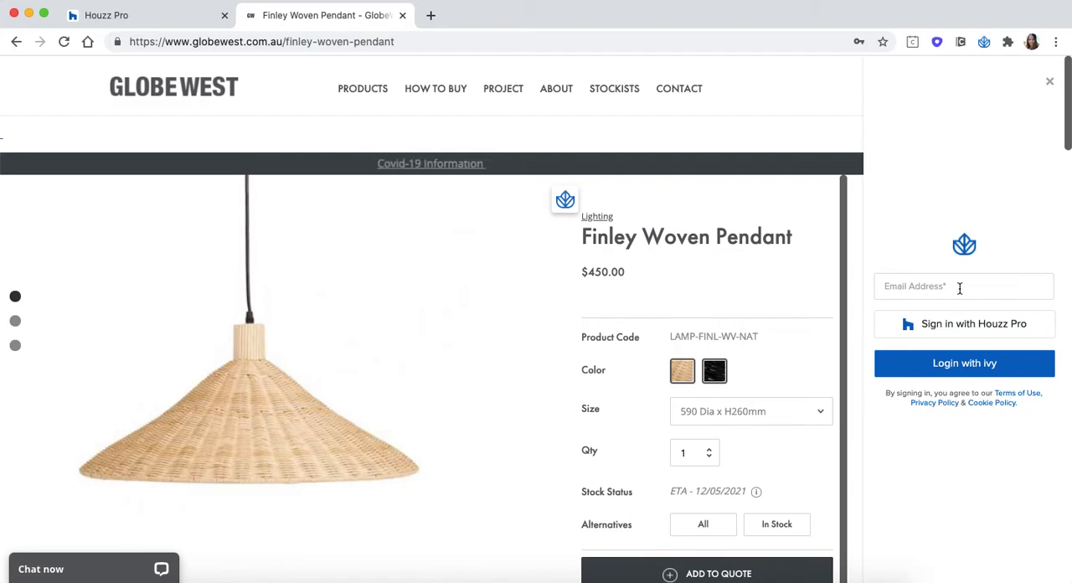
click(959, 286)
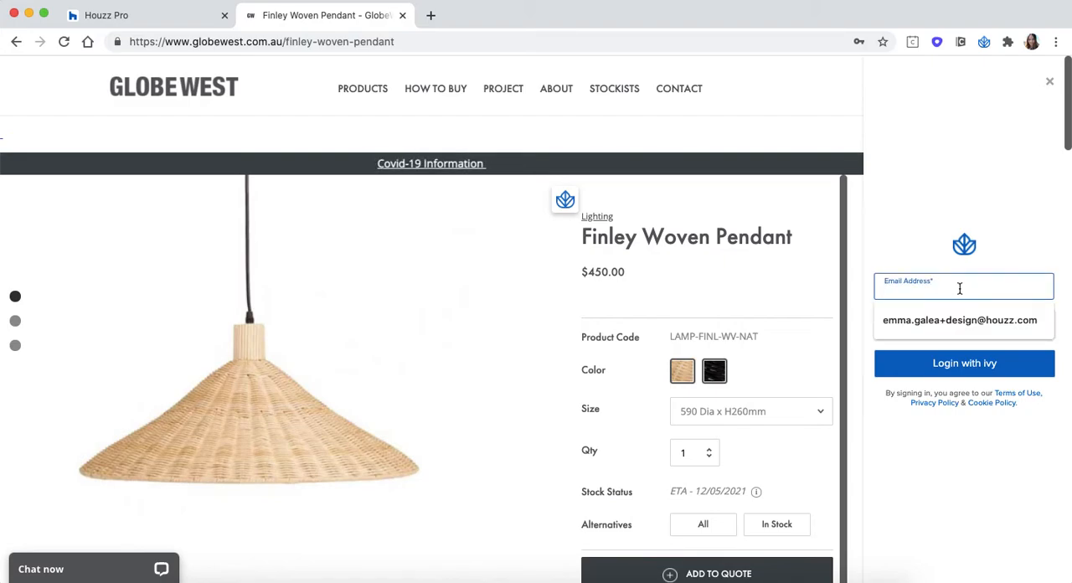
click(960, 320)
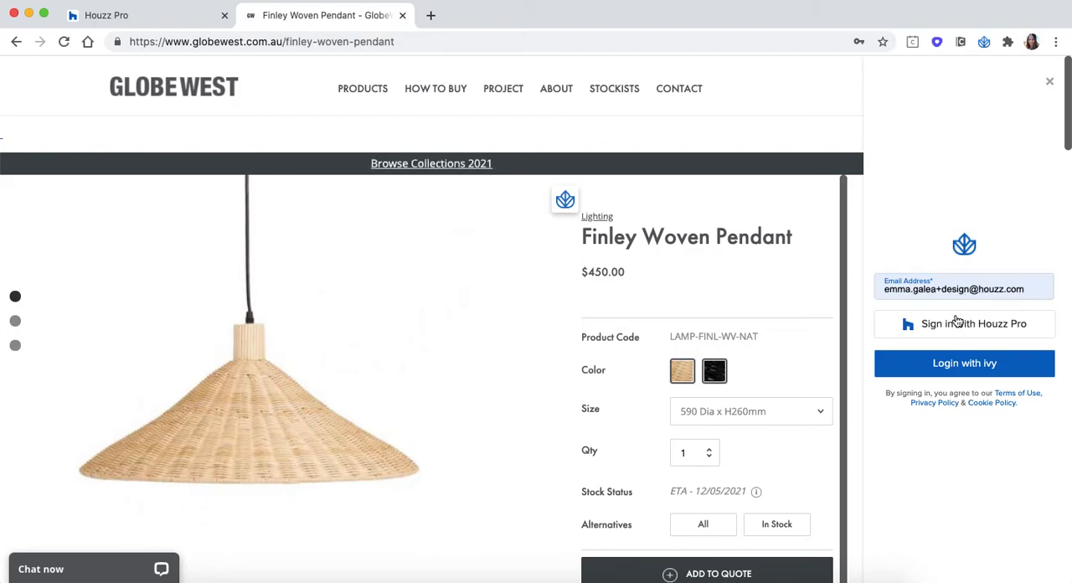
click(964, 323)
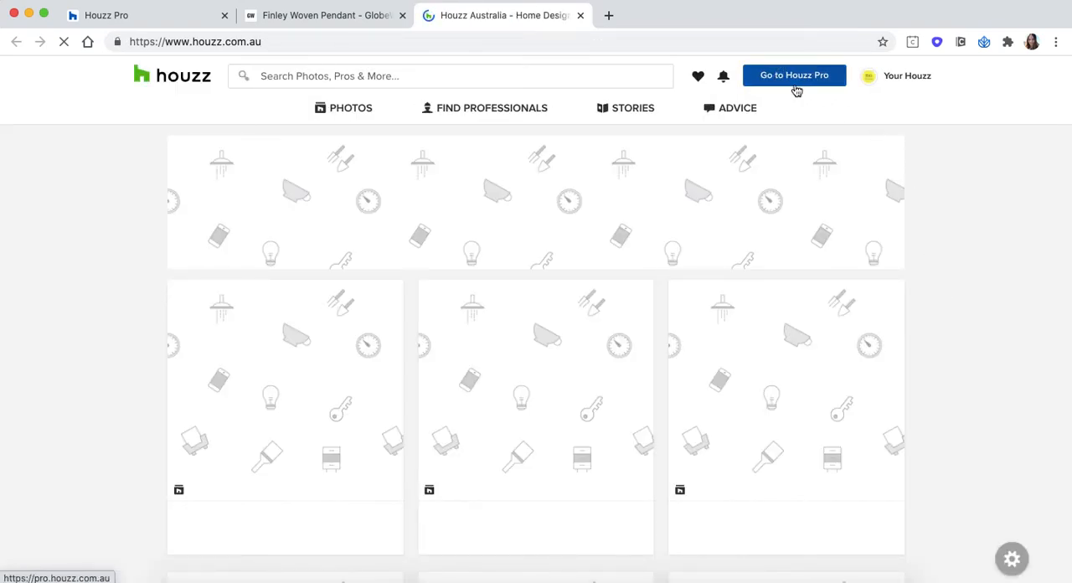
click(323, 15)
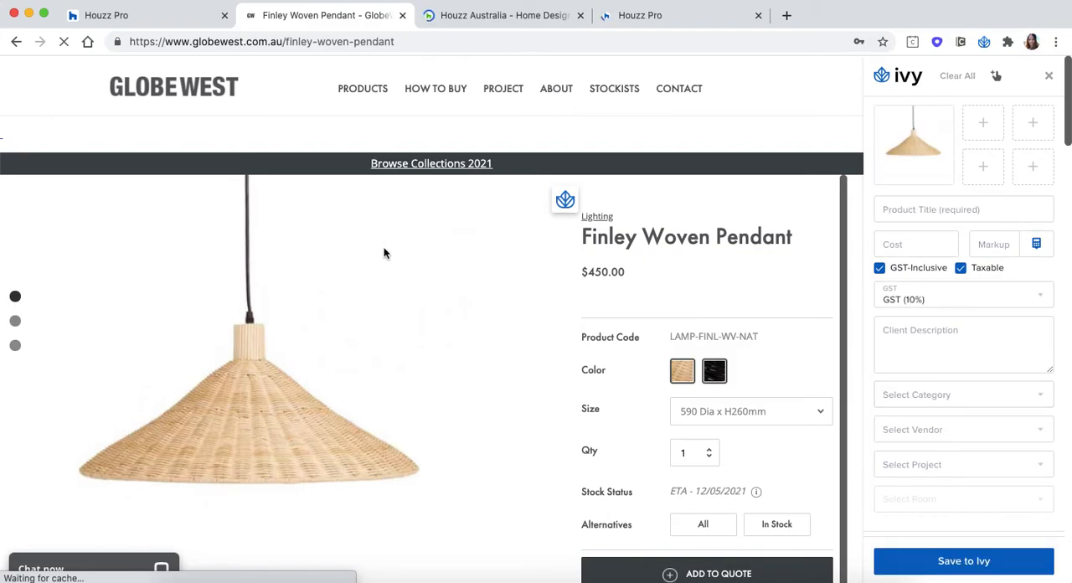
Set the product title to 'Finley Woven Pendant' from the page text.
scroll(down, 3)
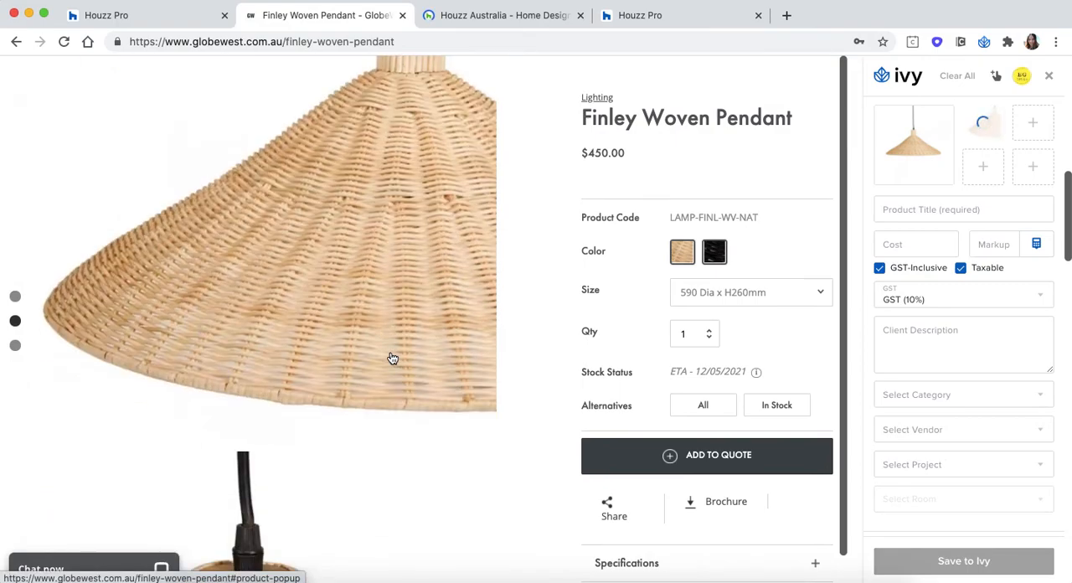
scroll(down, 3)
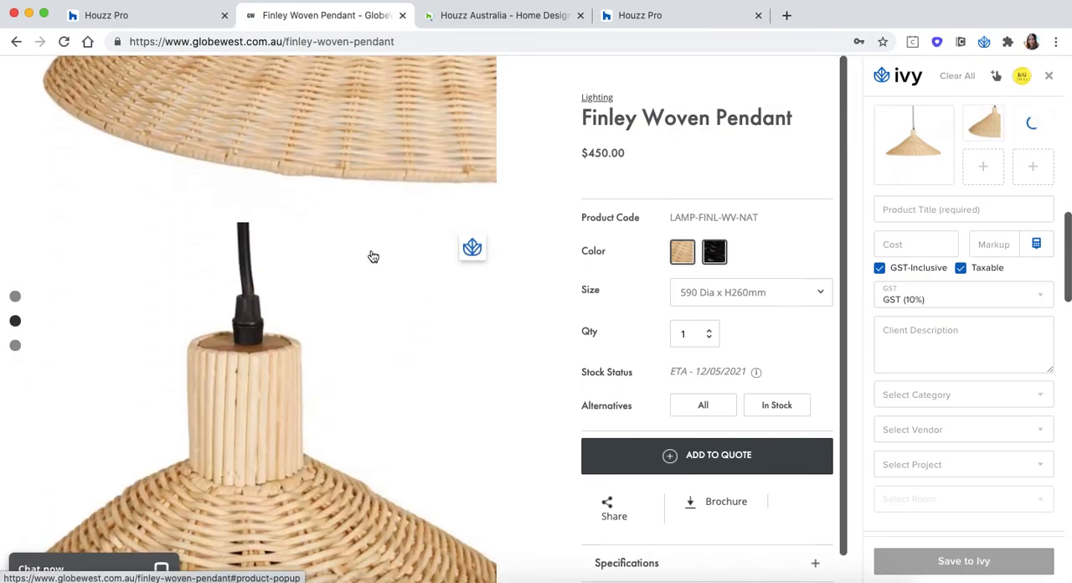
scroll(down, 3)
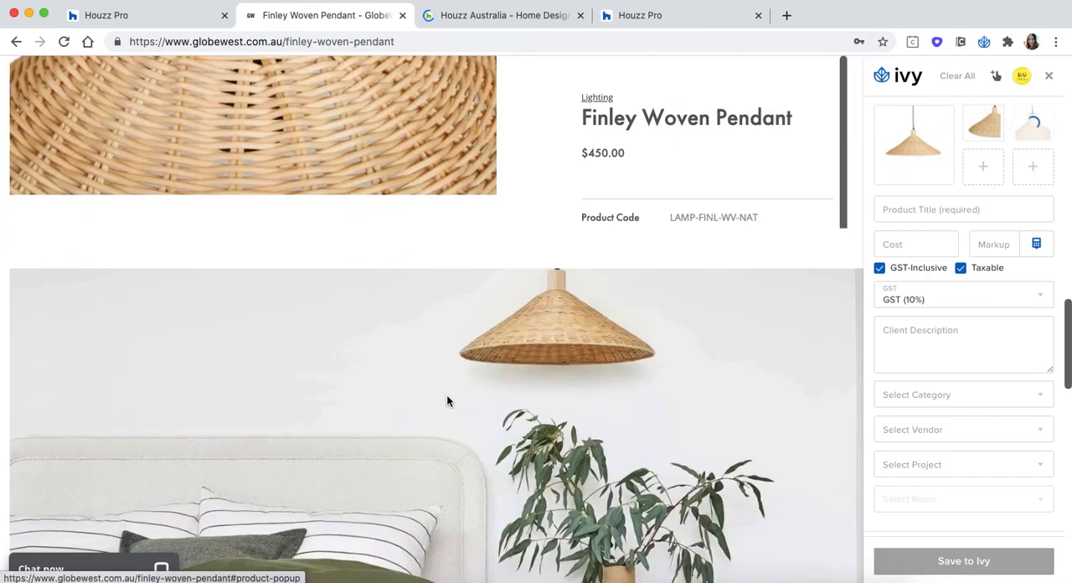
scroll(up, 3)
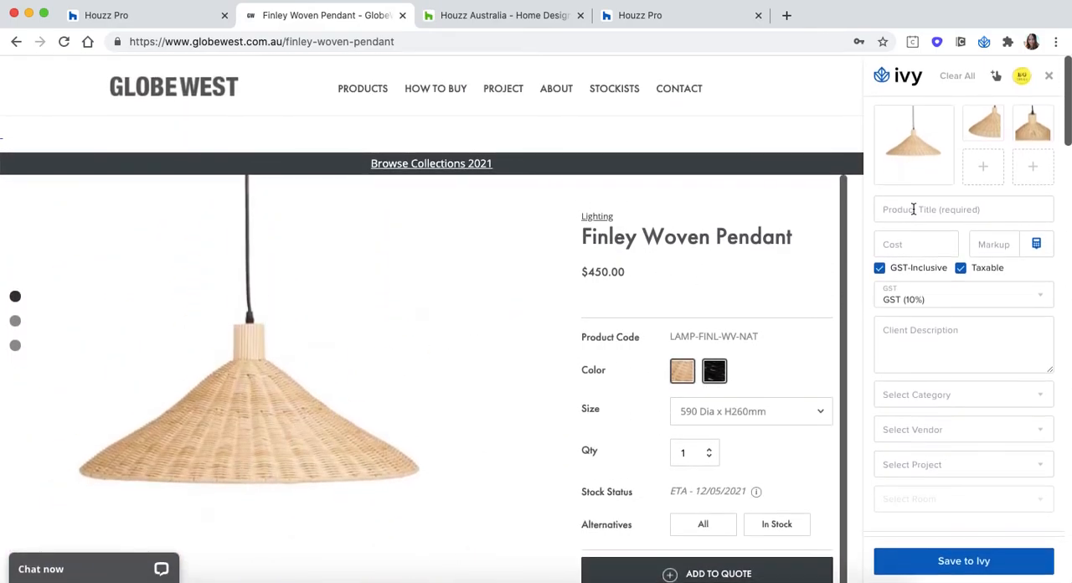
text(Fin)
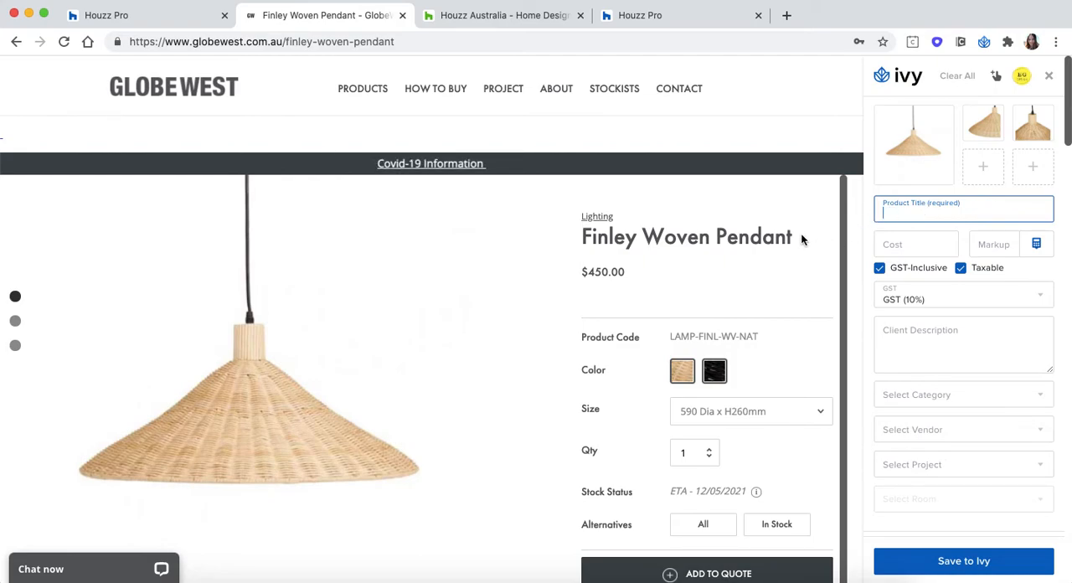
double_click(686, 237)
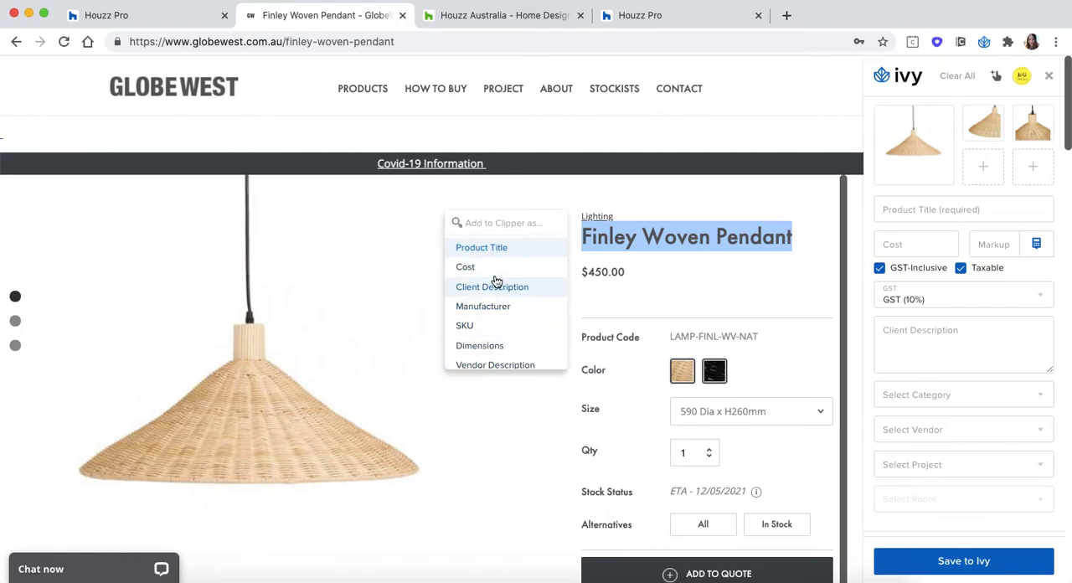
click(482, 247)
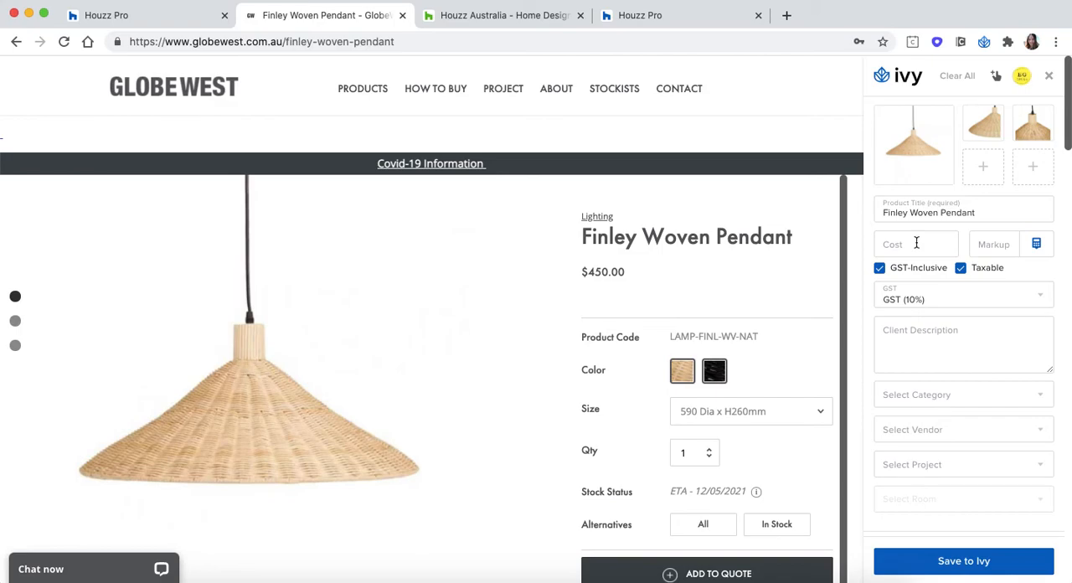
Enter a $300 cost and calculate the markup from a $450 client price.
click(916, 244)
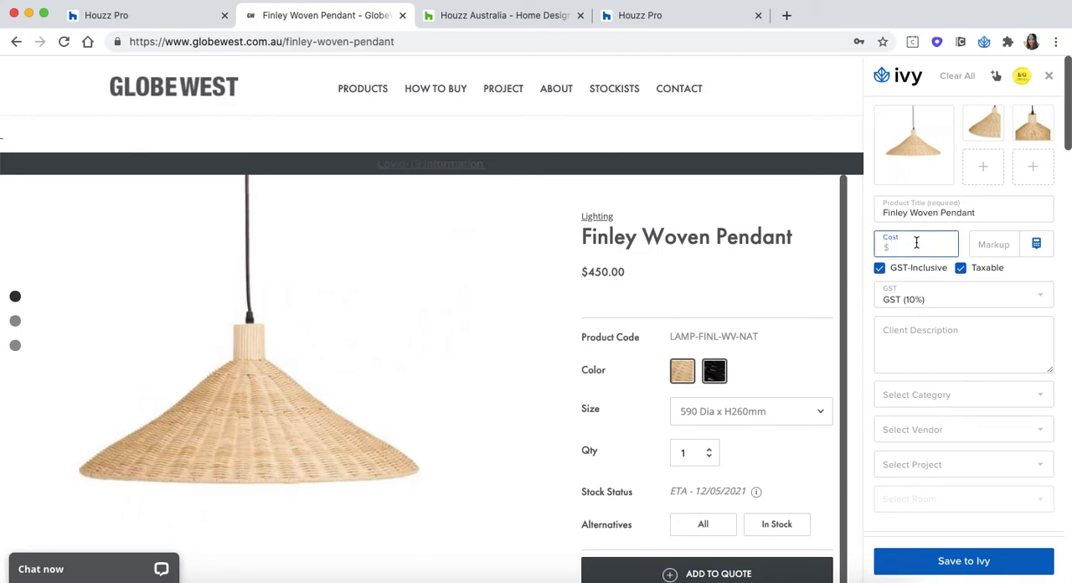
text(300)
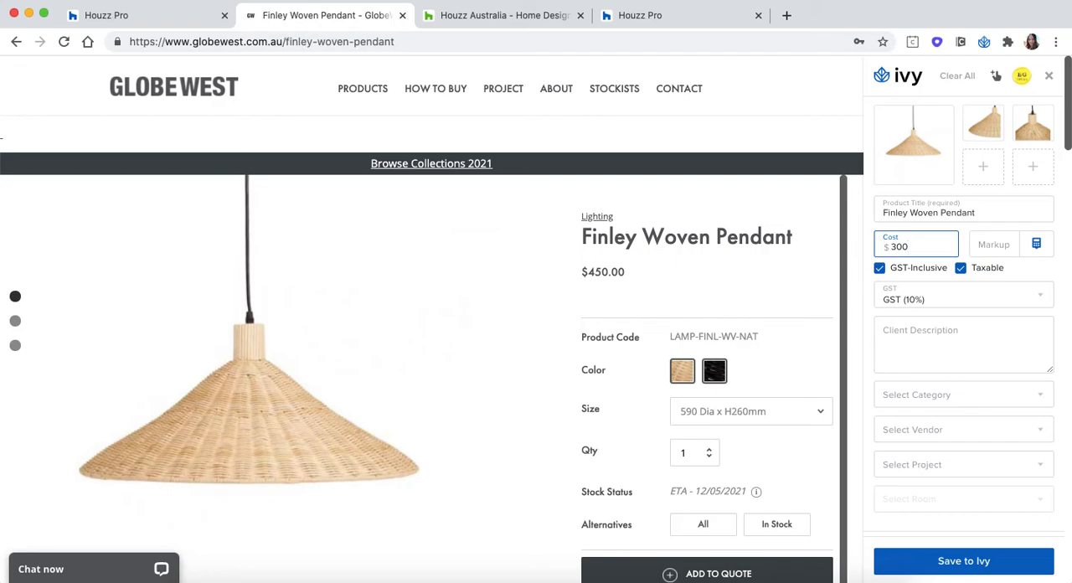
click(994, 243)
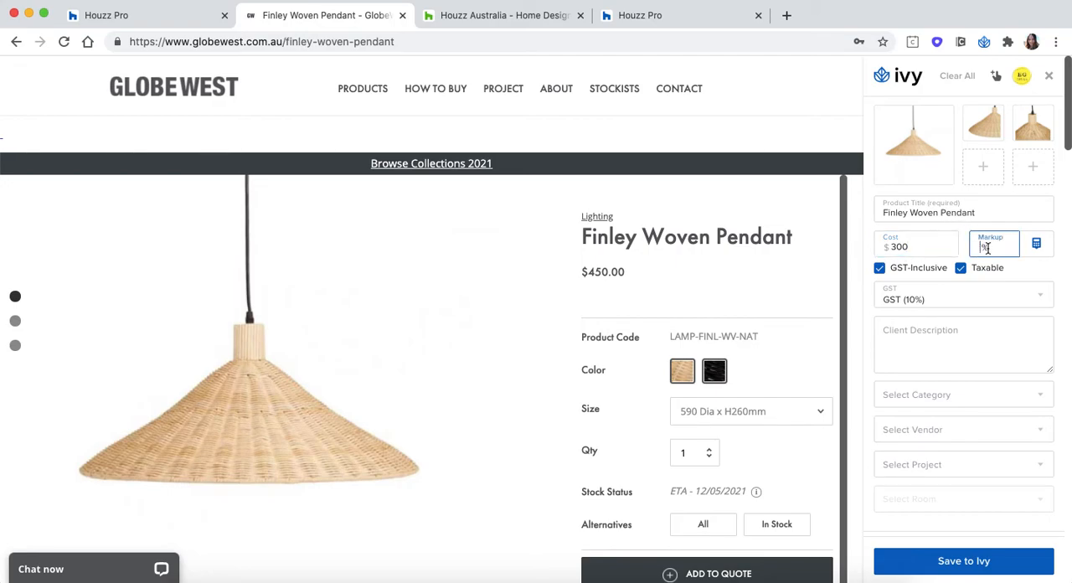
mouse_move(1037, 244)
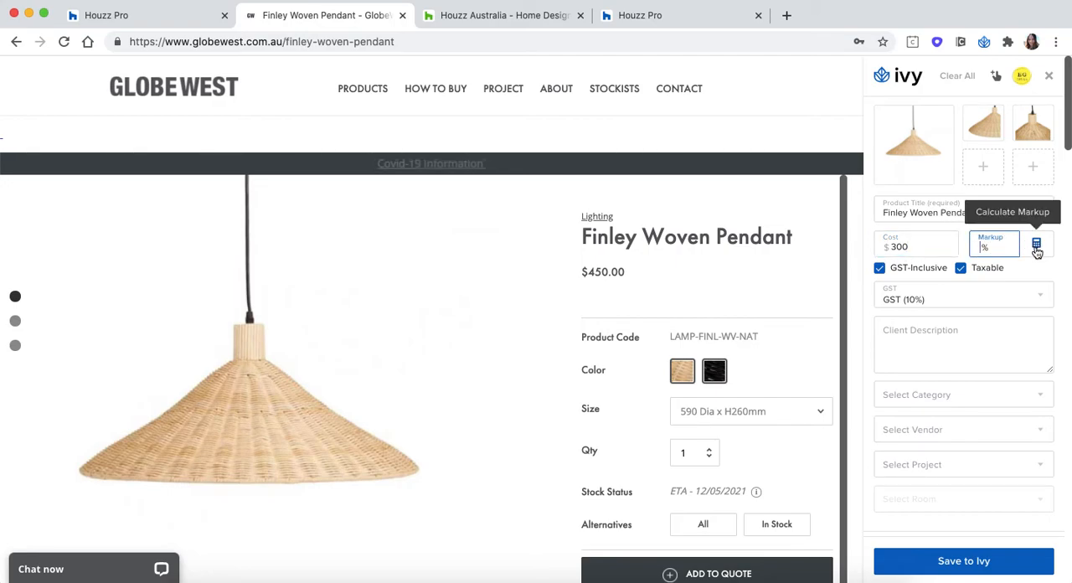
click(1037, 246)
text(450)
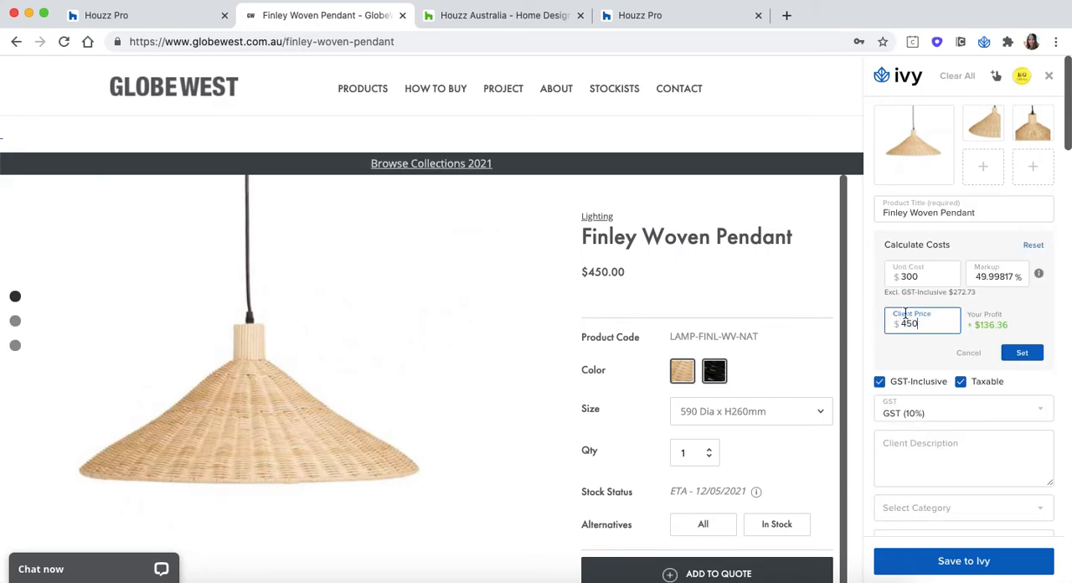
click(1022, 352)
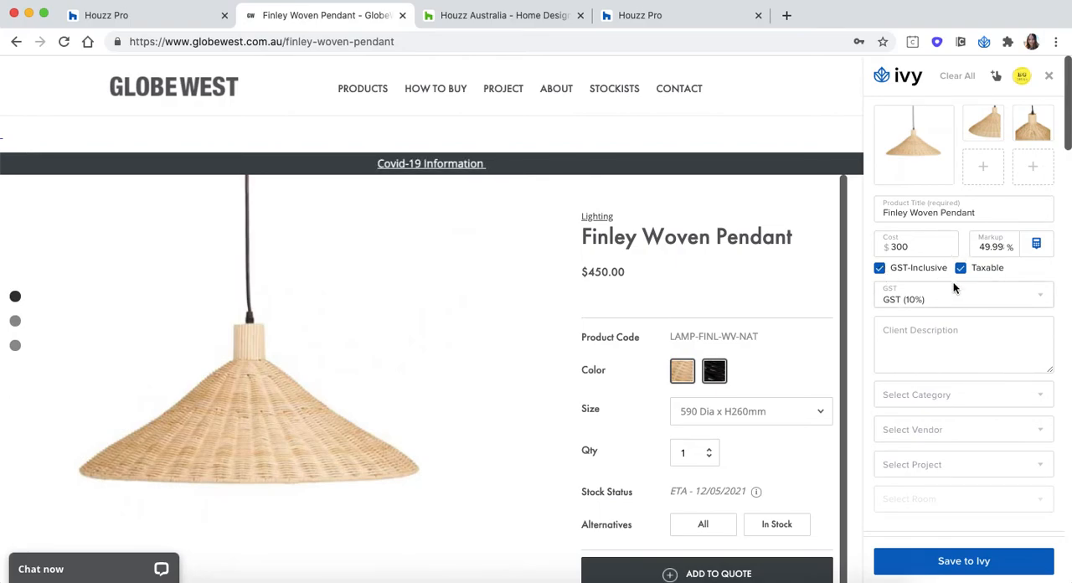
mouse_move(895, 299)
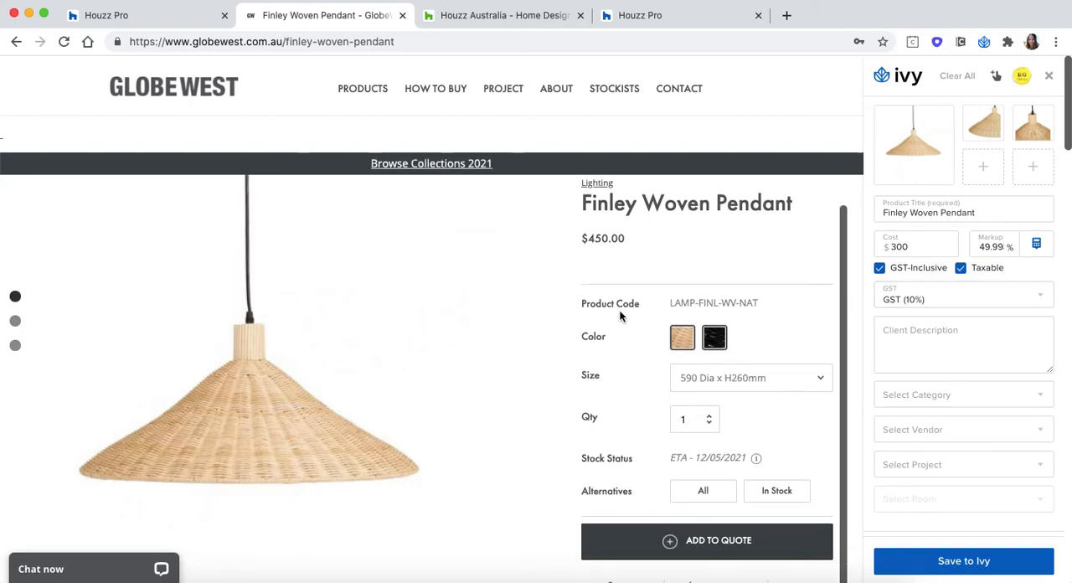
Add the selected text as client description and set the category to Lighting.
scroll(down, 3)
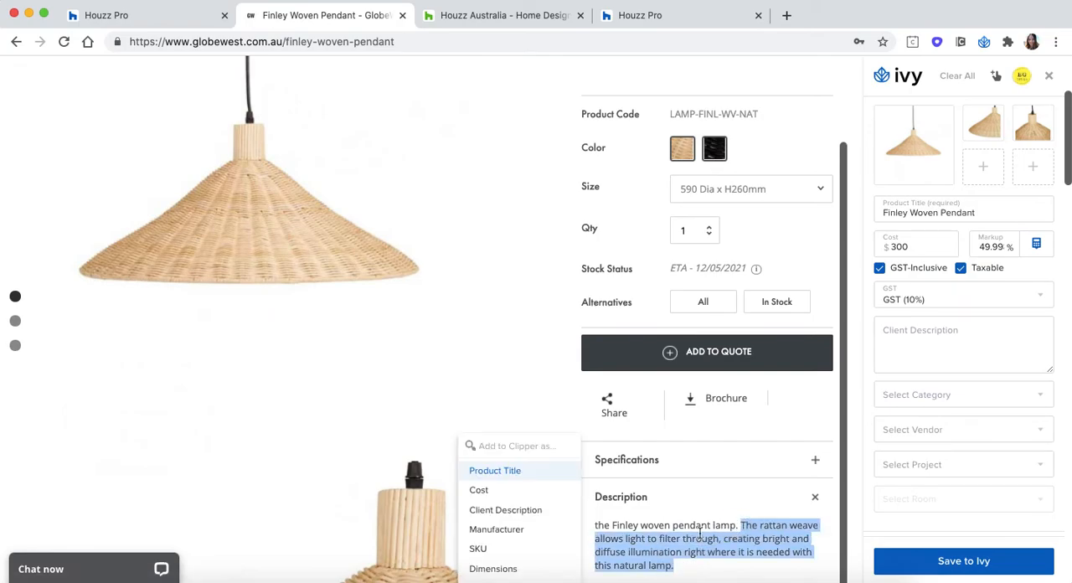
click(505, 509)
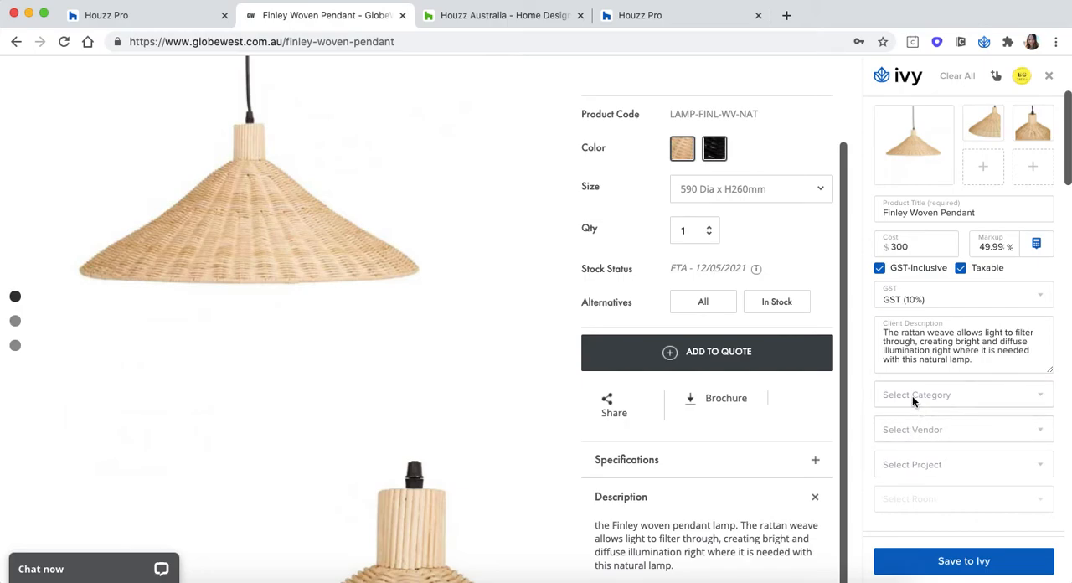
click(963, 394)
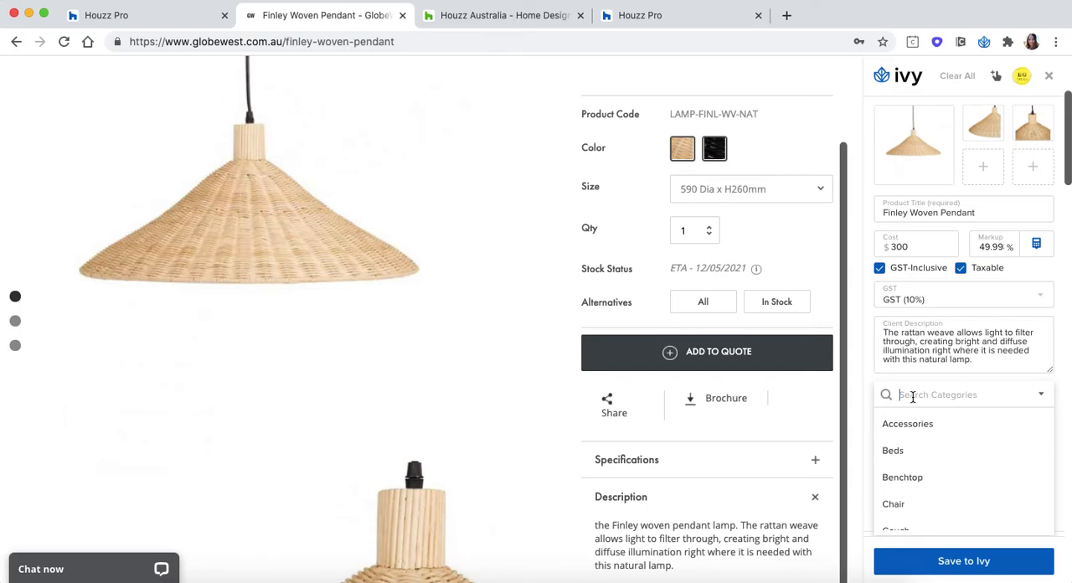
scroll(down, 3)
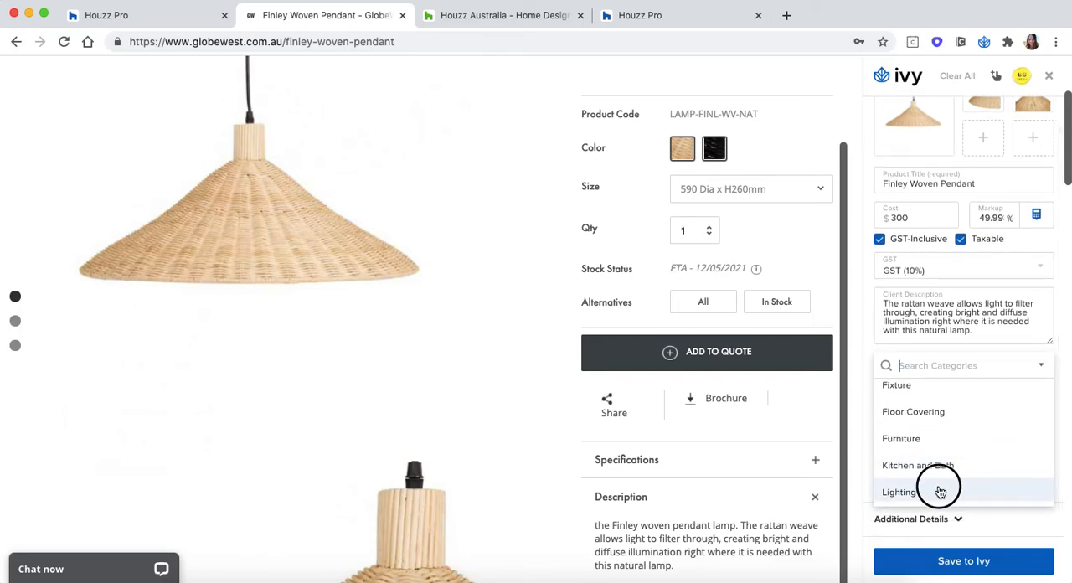
click(899, 492)
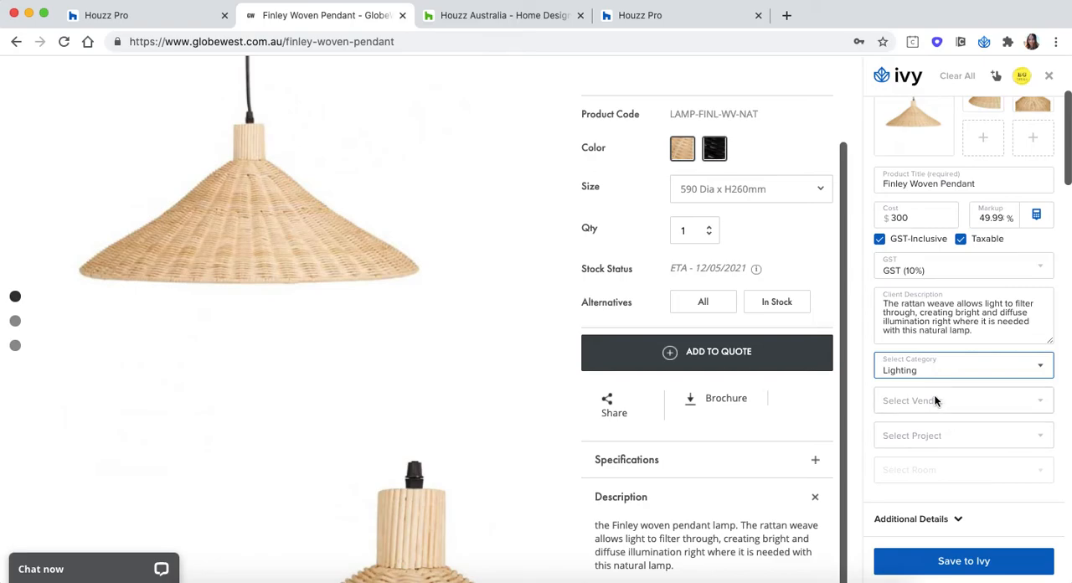
Set vendor Globewest, project Burwood Custom Home and room Home Office.
click(962, 400)
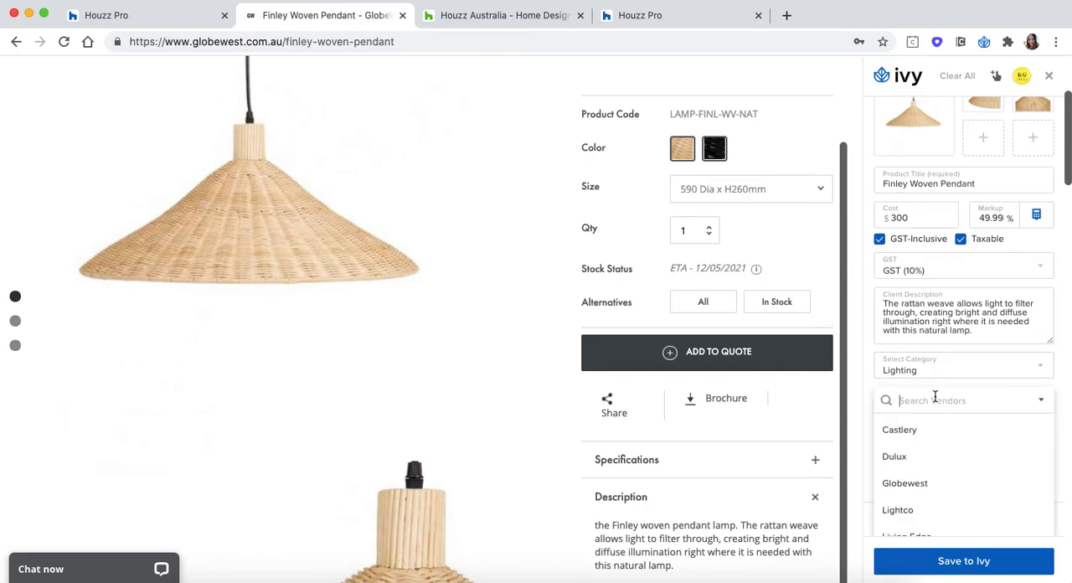
mouse_move(937, 489)
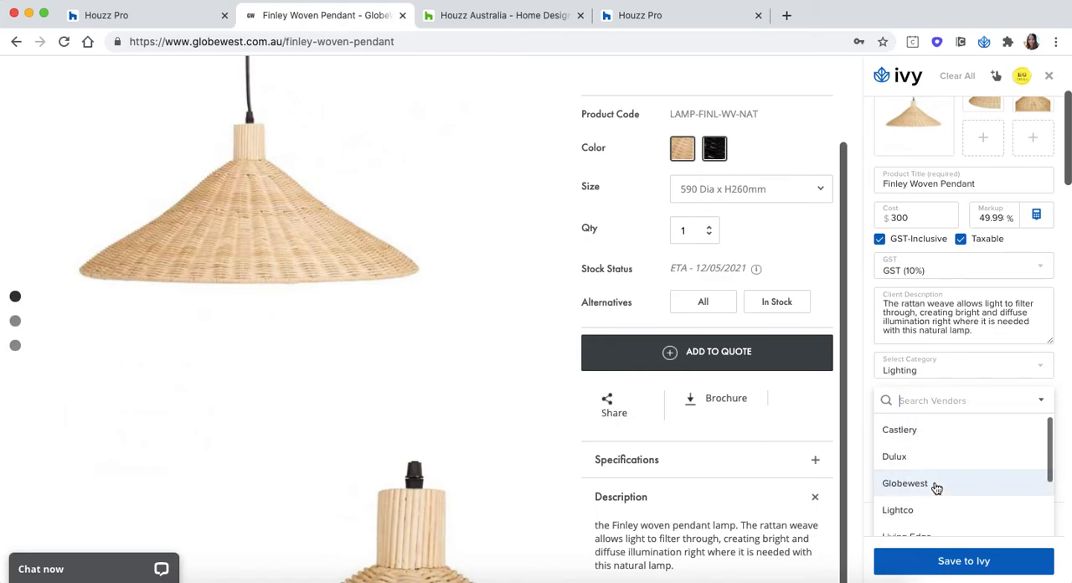
click(904, 483)
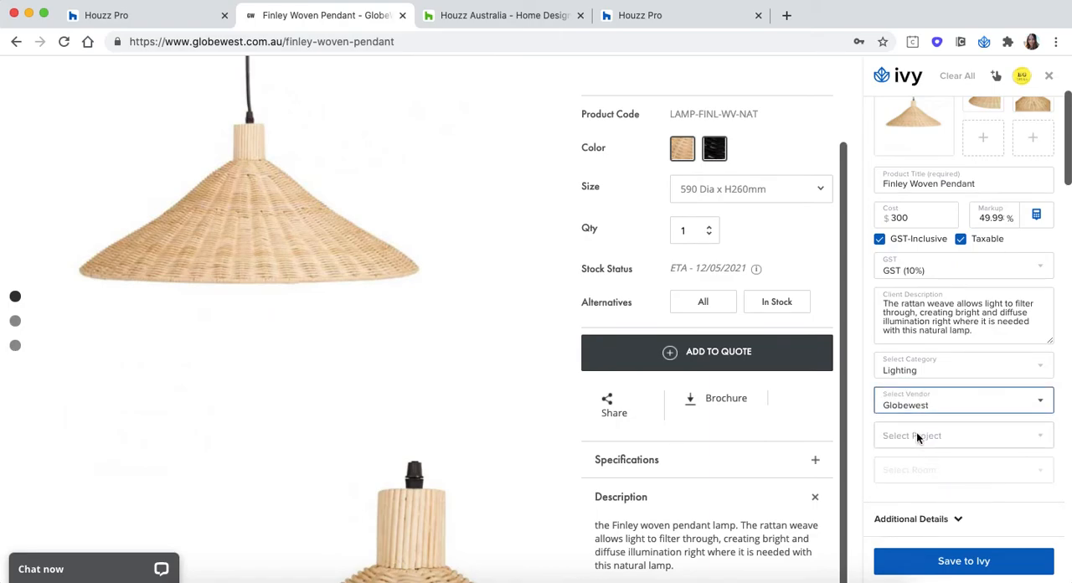
click(963, 435)
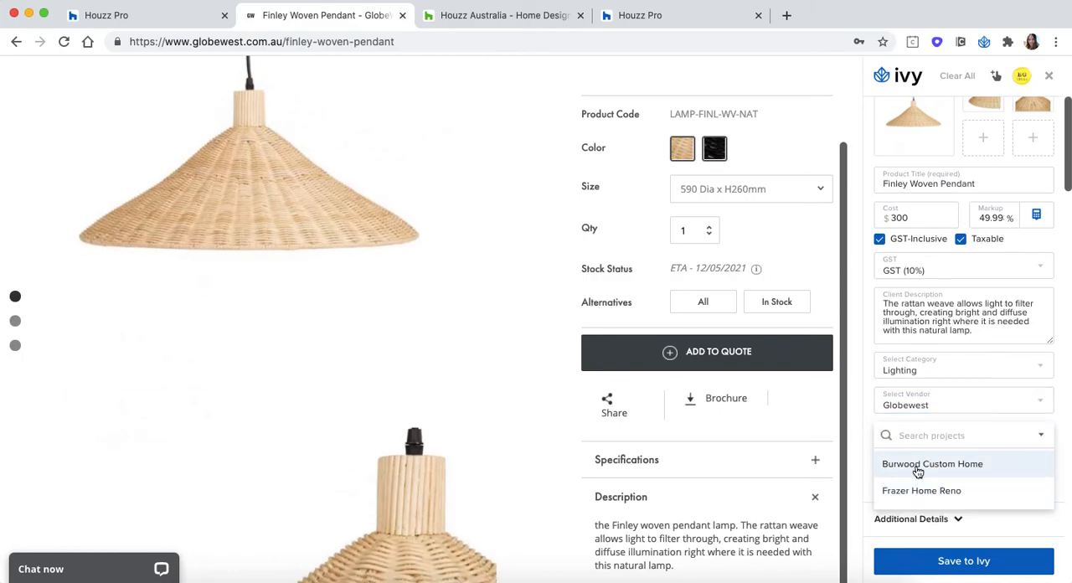
mouse_move(1021, 477)
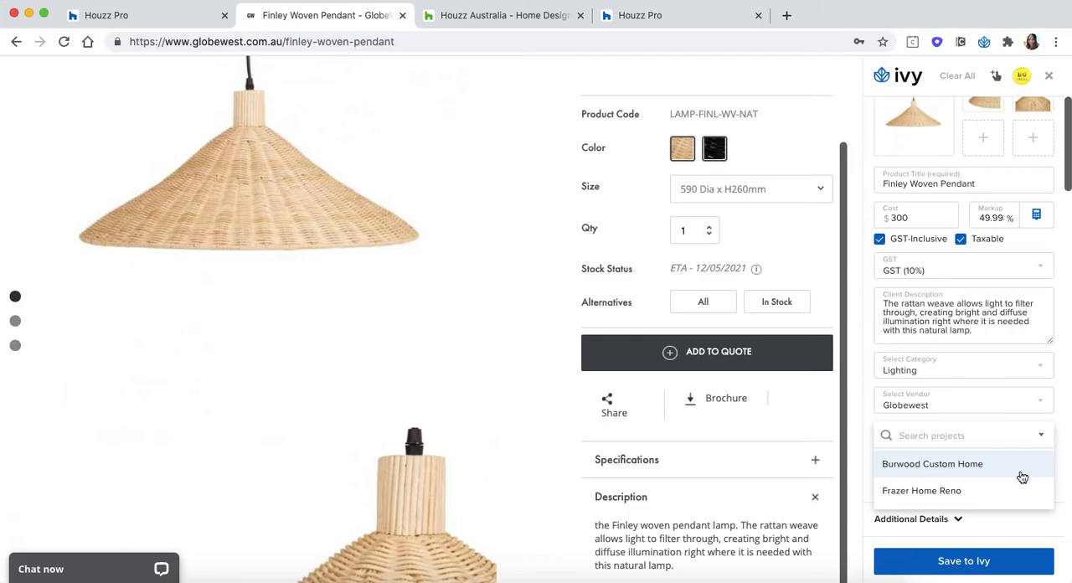
click(933, 464)
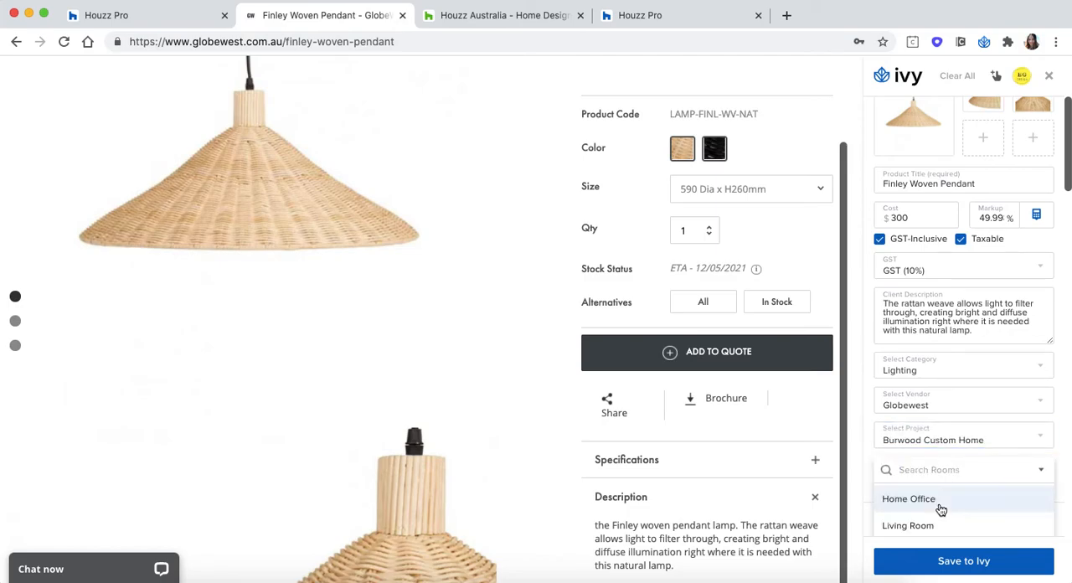
click(909, 499)
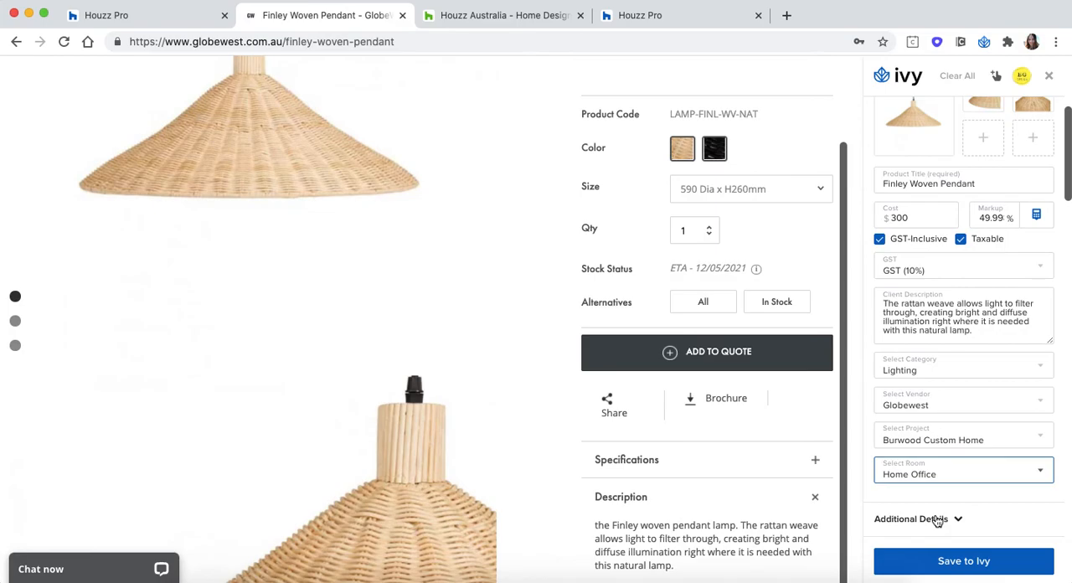
Reveal Additional Details and enter a $450 RRP.
click(911, 519)
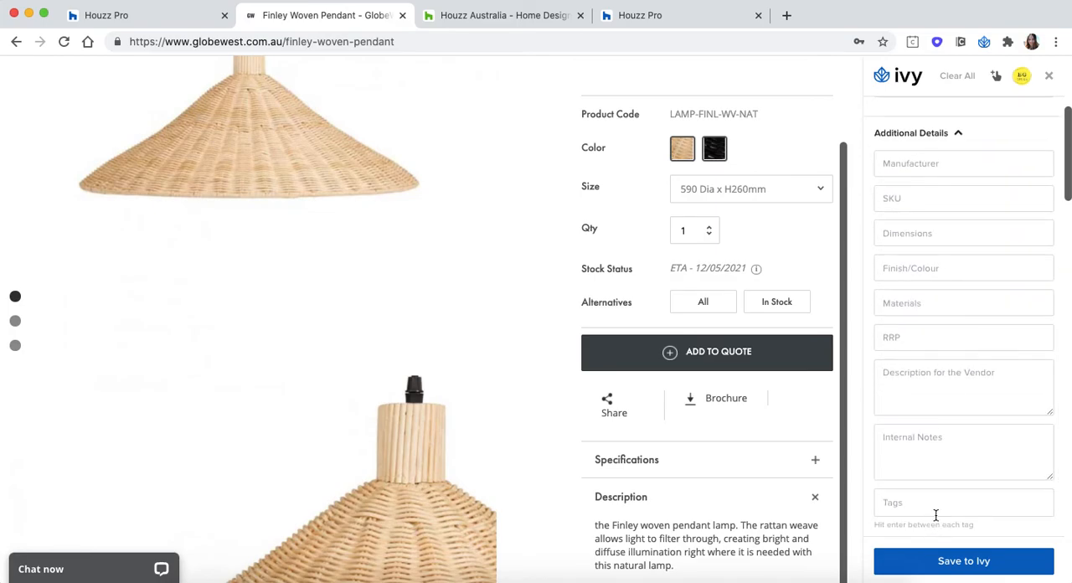
scroll(down, 3)
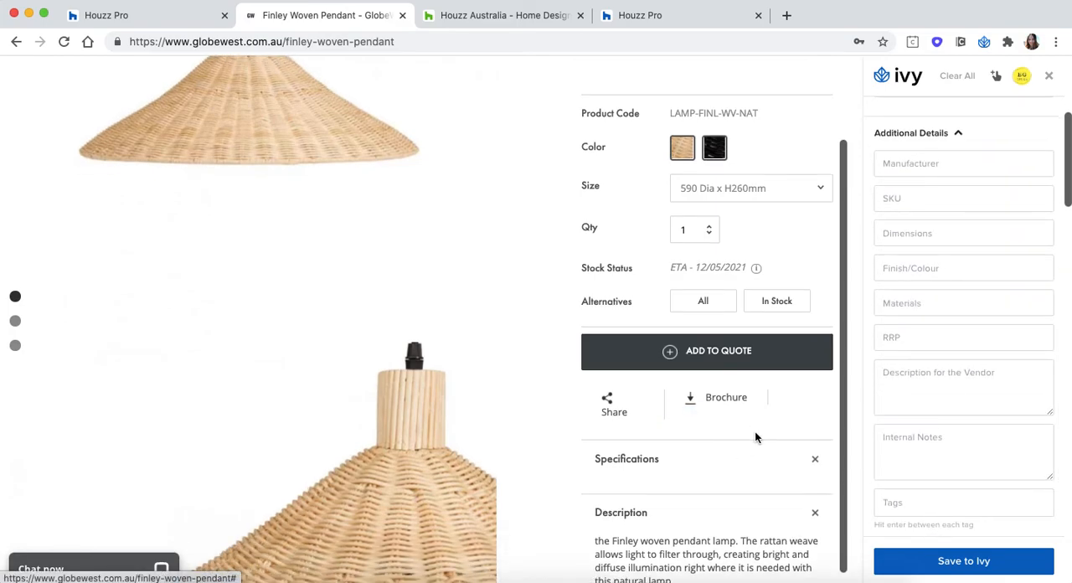
click(814, 458)
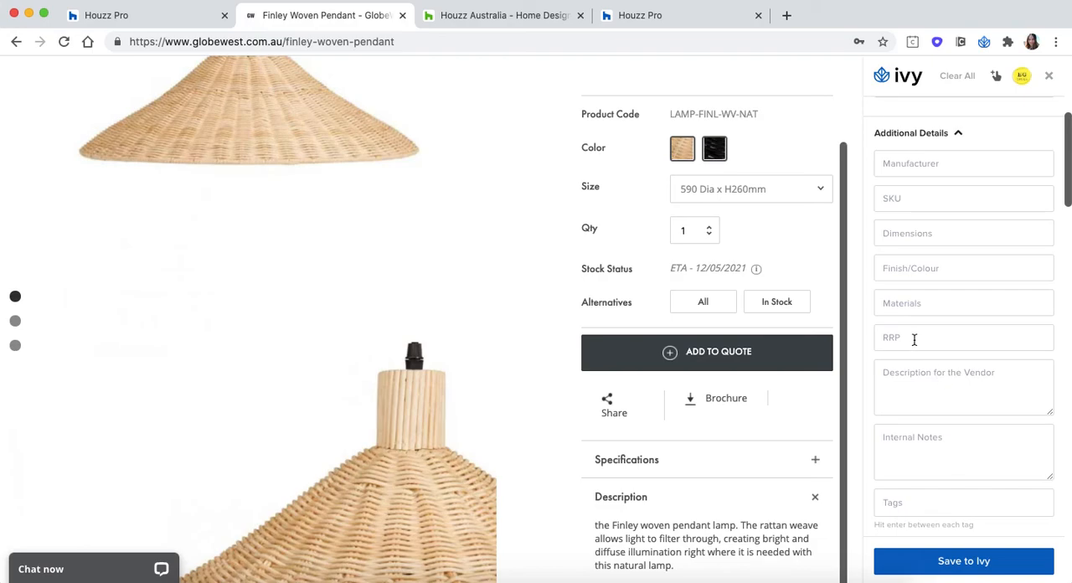
text($ 450)
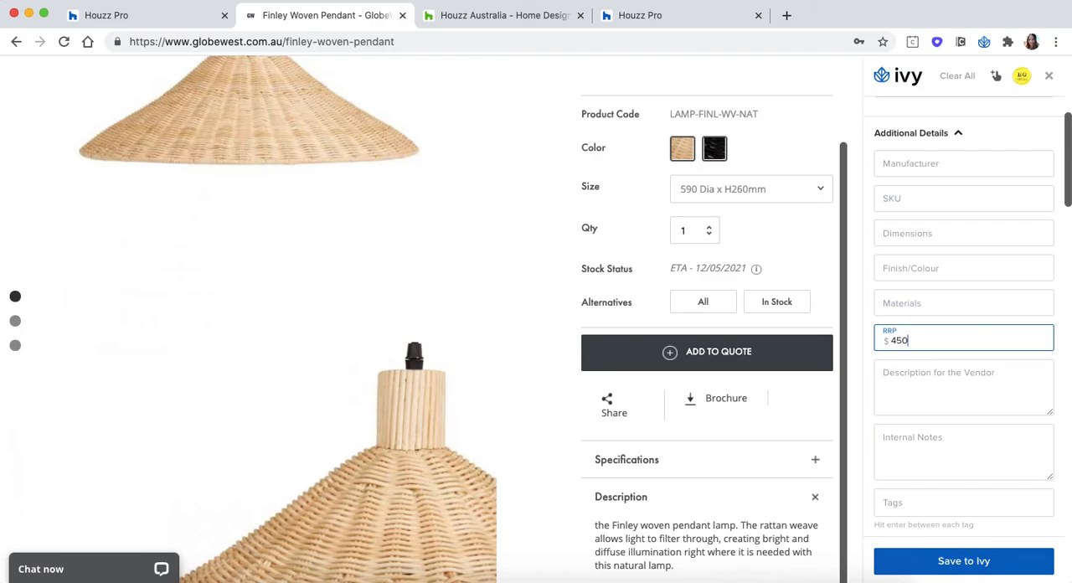
click(963, 453)
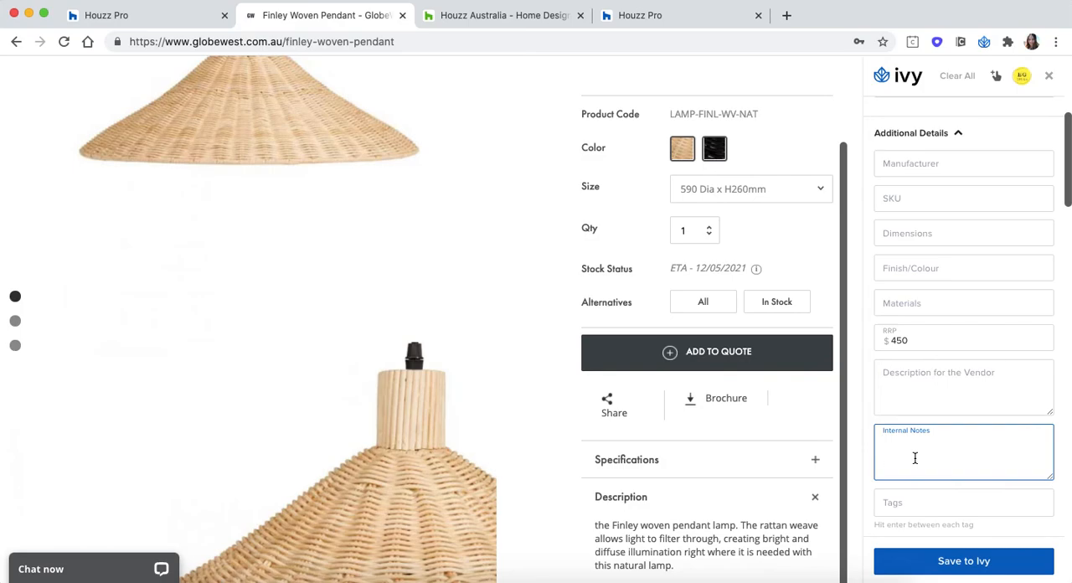
Tag the pendant with Pendant and Lighting.
click(963, 507)
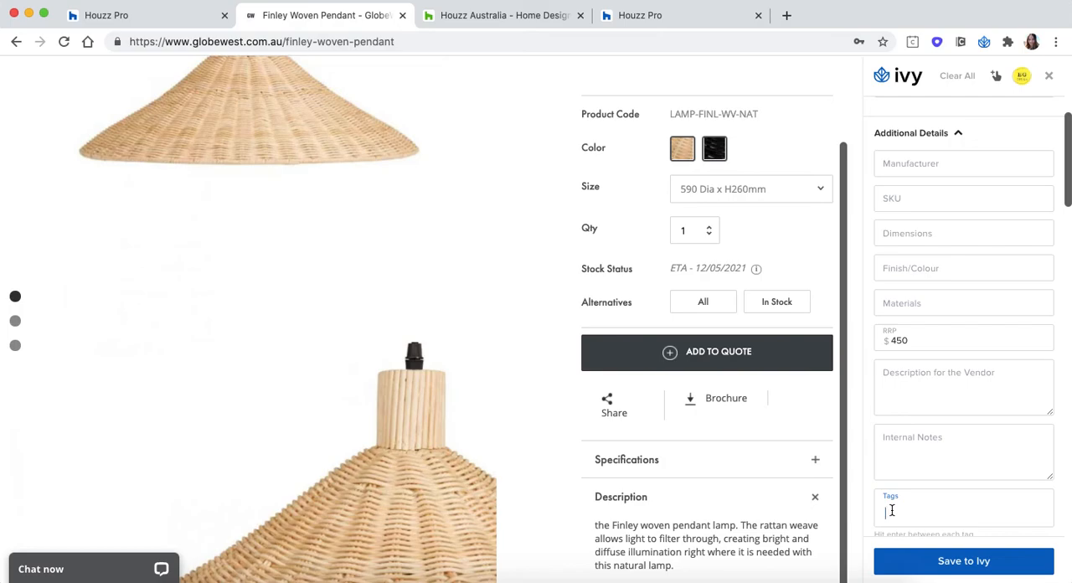
text(Ped)
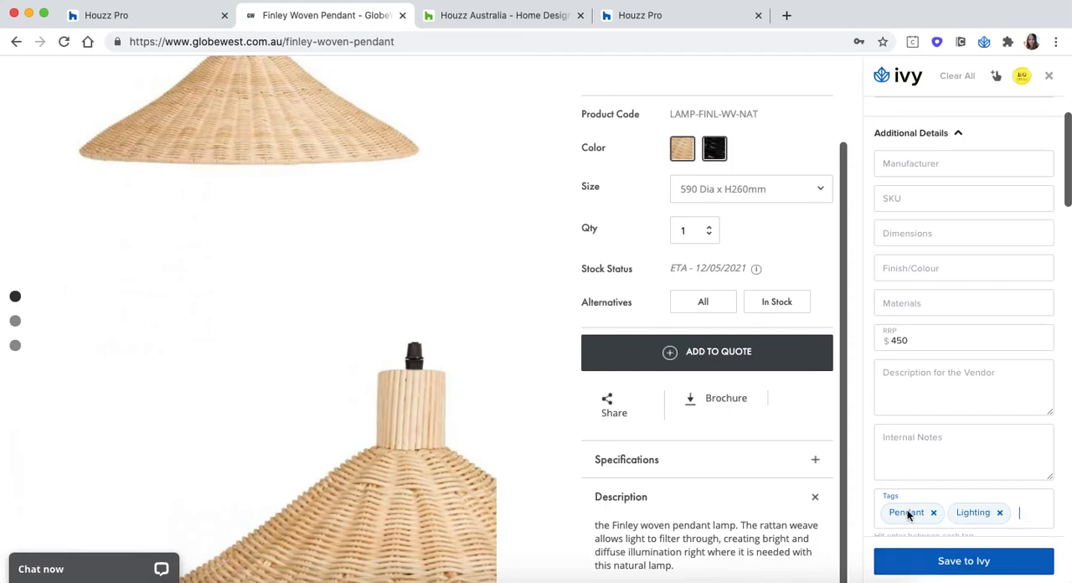
mouse_move(536, 178)
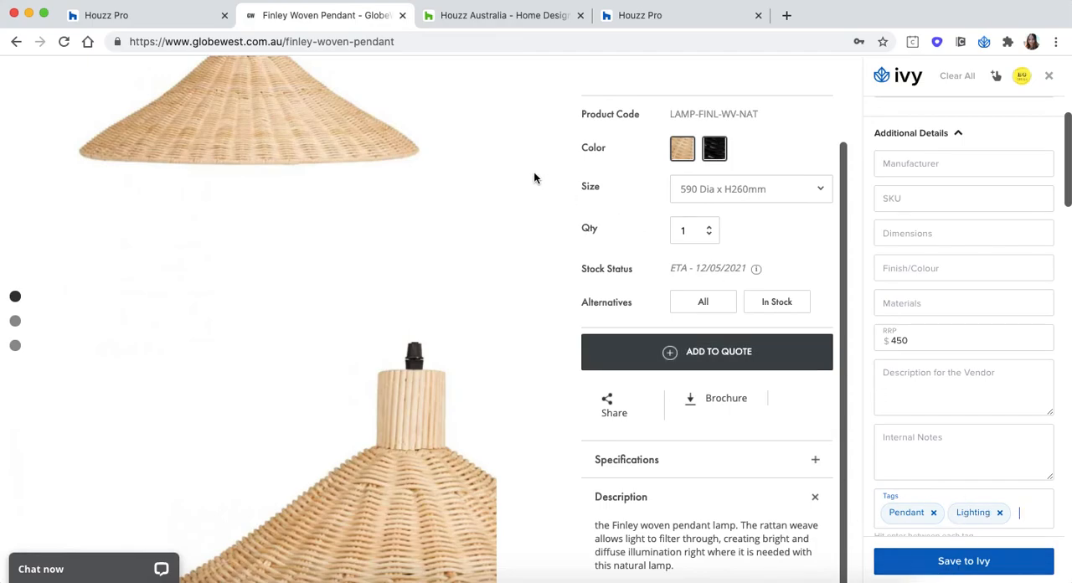
scroll(up, 3)
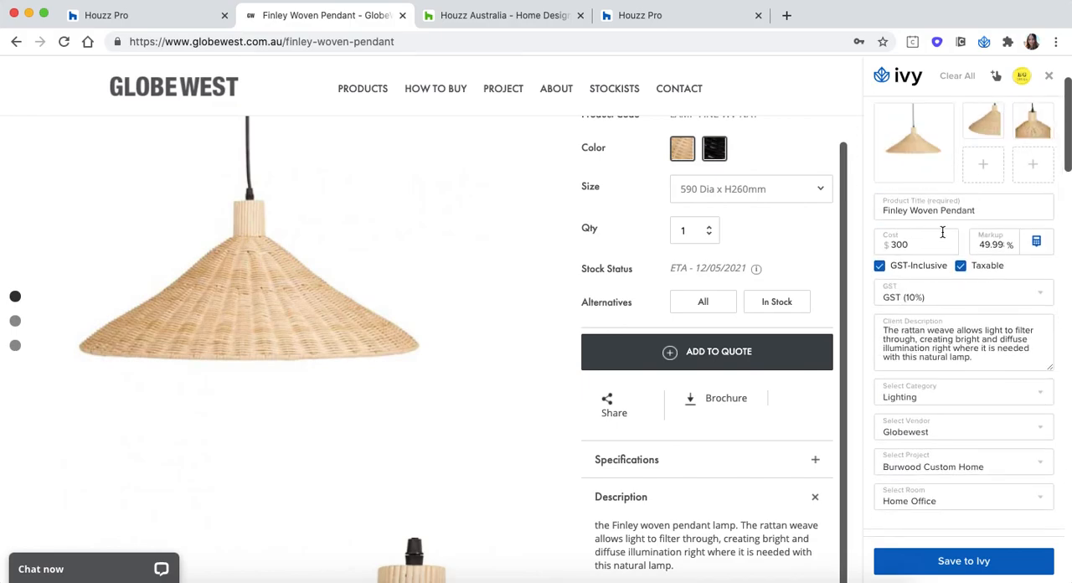
Save the Finley Woven Pendant via the Clipper and return to the Houzz Pro dashboard.
click(963, 560)
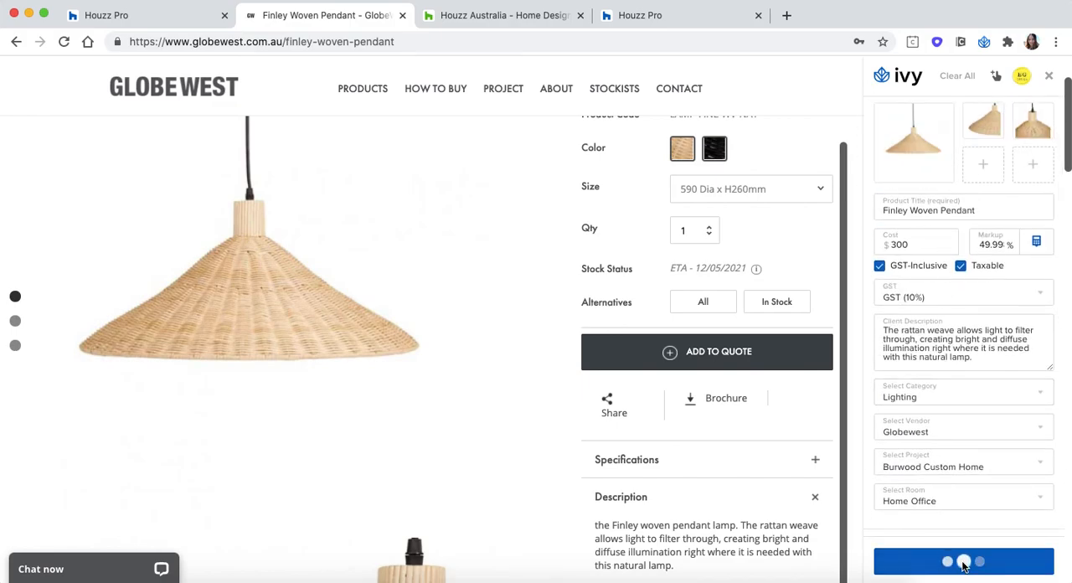
click(963, 561)
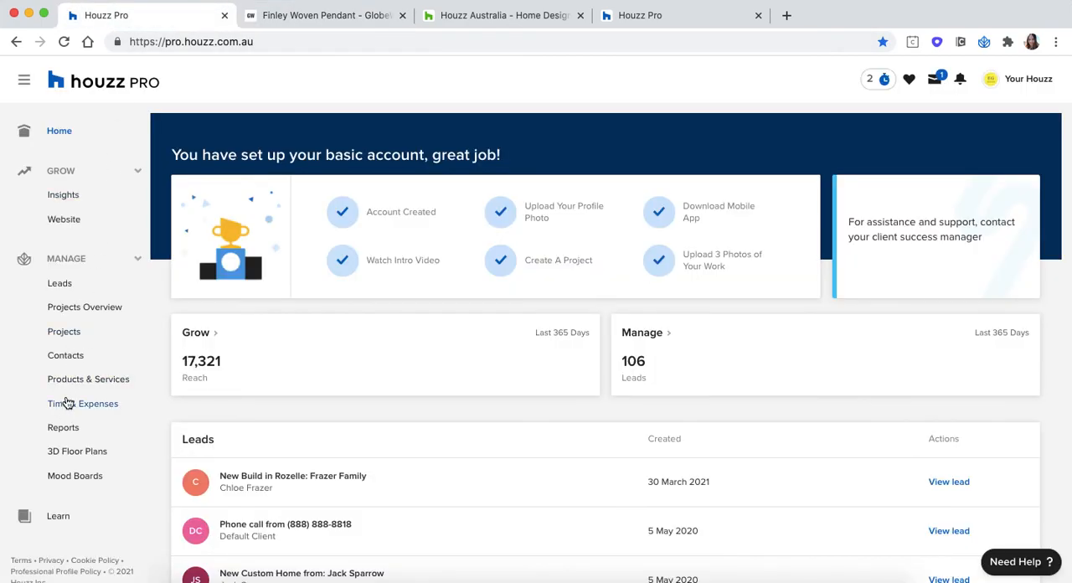
Open Products & Services and view the Finley Woven Pendant's saved details.
click(88, 379)
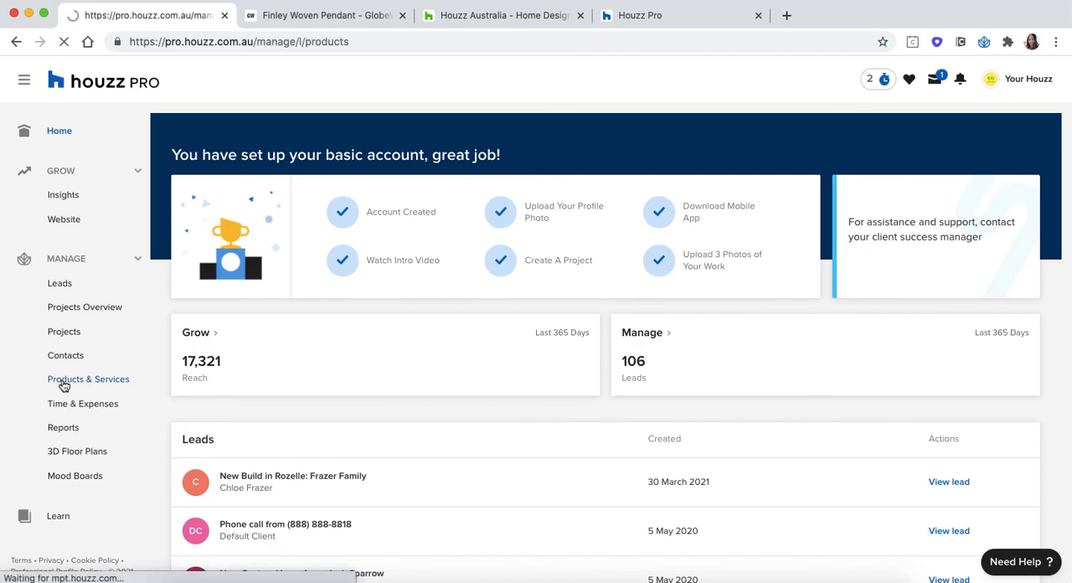
click(87, 379)
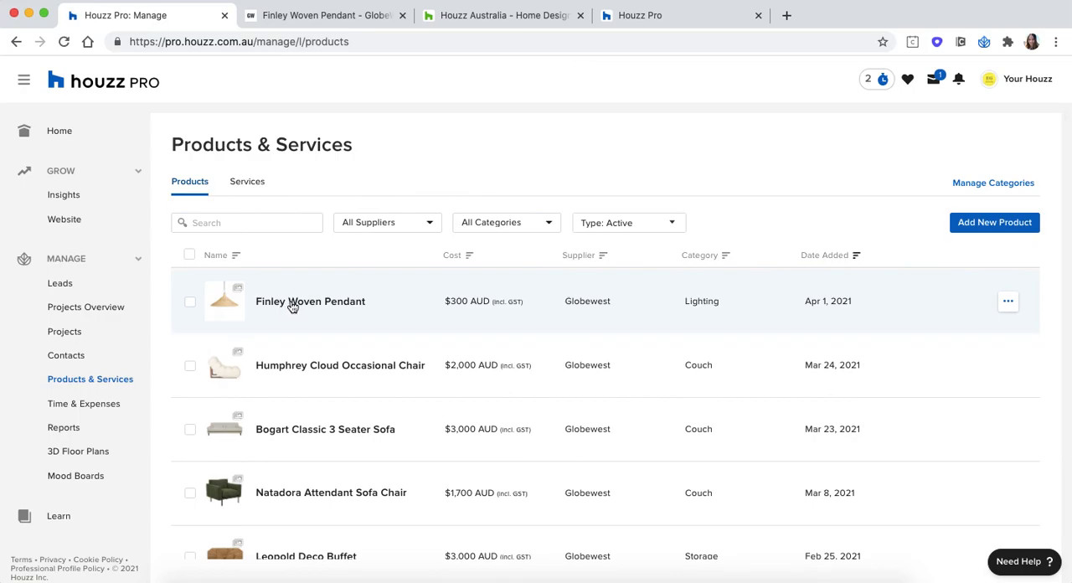
click(309, 301)
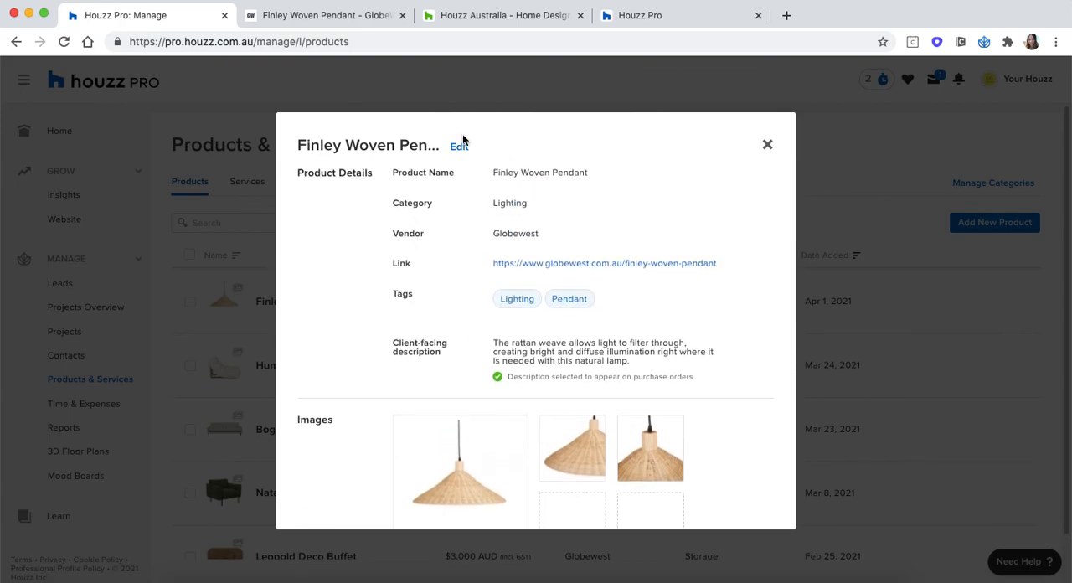
click(459, 145)
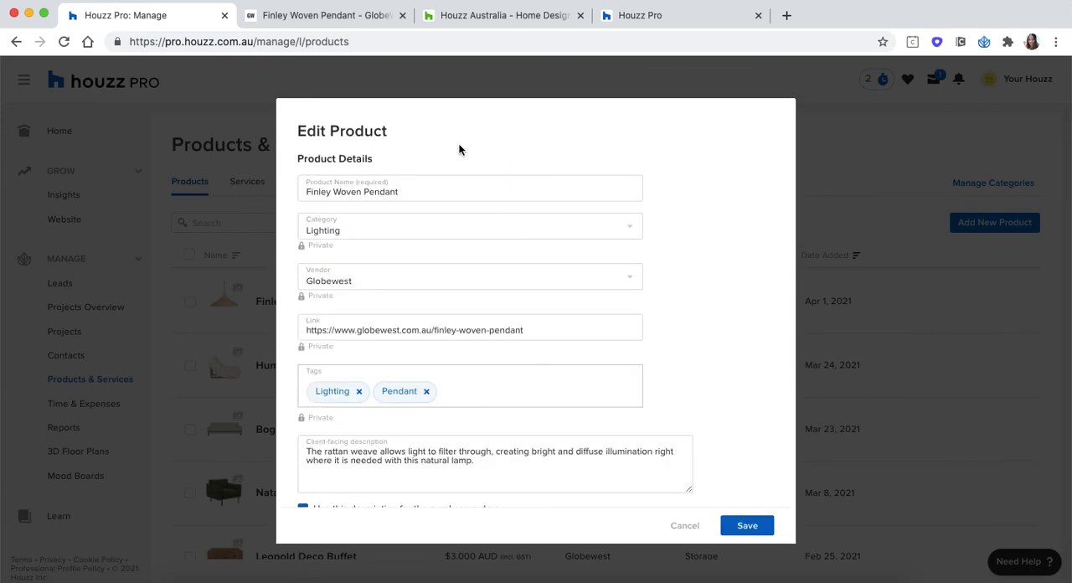
mouse_move(303, 298)
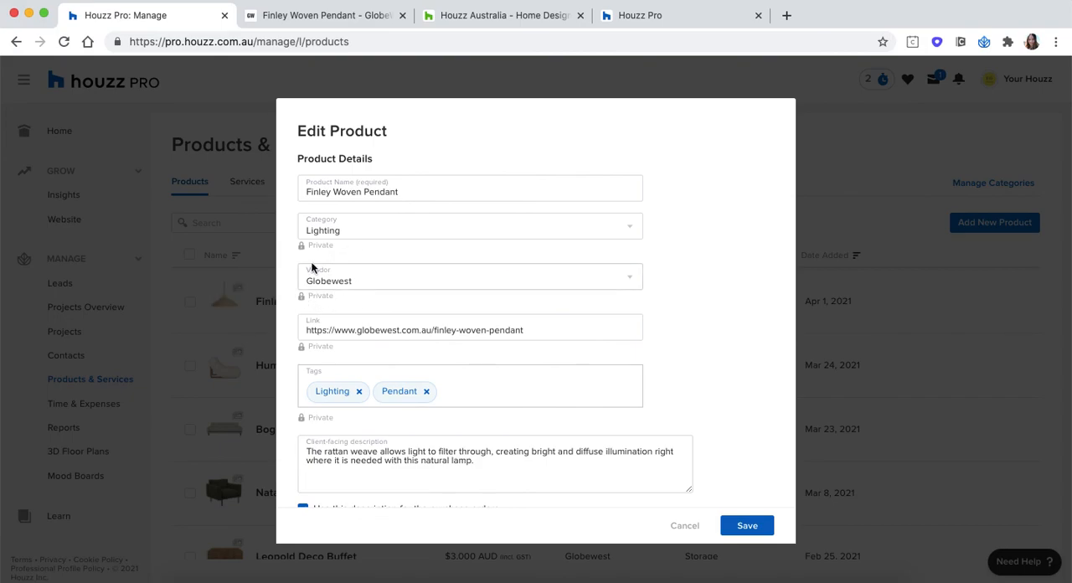
scroll(down, 3)
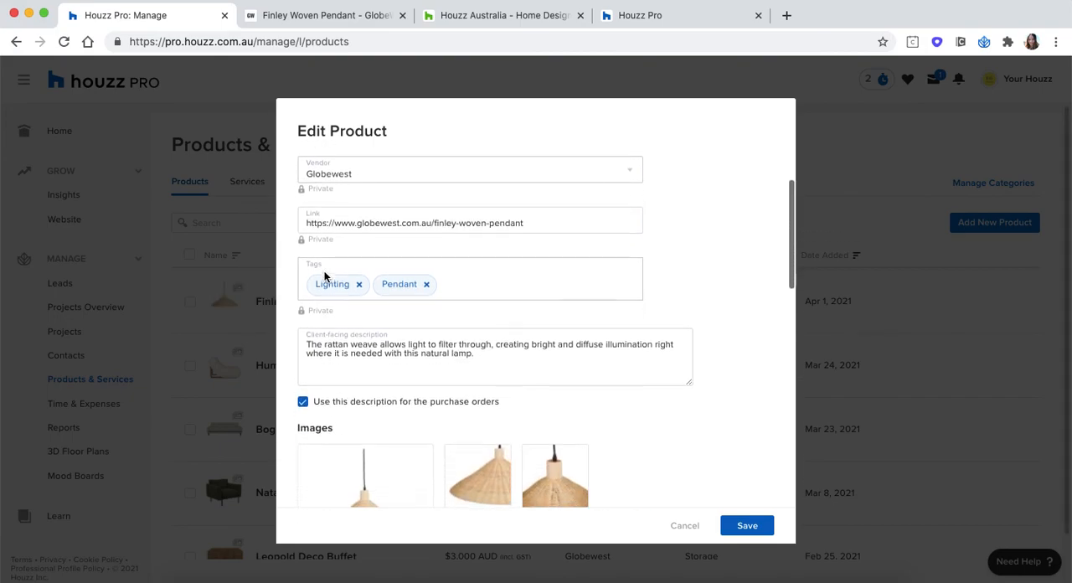
click(470, 220)
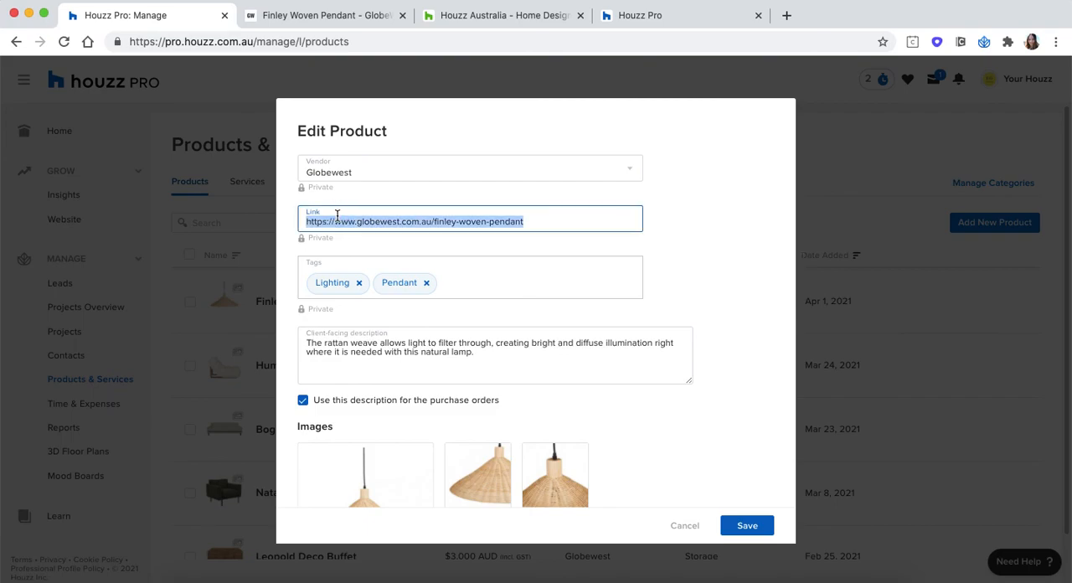
text(https://www.globewest.com.au/finley-woven-pendant)
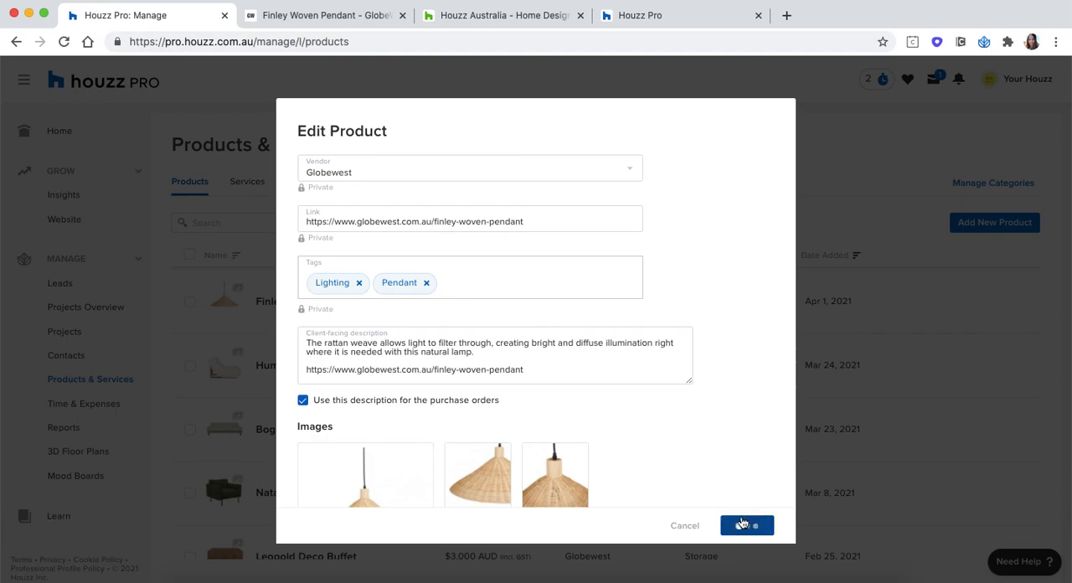
click(746, 525)
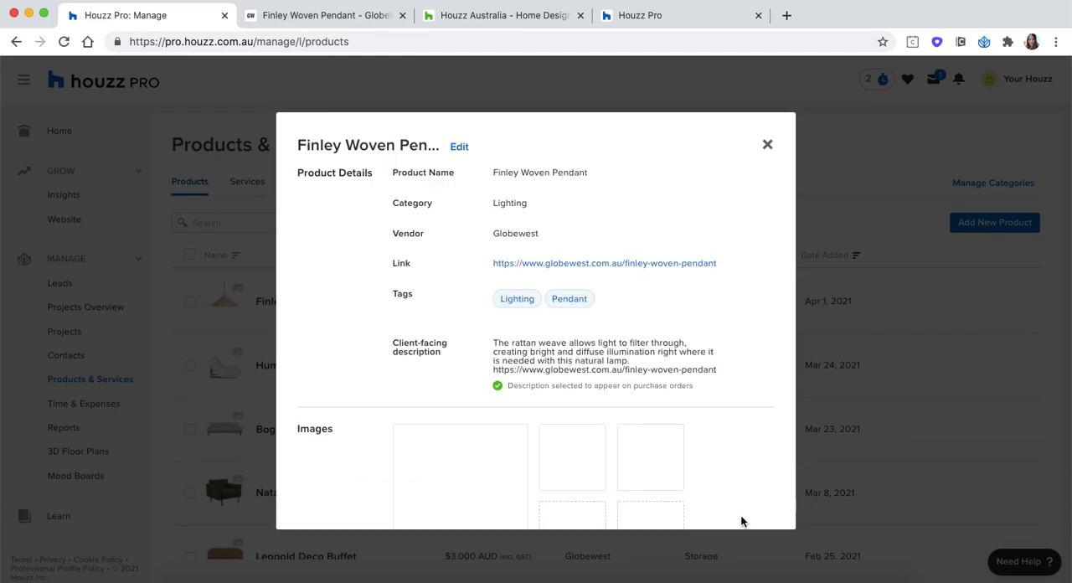
click(766, 144)
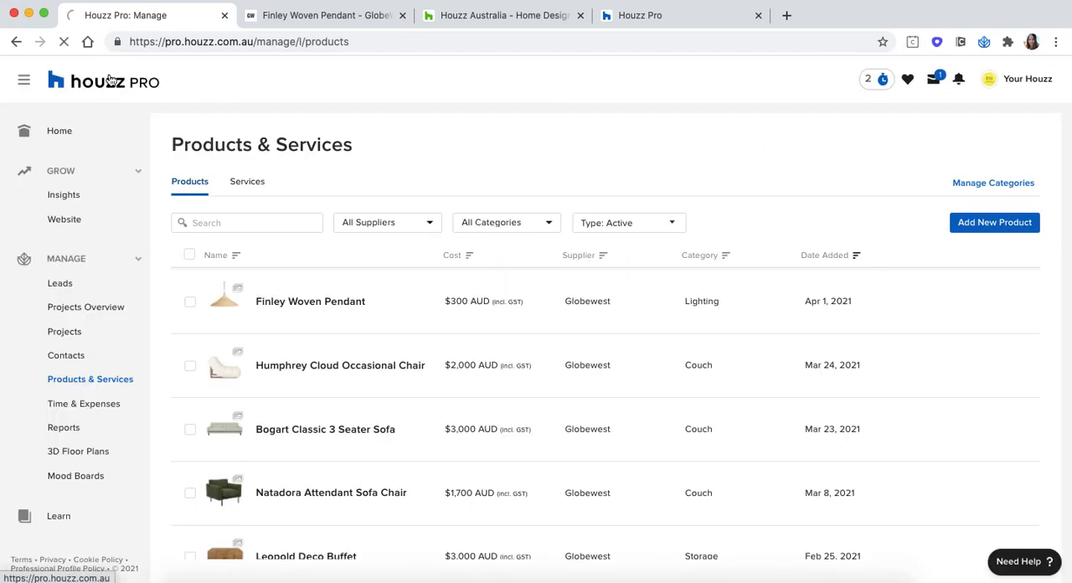
Go back to the home dashboard and open the Help Centre's Contact Us options.
click(58, 131)
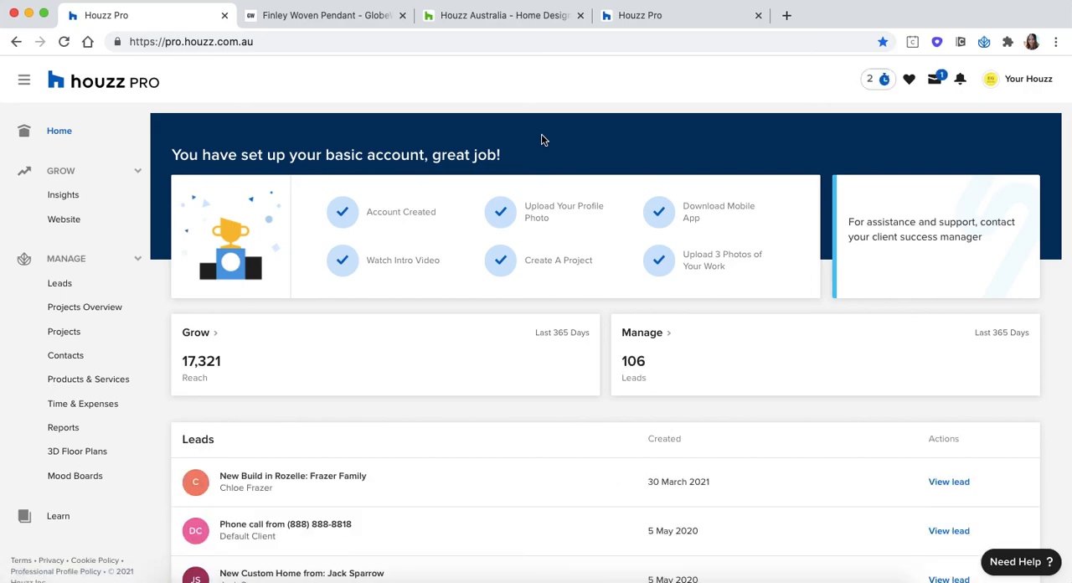
mouse_move(632, 151)
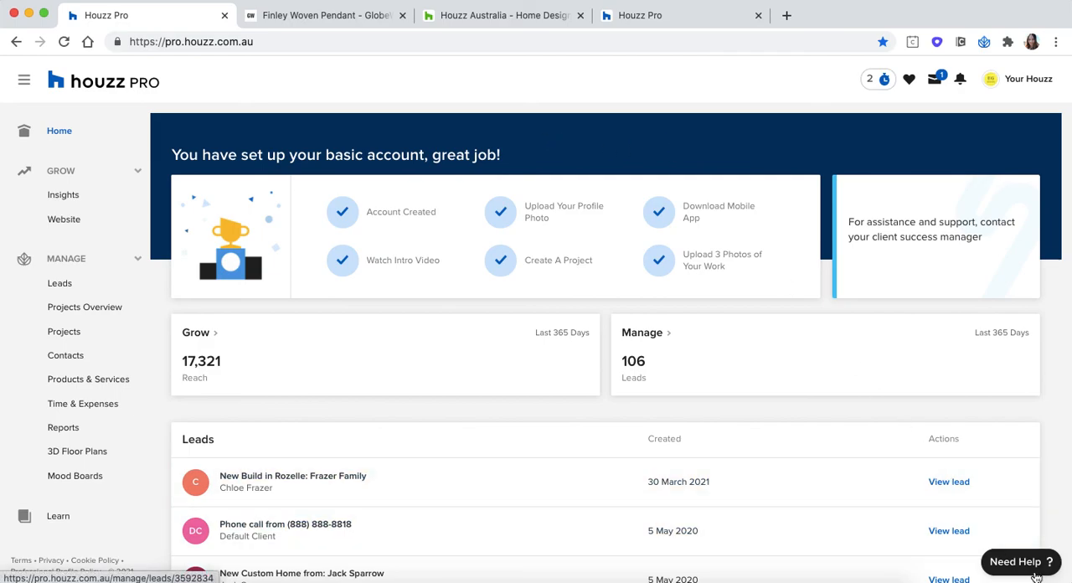
click(1020, 561)
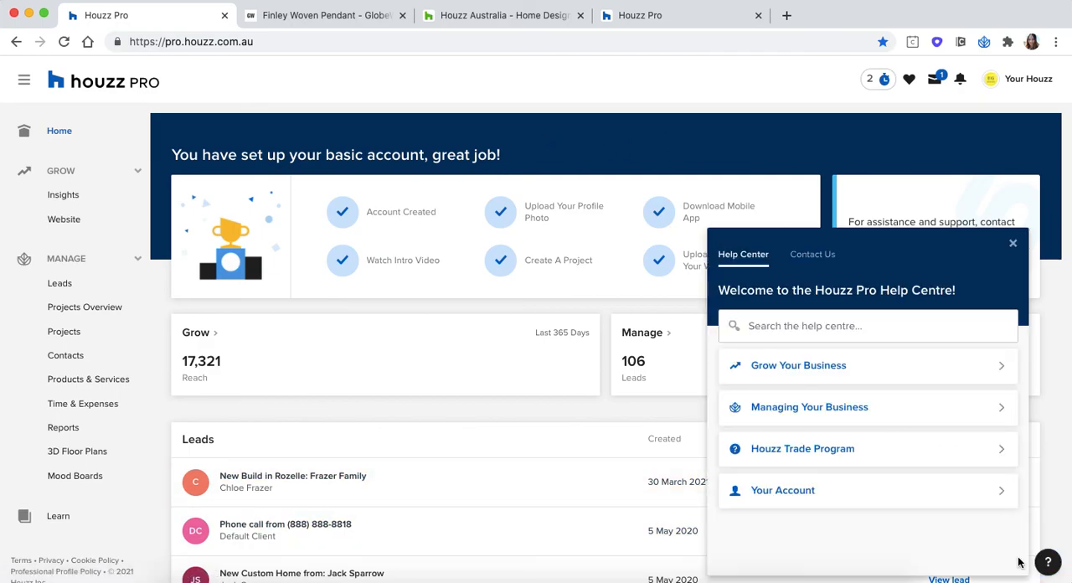
click(812, 253)
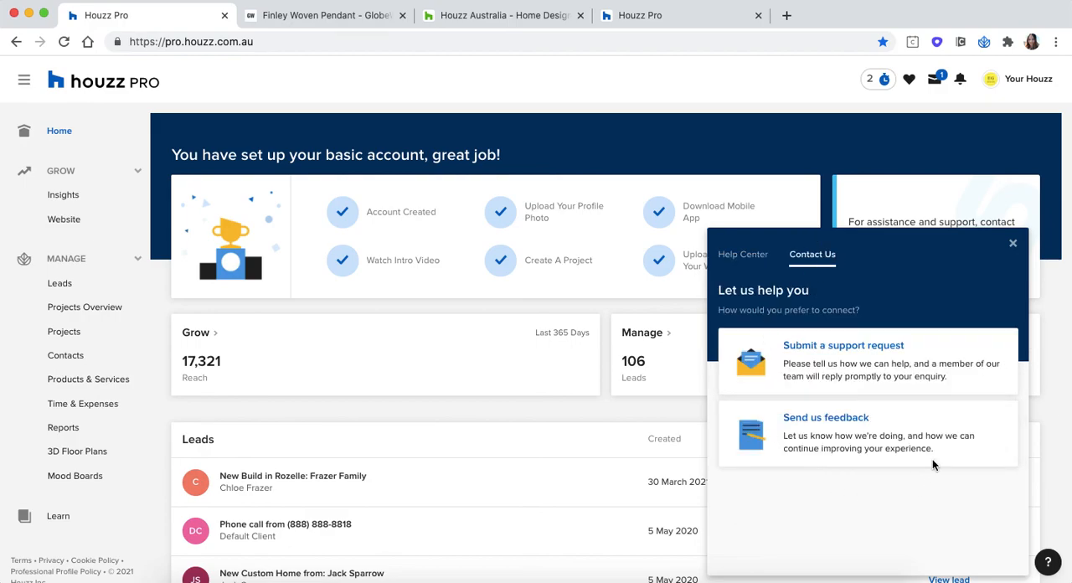
mouse_move(876, 380)
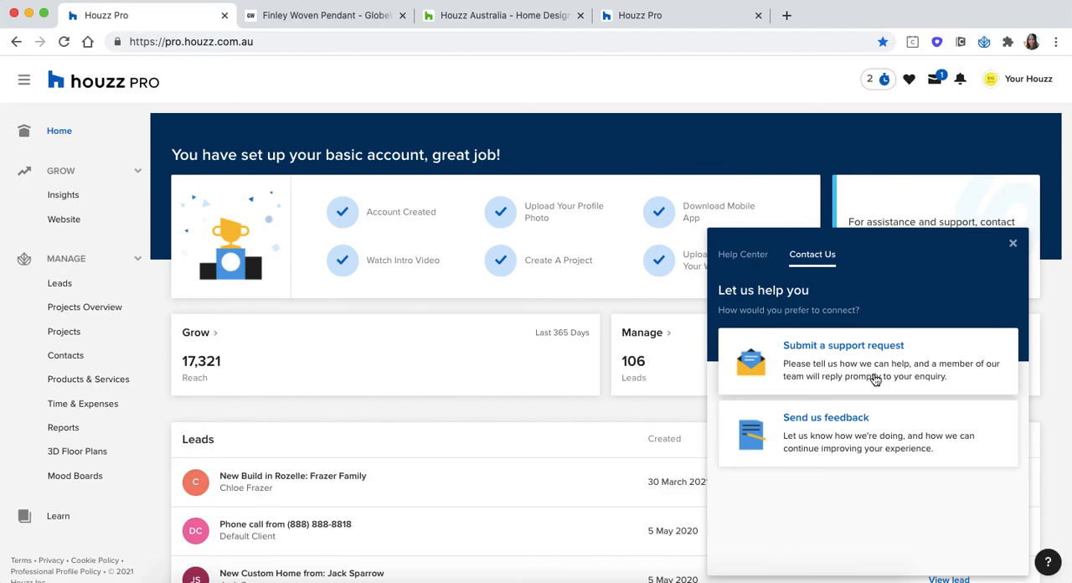
mouse_move(771, 93)
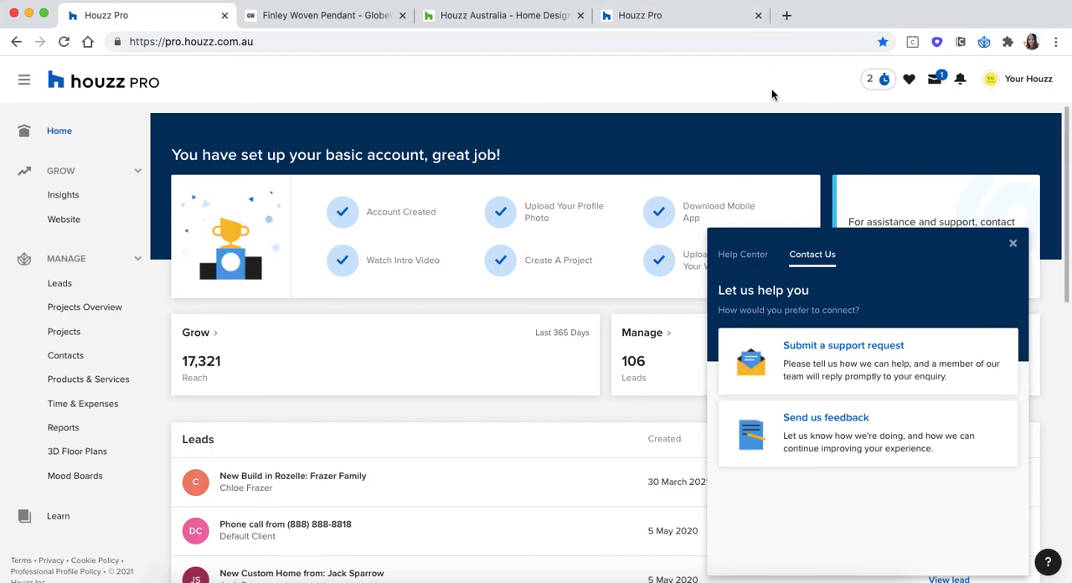